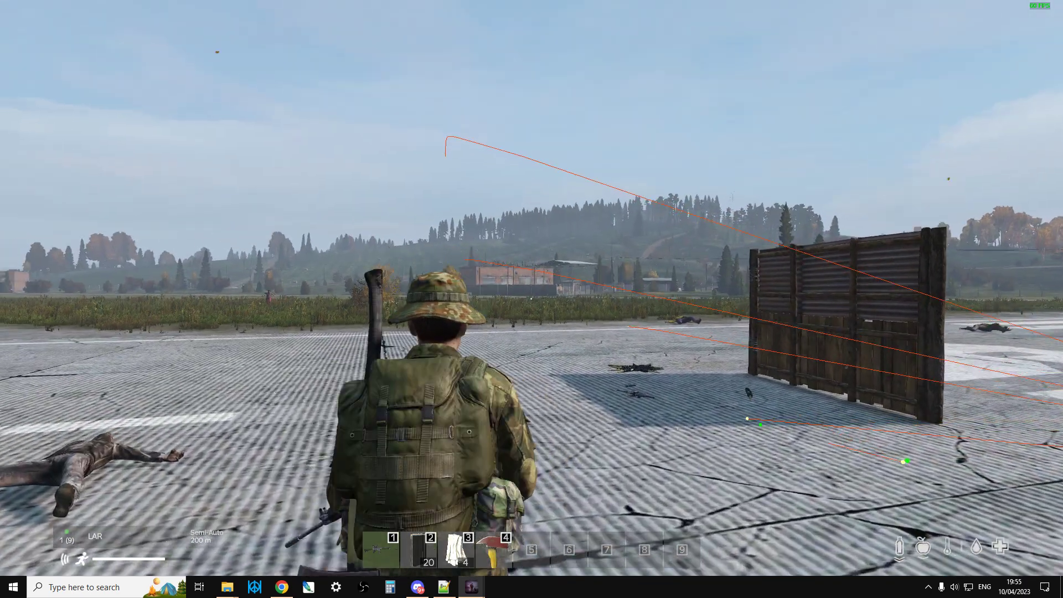
Step: Aim through the rifle scope and fire two shots at the approaching zombie
{"action": "right_click", "coordinate": [532, 299]}
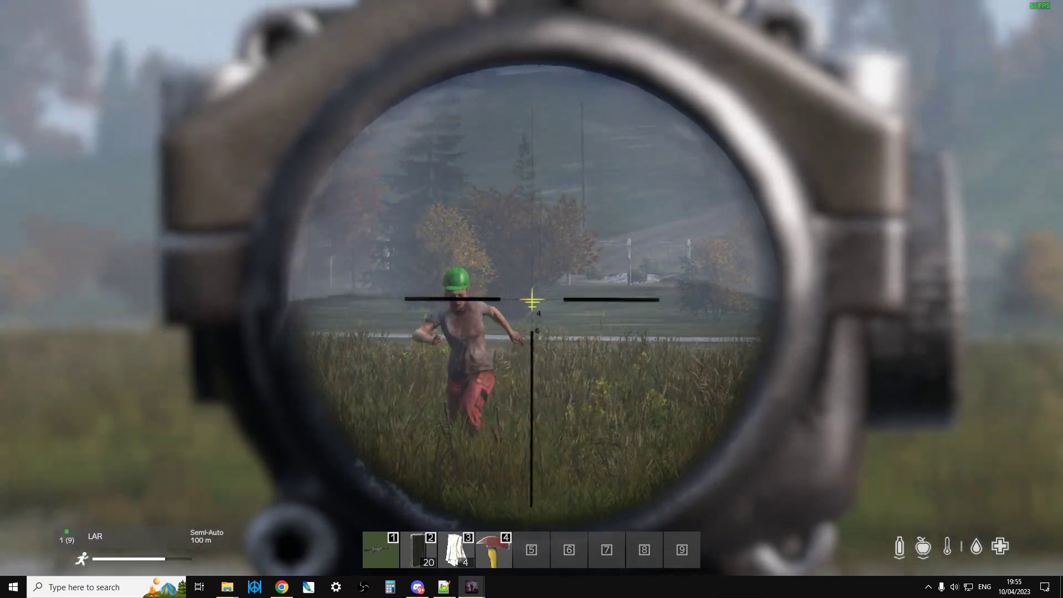
{"action": "left_click", "coordinate": [532, 304]}
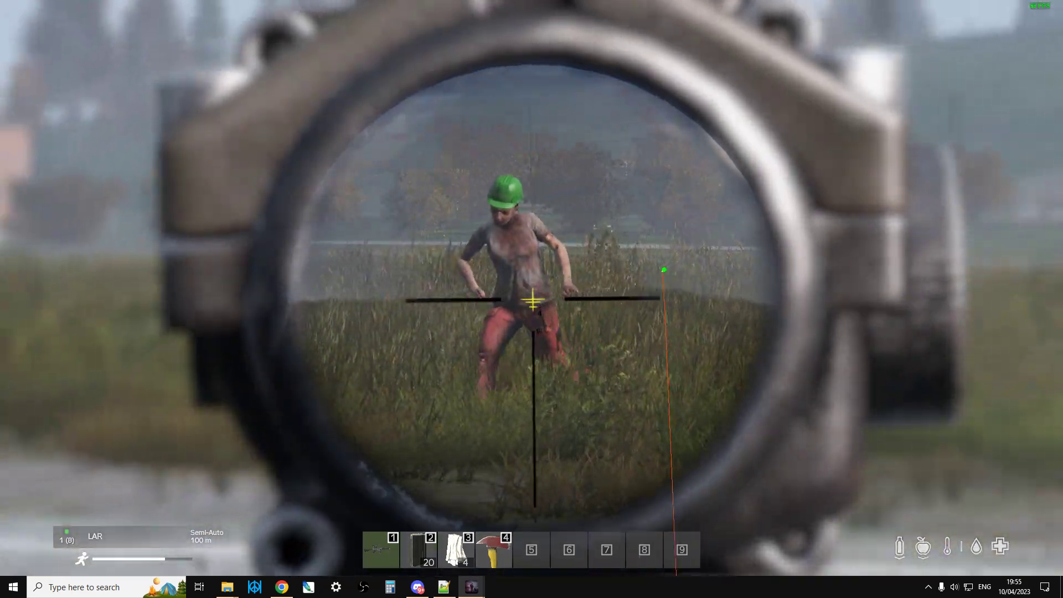
{"action": "left_click", "coordinate": [532, 299]}
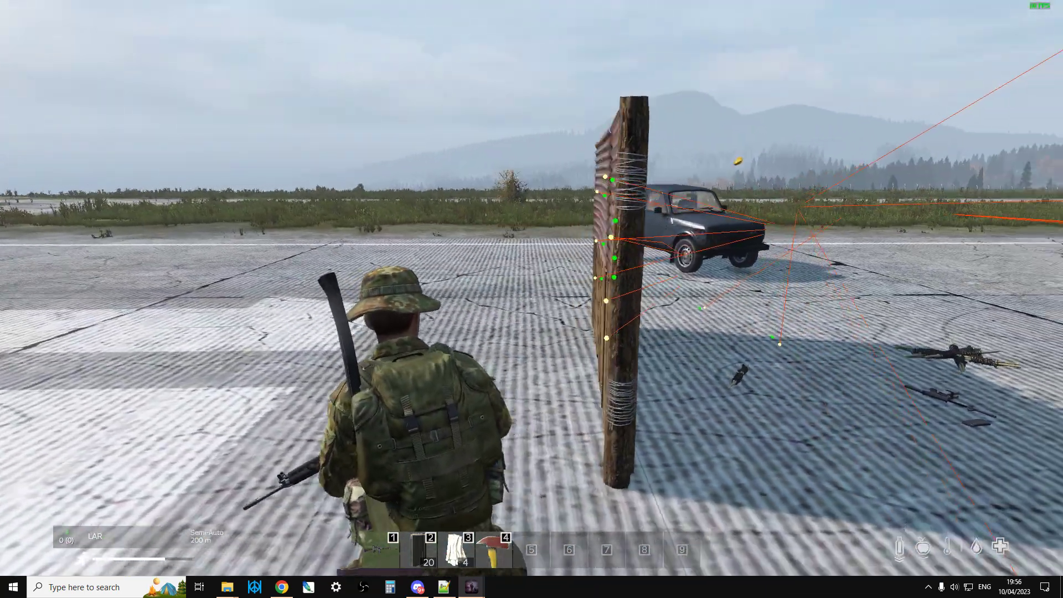
{"action": "mouse_move", "coordinate": [531, 299]}
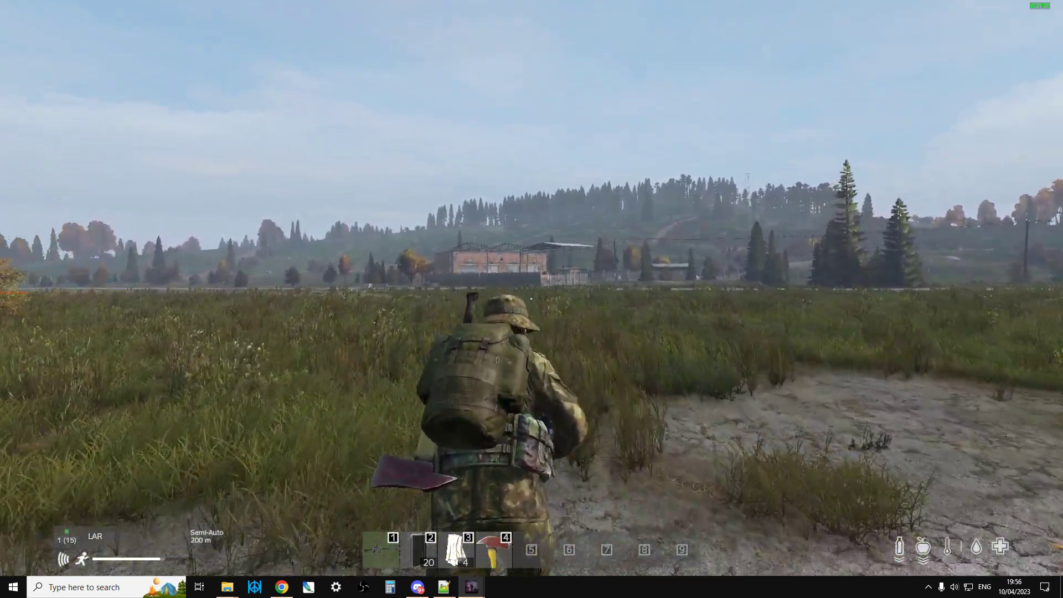
Step: Run forward across the grass field toward the industrial yard
{"action": "key", "text": "w"}
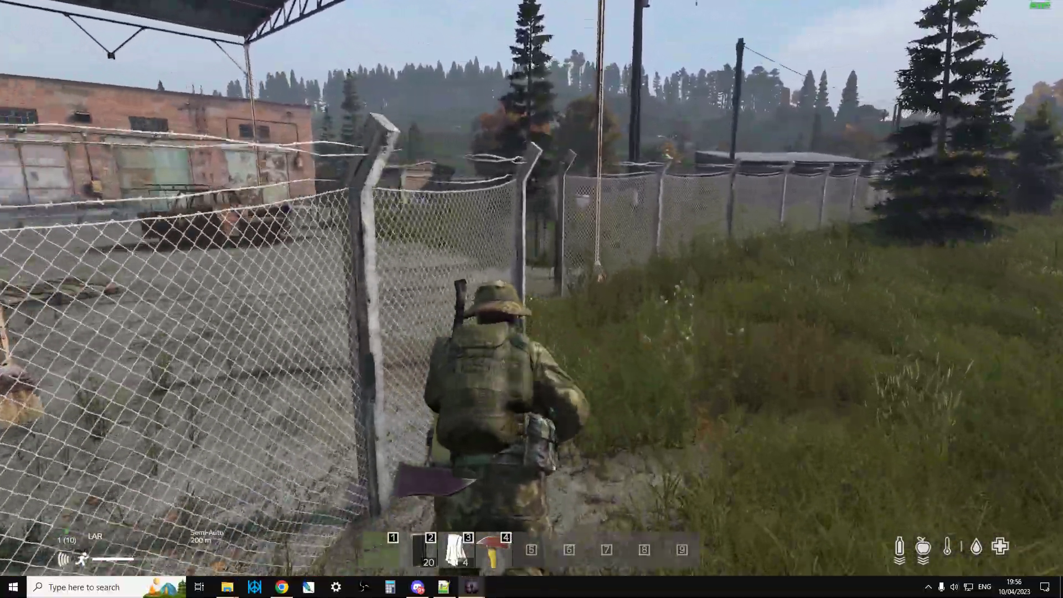
{"action": "mouse_move", "coordinate": [532, 299]}
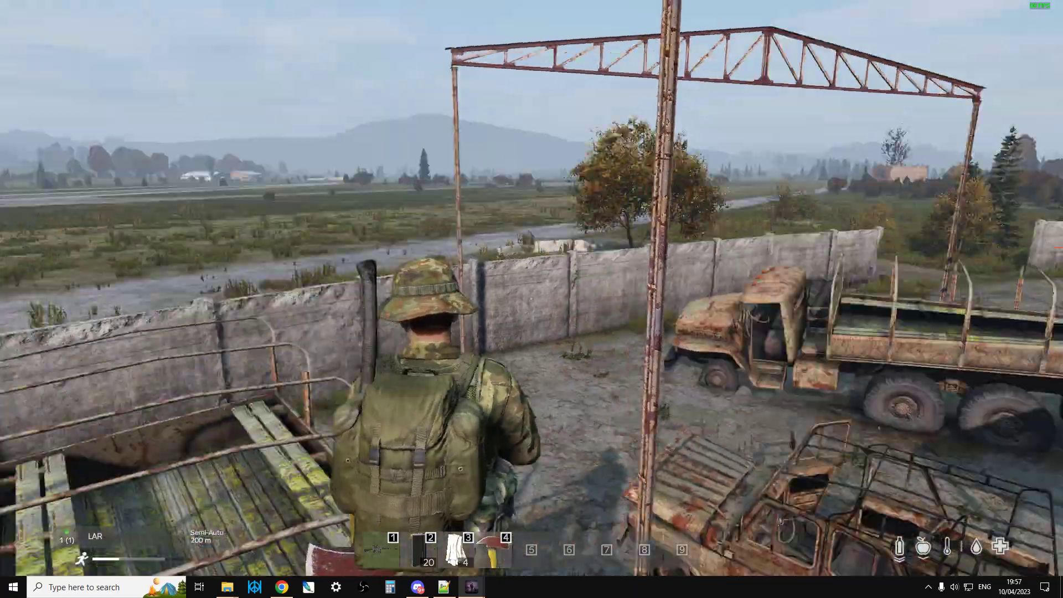
{"action": "mouse_move", "coordinate": [532, 299]}
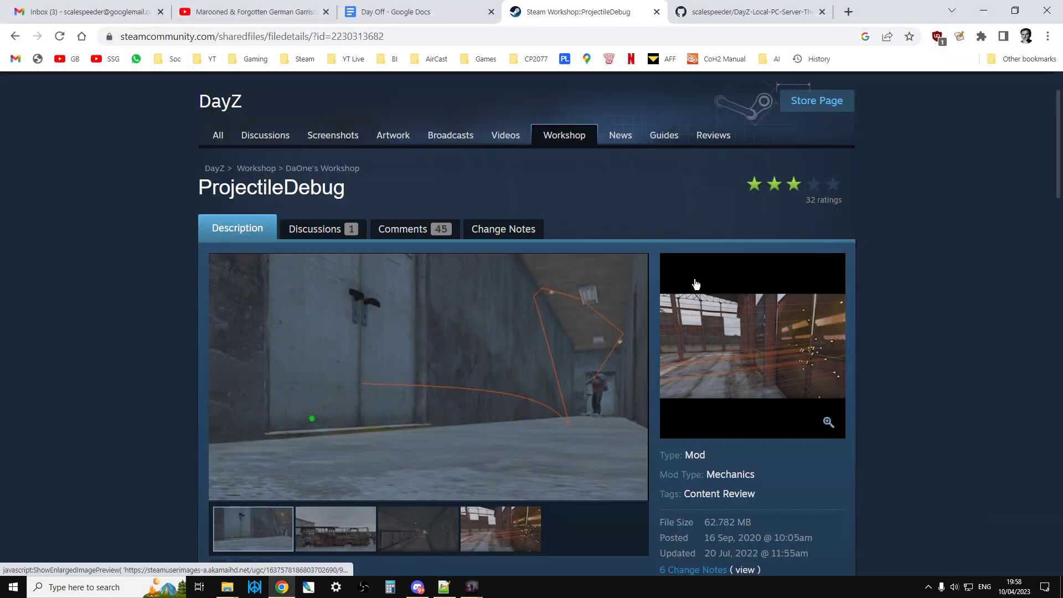
{"action": "mouse_move", "coordinate": [485, 289]}
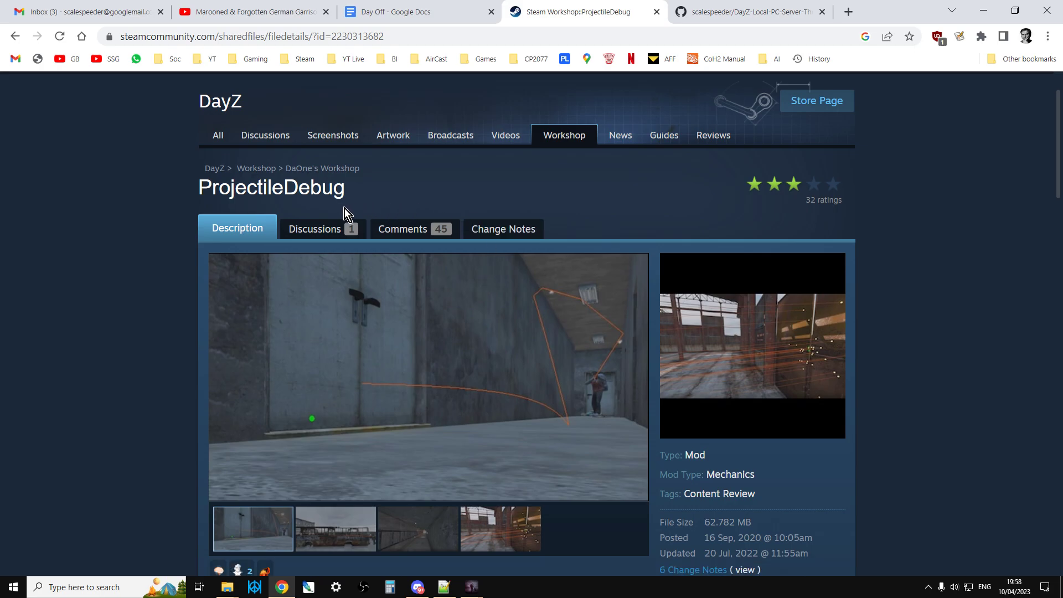
Step: Cycle through the ProjectileDebug screenshots: bus, tunnel, warehouse, then back through them again
{"action": "scroll", "scroll_direction": "down", "scroll_amount": 3}
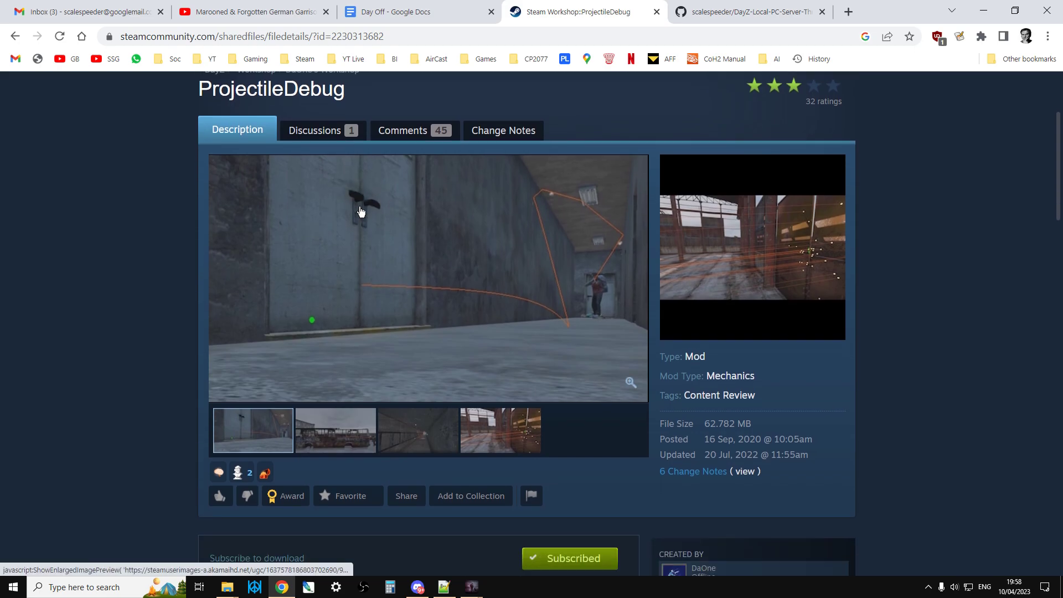
{"action": "scroll", "scroll_direction": "up", "scroll_amount": 3}
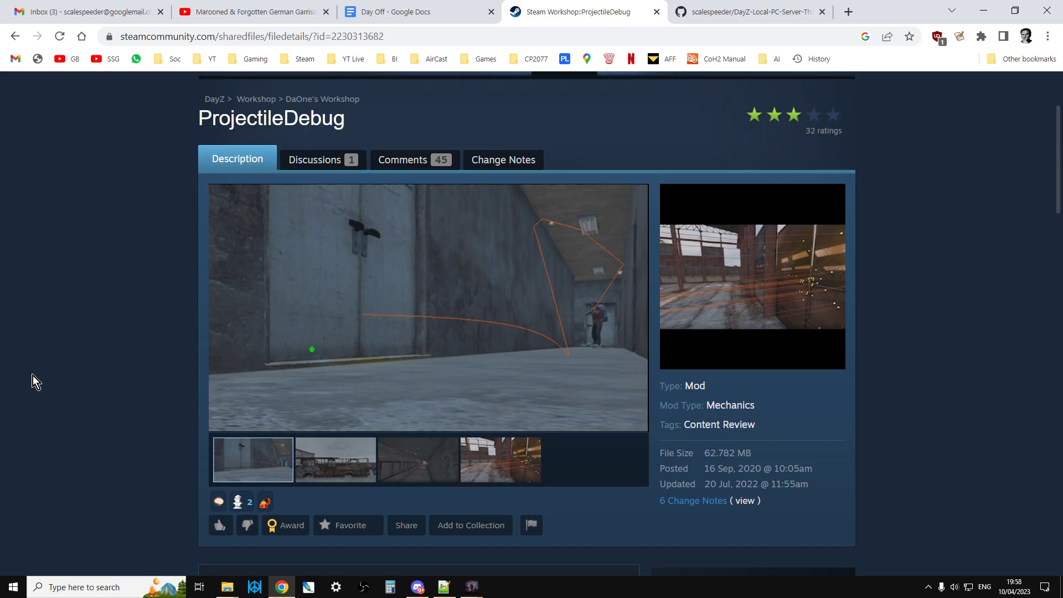
{"action": "left_click", "coordinate": [335, 460]}
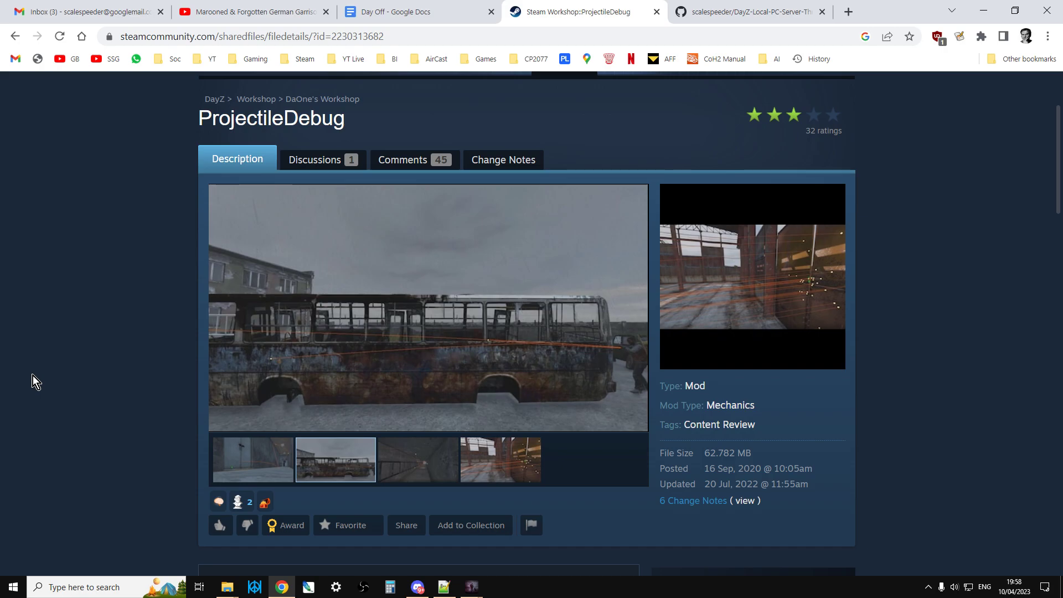
{"action": "left_click", "coordinate": [417, 459]}
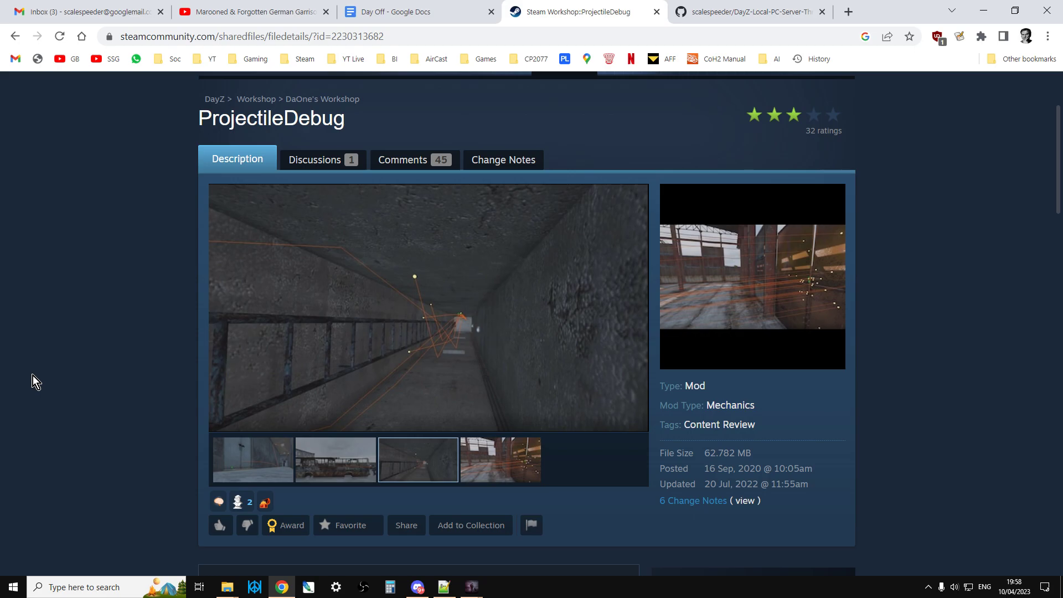
{"action": "left_click", "coordinate": [500, 459]}
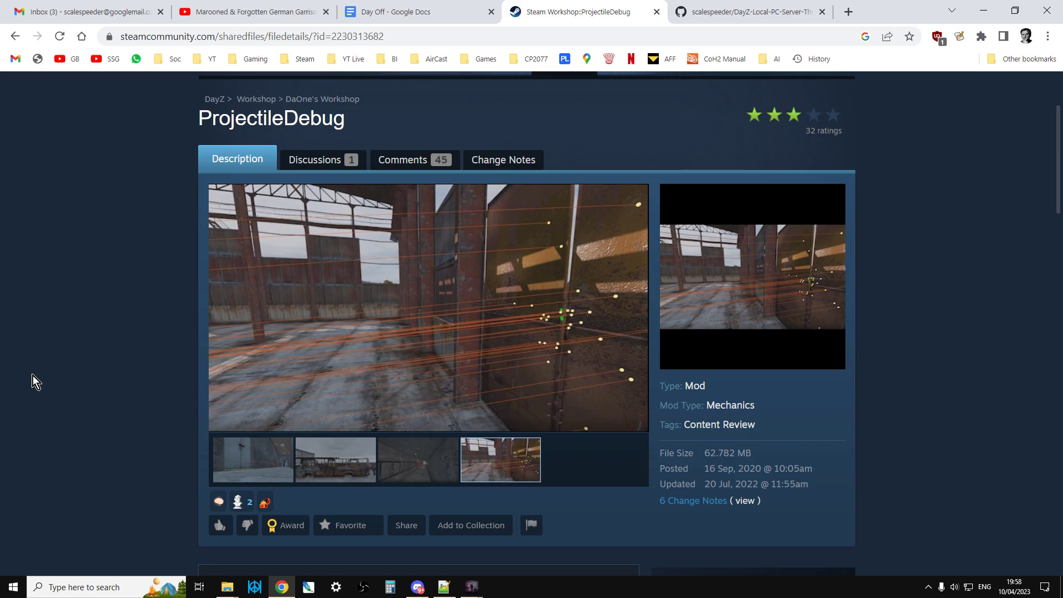
{"action": "left_click", "coordinate": [252, 459]}
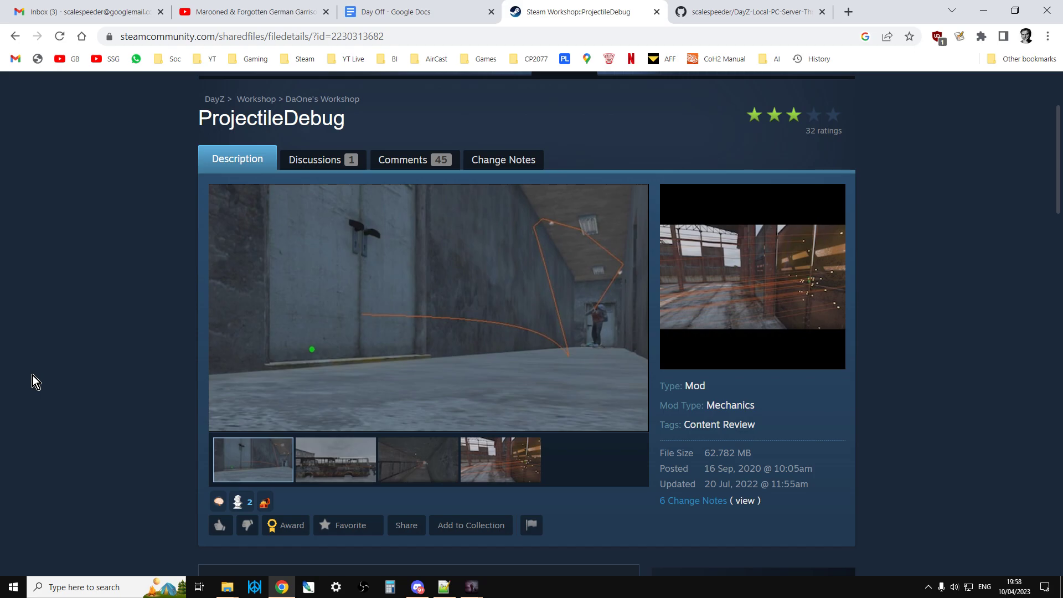
{"action": "left_click", "coordinate": [336, 459]}
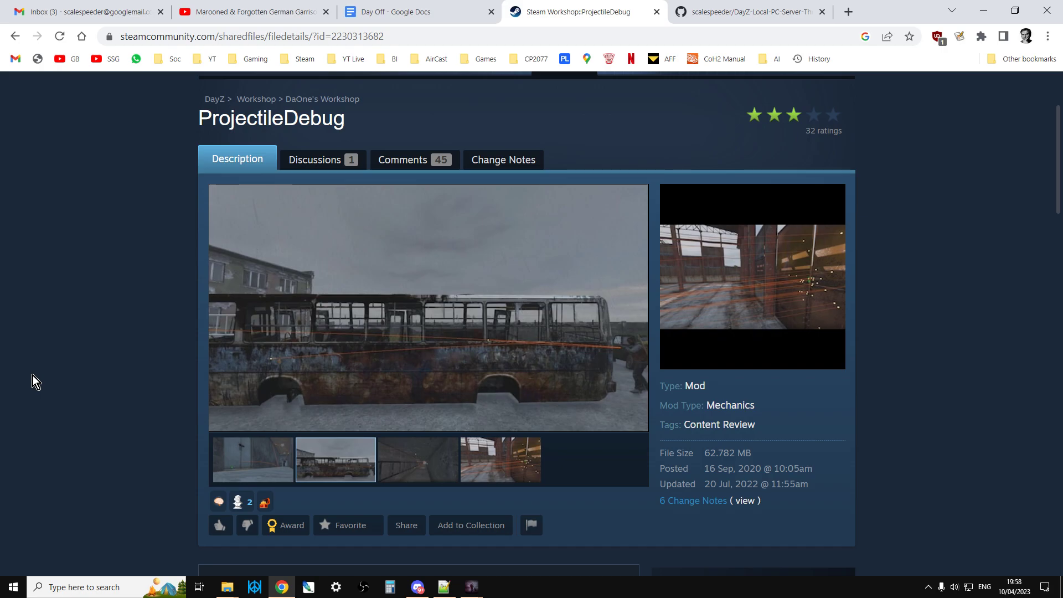
{"action": "left_click", "coordinate": [419, 460]}
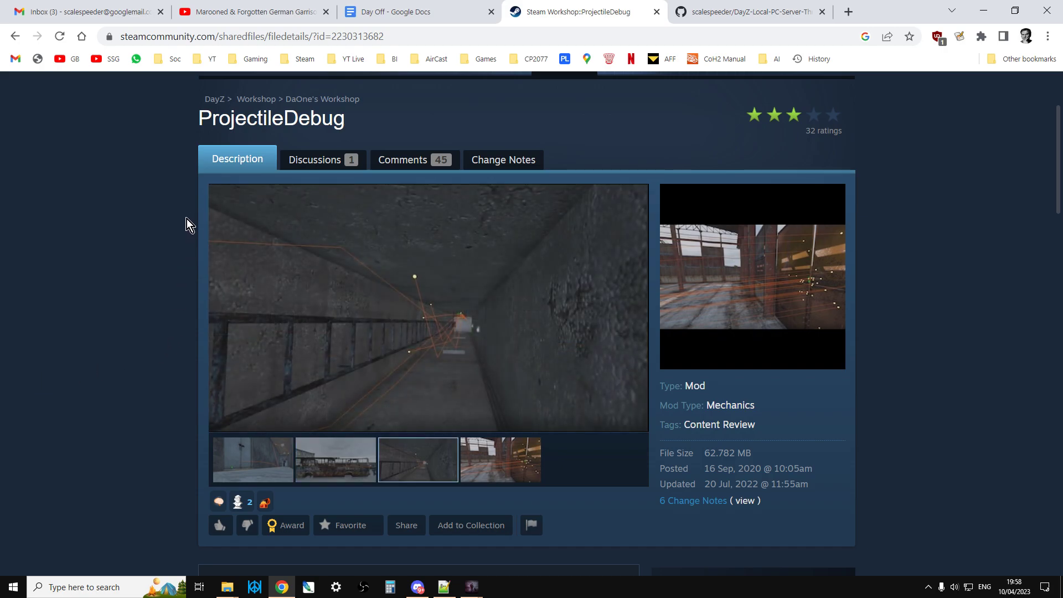
Step: Bring the Description's Installation and Keybinds sections into view
{"action": "scroll", "scroll_direction": "down", "scroll_amount": 3}
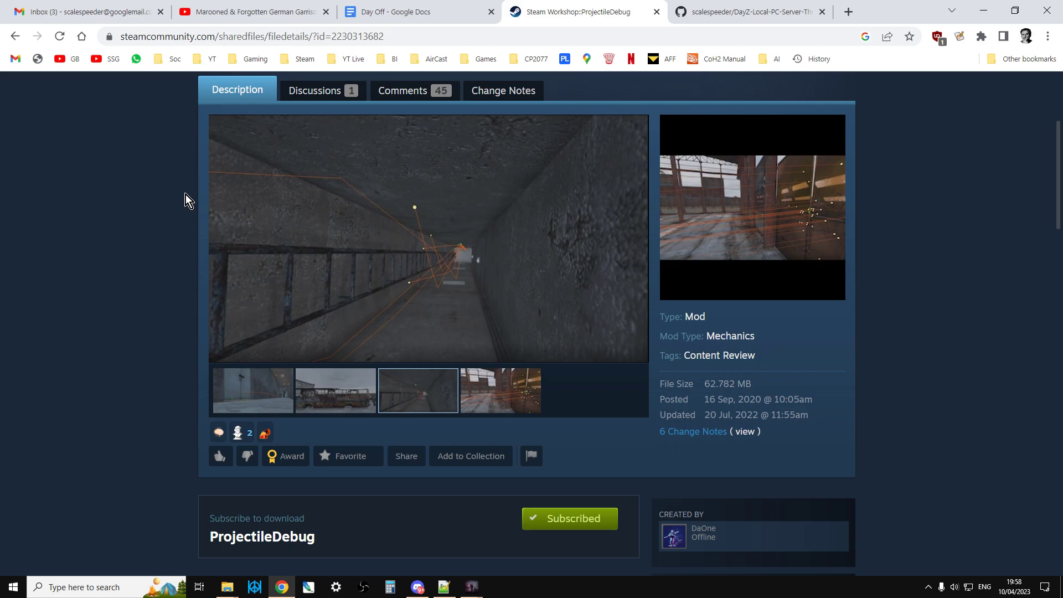
{"action": "scroll", "scroll_direction": "down", "scroll_amount": 3}
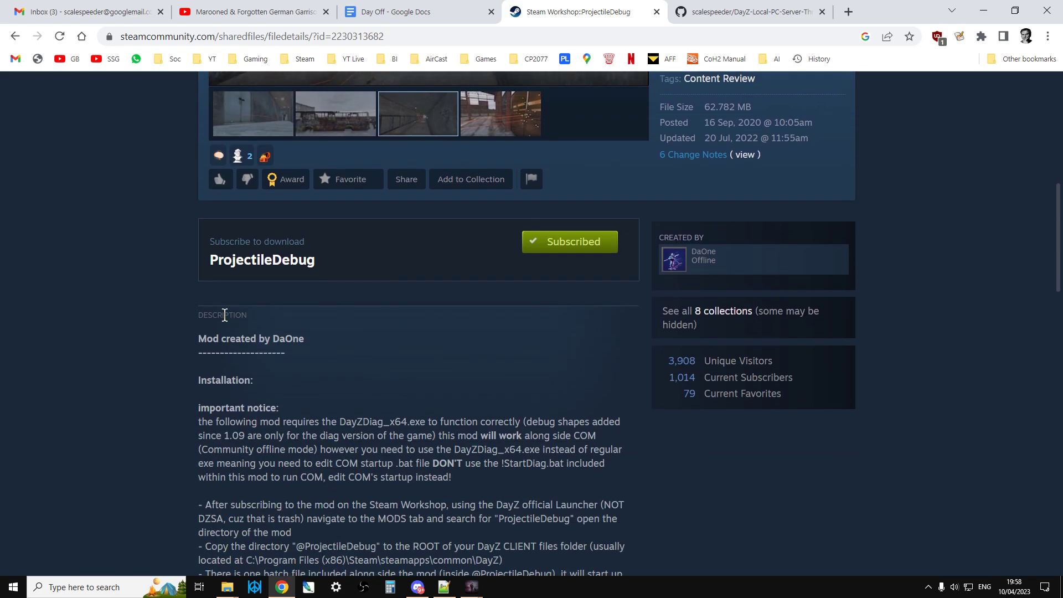
{"action": "scroll", "scroll_direction": "down", "scroll_amount": 3}
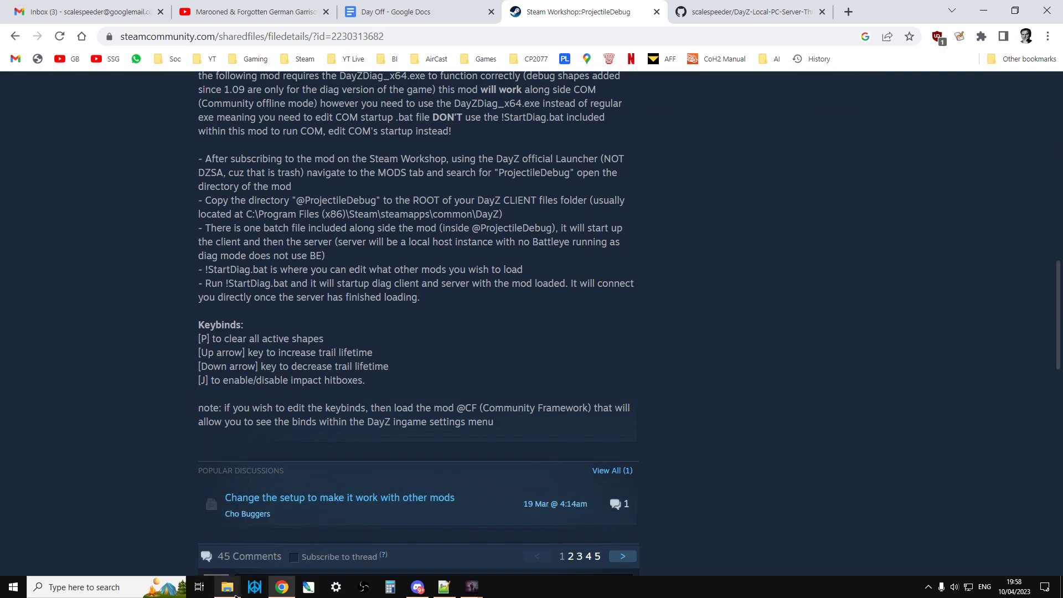
{"action": "left_click", "coordinate": [227, 587]}
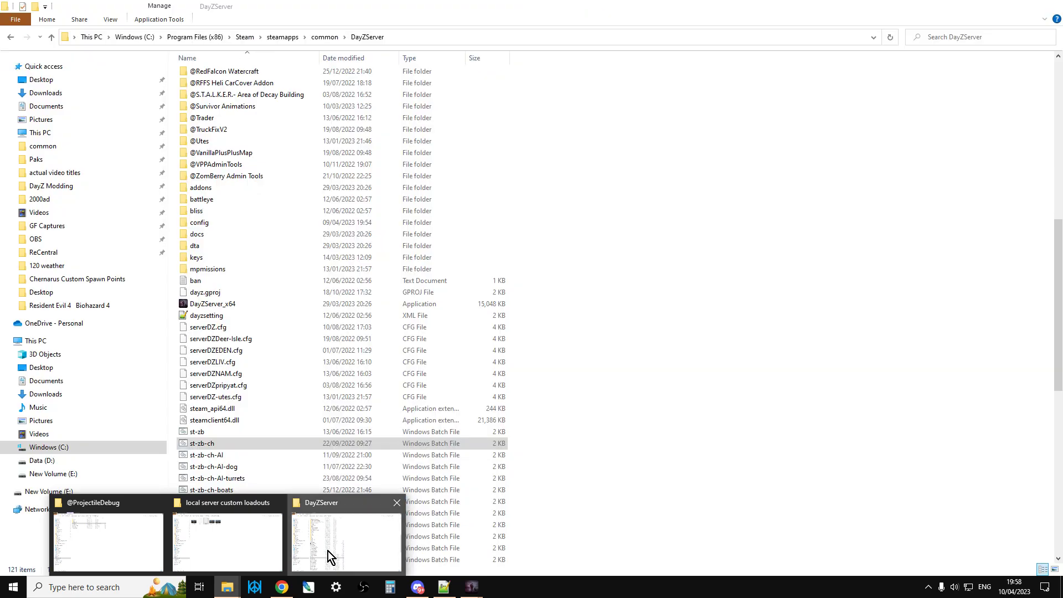
{"action": "left_click", "coordinate": [325, 36]}
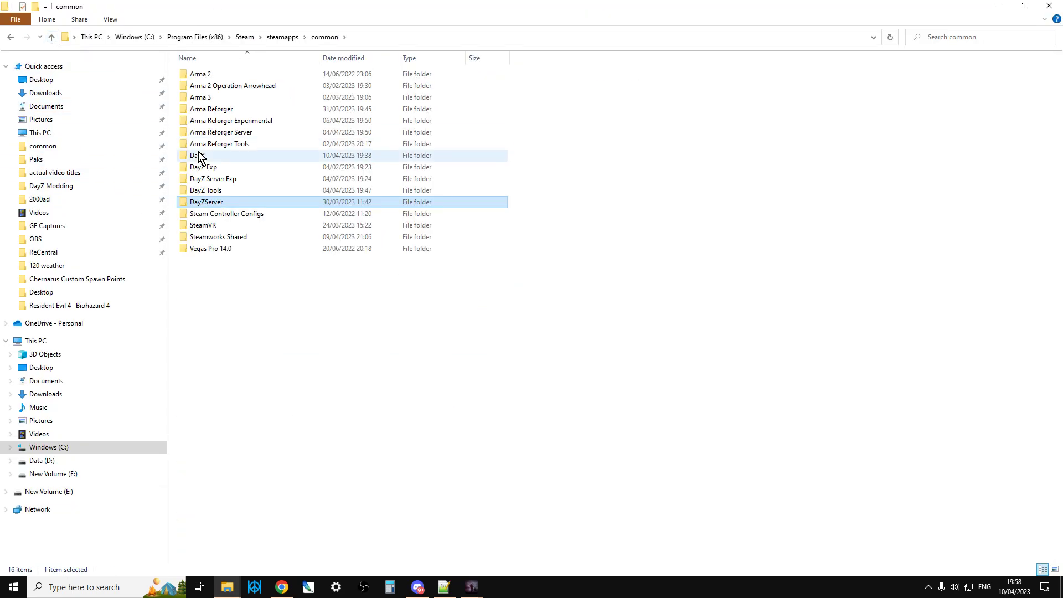
{"action": "double_click", "coordinate": [198, 155]}
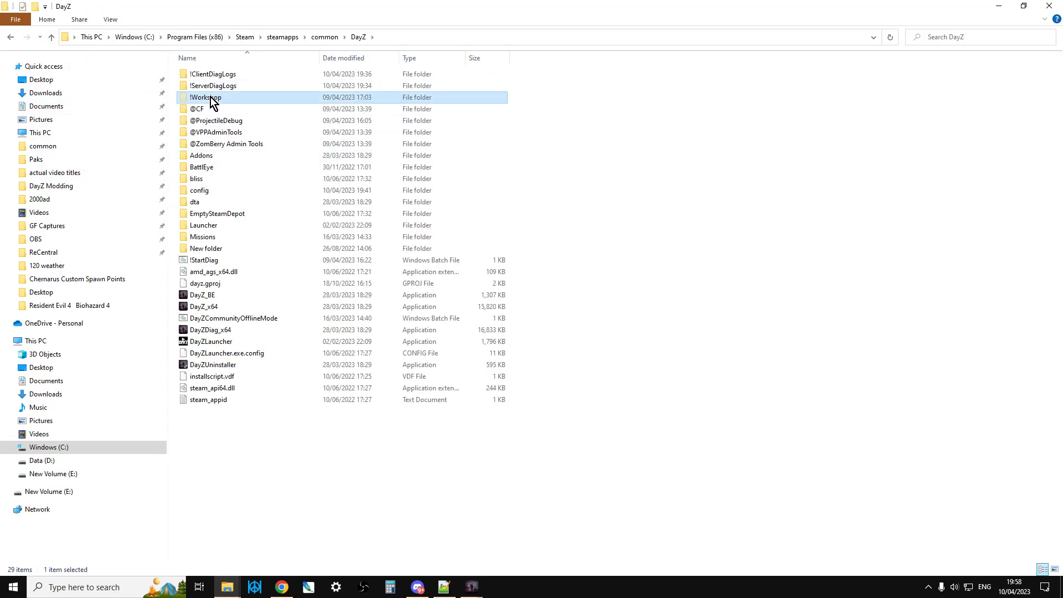
{"action": "double_click", "coordinate": [206, 97]}
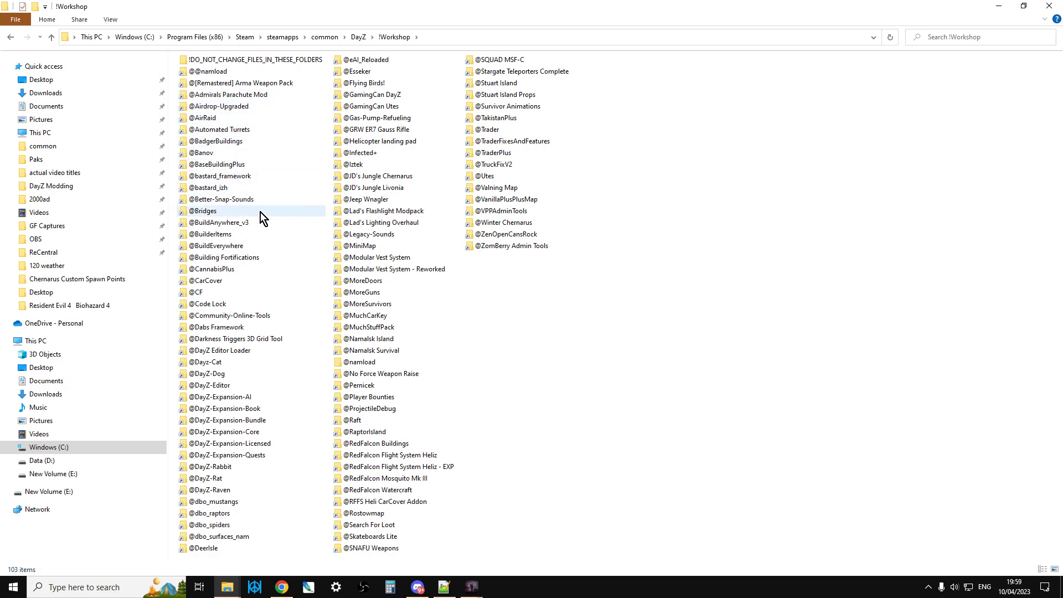
{"action": "left_click", "coordinate": [370, 408]}
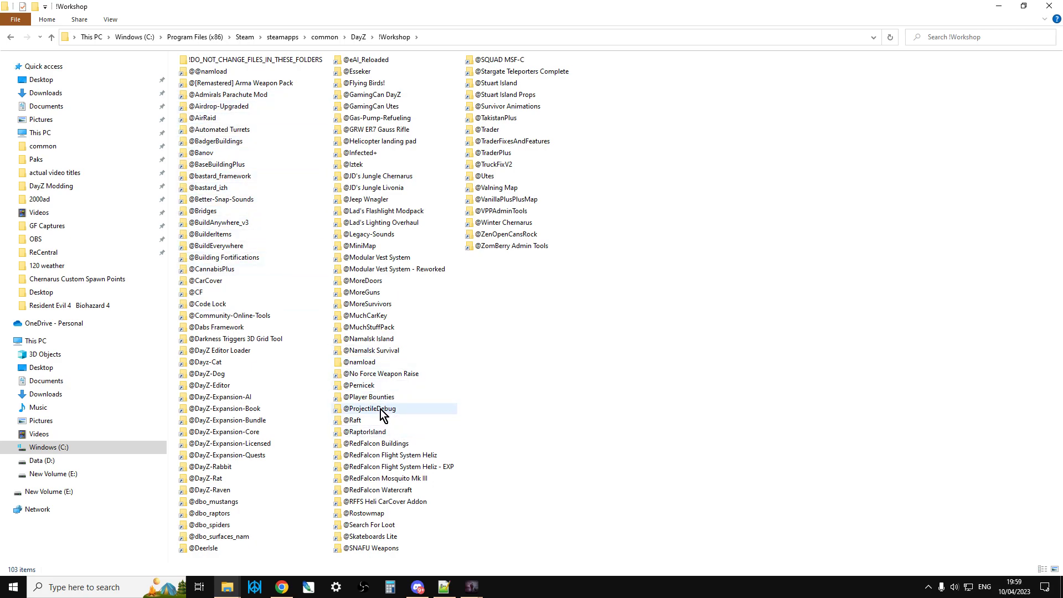
{"action": "double_click", "coordinate": [370, 408]}
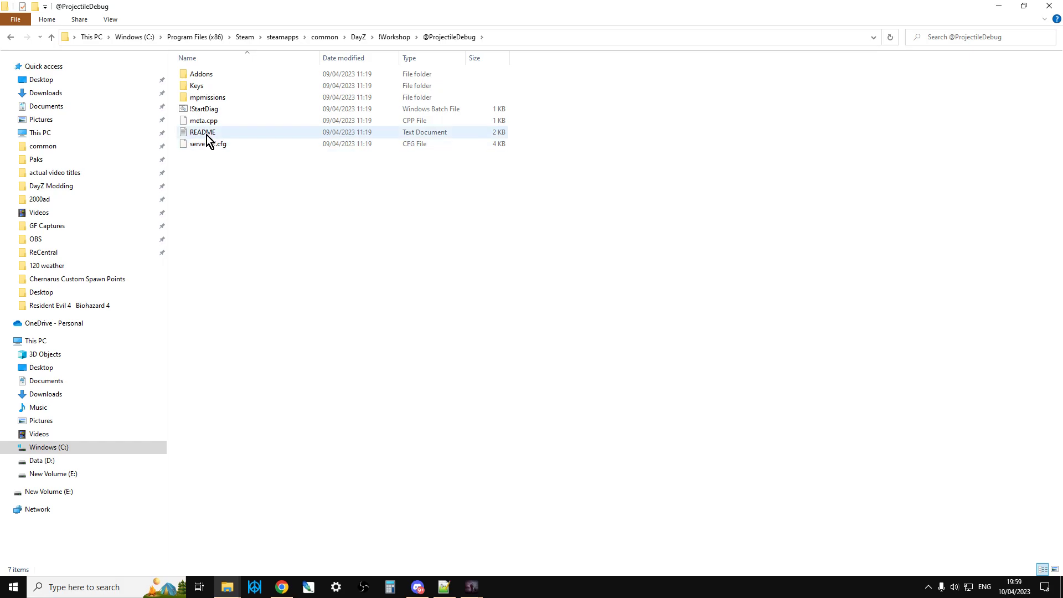
{"action": "double_click", "coordinate": [202, 131]}
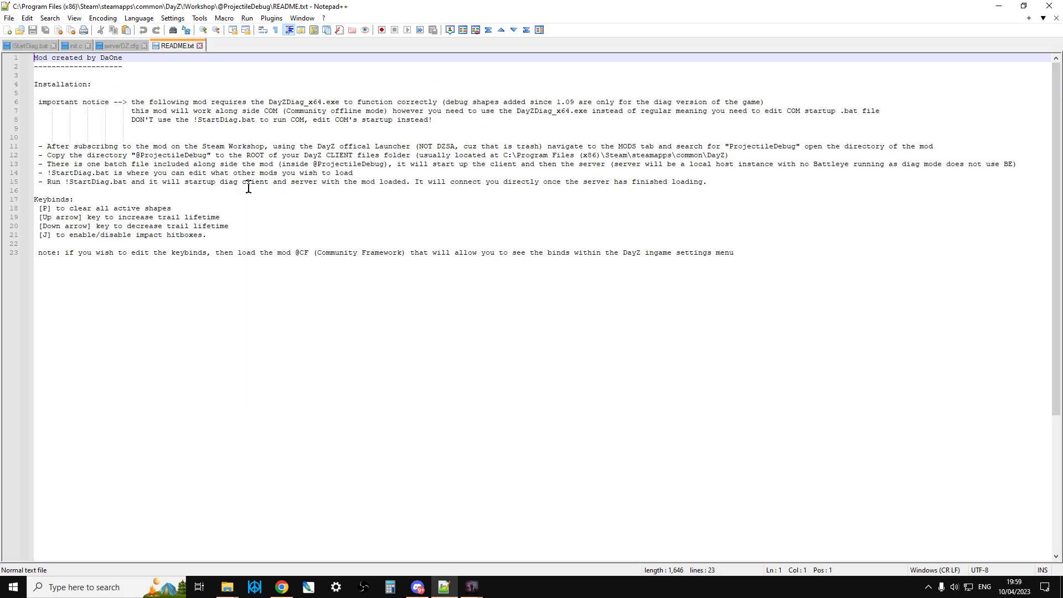
{"action": "mouse_move", "coordinate": [174, 124]}
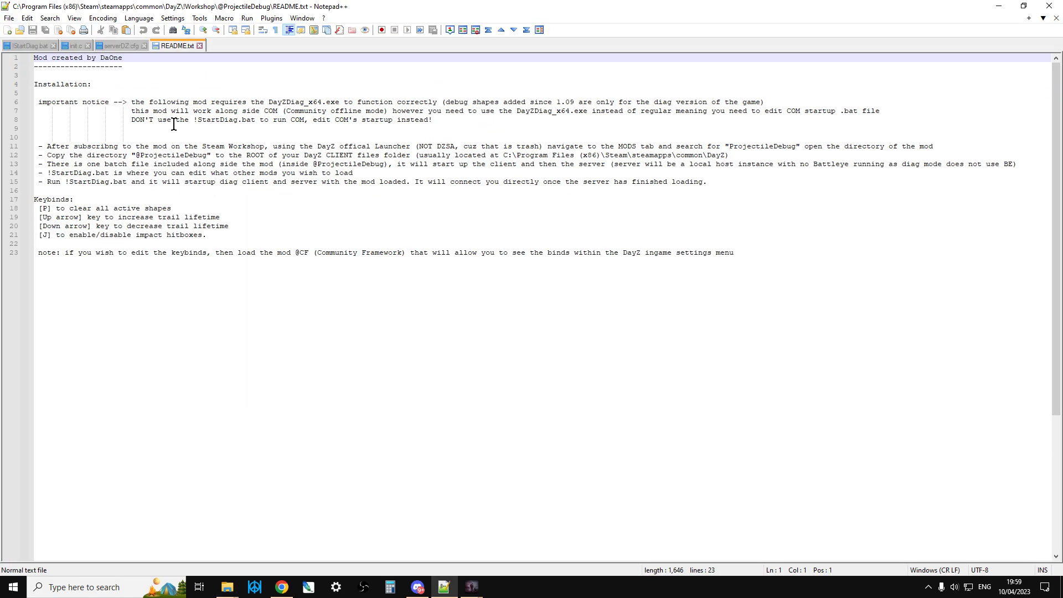
{"action": "mouse_move", "coordinate": [347, 110]}
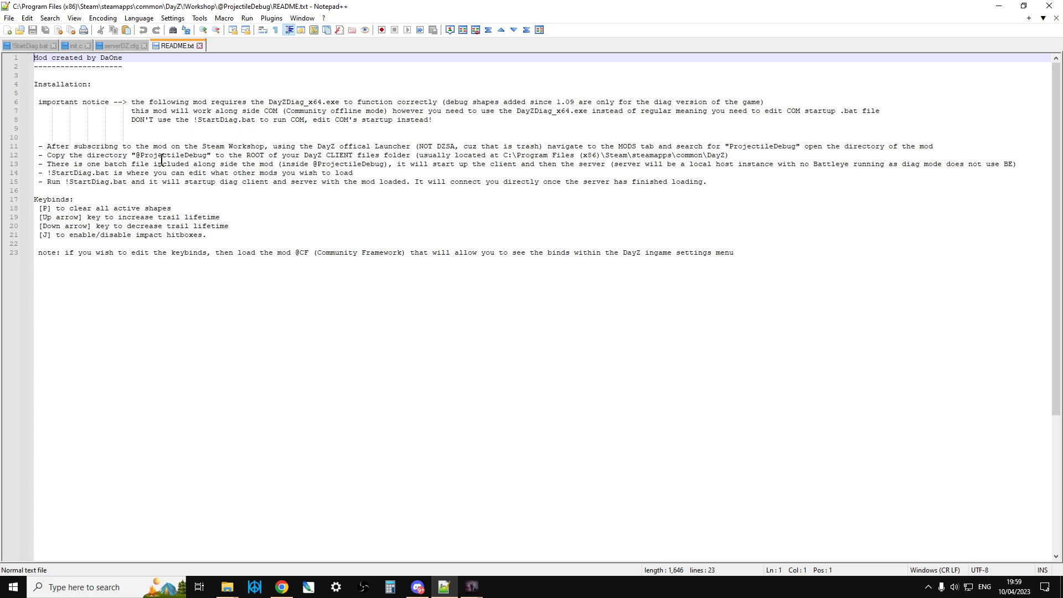
{"action": "mouse_move", "coordinate": [326, 150]}
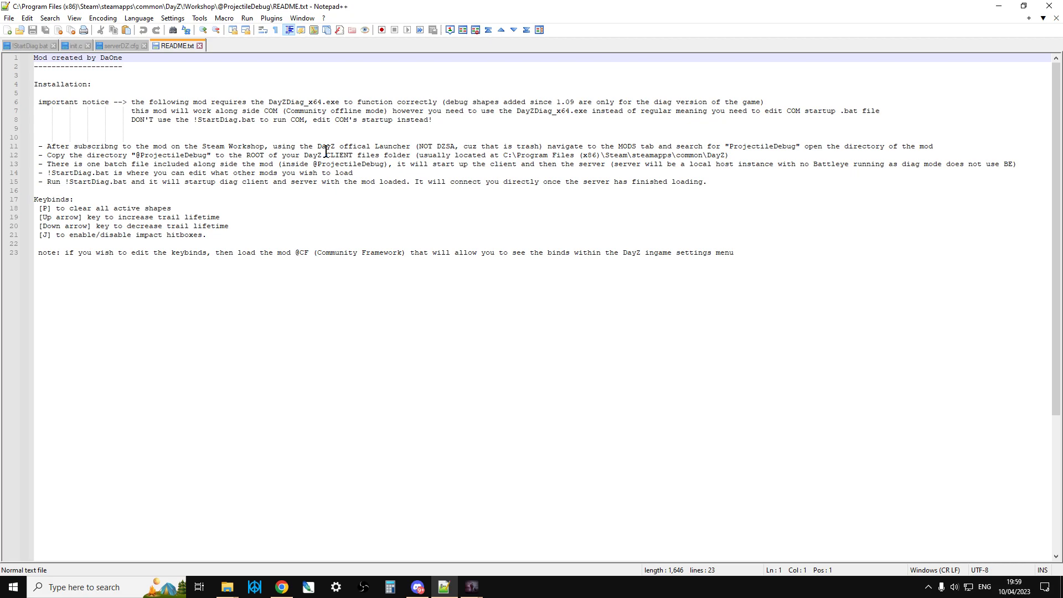
{"action": "mouse_move", "coordinate": [738, 152]}
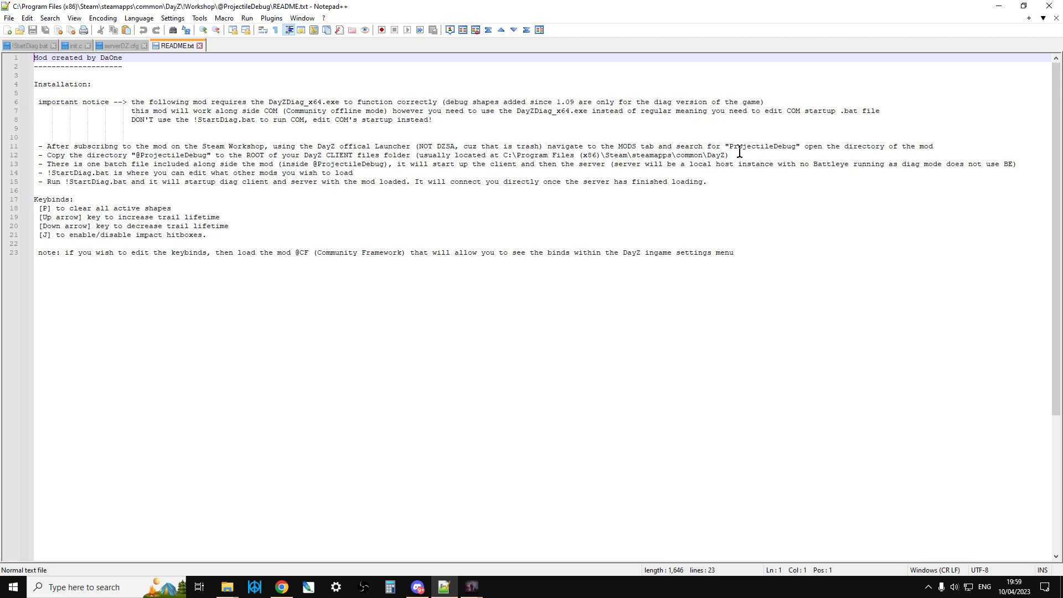
{"action": "mouse_move", "coordinate": [198, 141]}
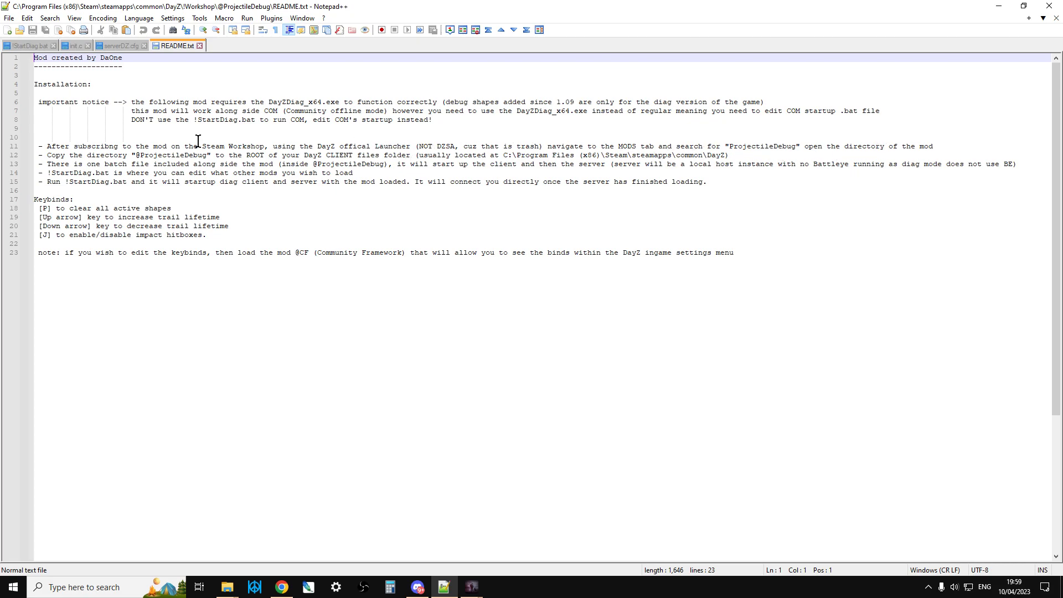
{"action": "mouse_move", "coordinate": [129, 155]}
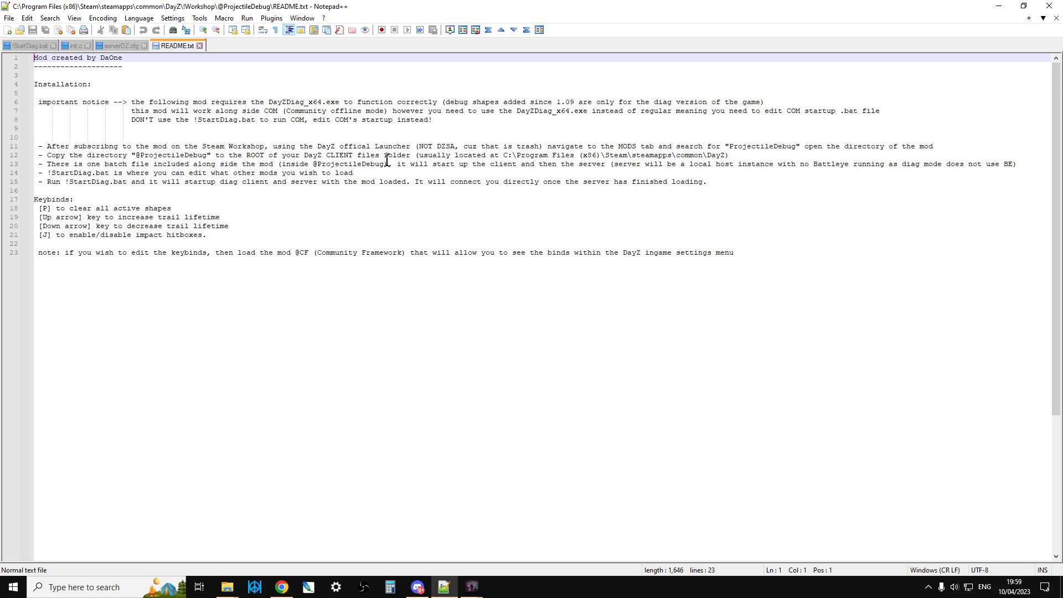
{"action": "mouse_move", "coordinate": [129, 160]}
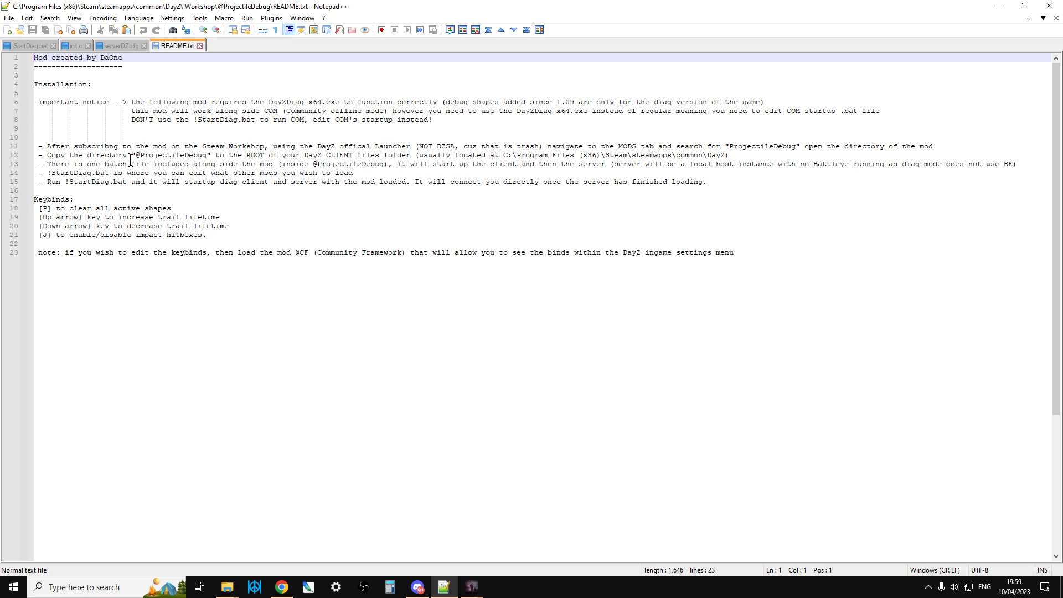
{"action": "mouse_move", "coordinate": [263, 164]}
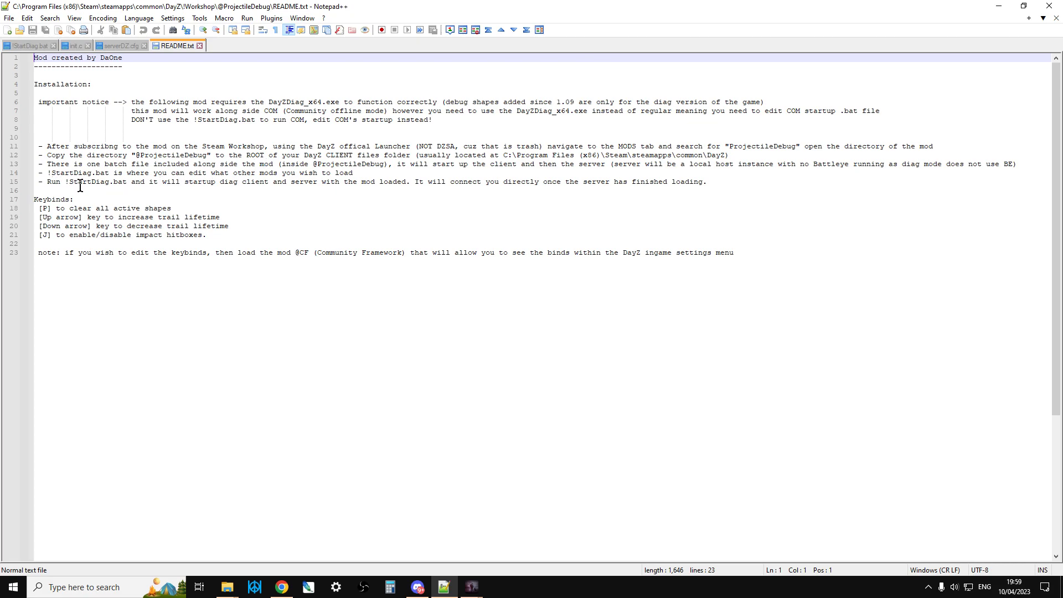
{"action": "mouse_move", "coordinate": [217, 596]}
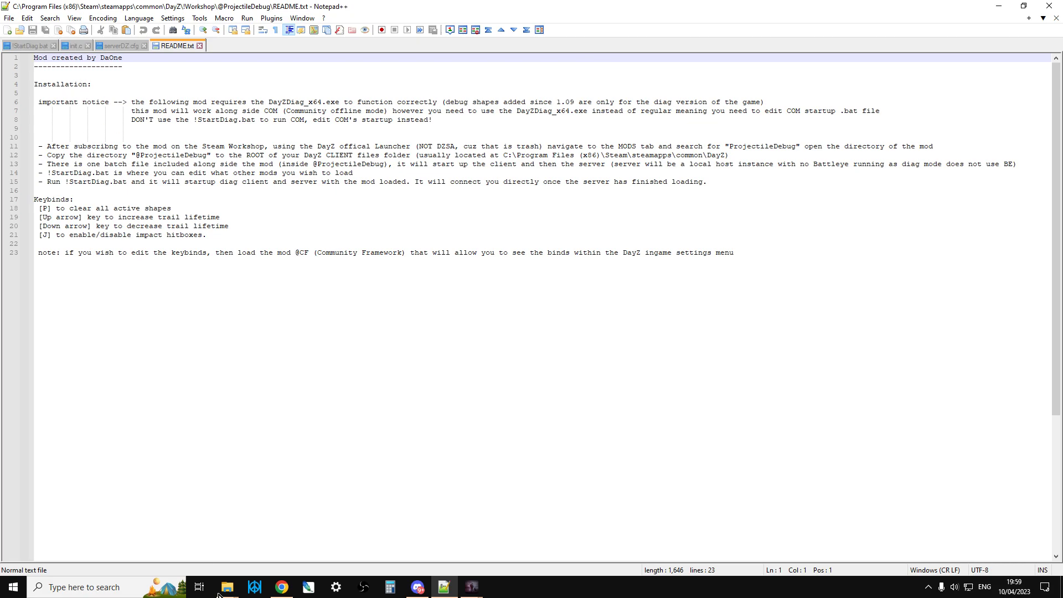
Step: Return to File Explorer, move up to the DayZ root folder and bring up its context menu
{"action": "left_click", "coordinate": [227, 587]}
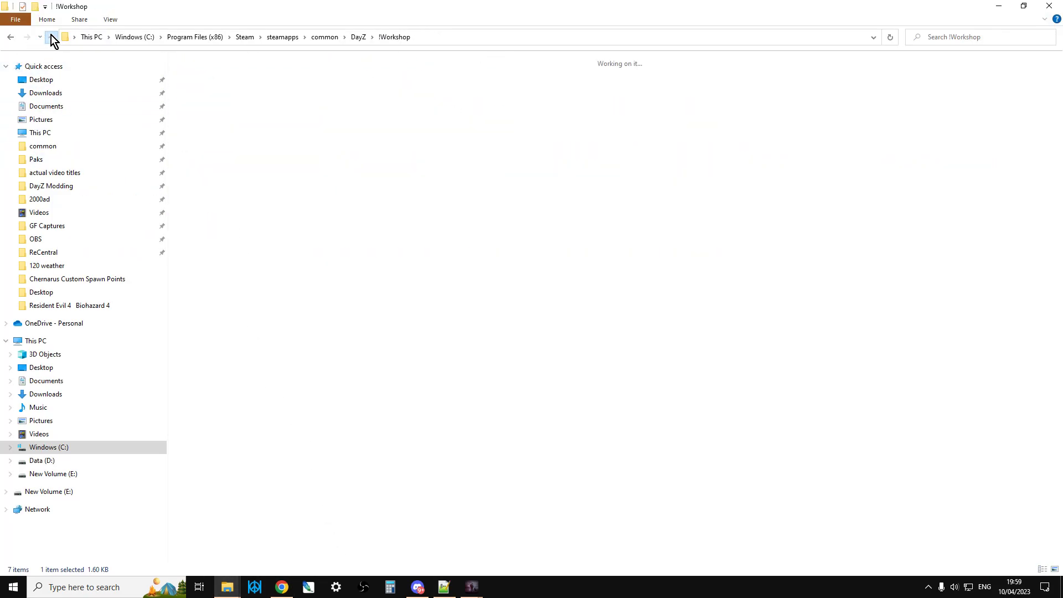
{"action": "right_click", "coordinate": [368, 409]}
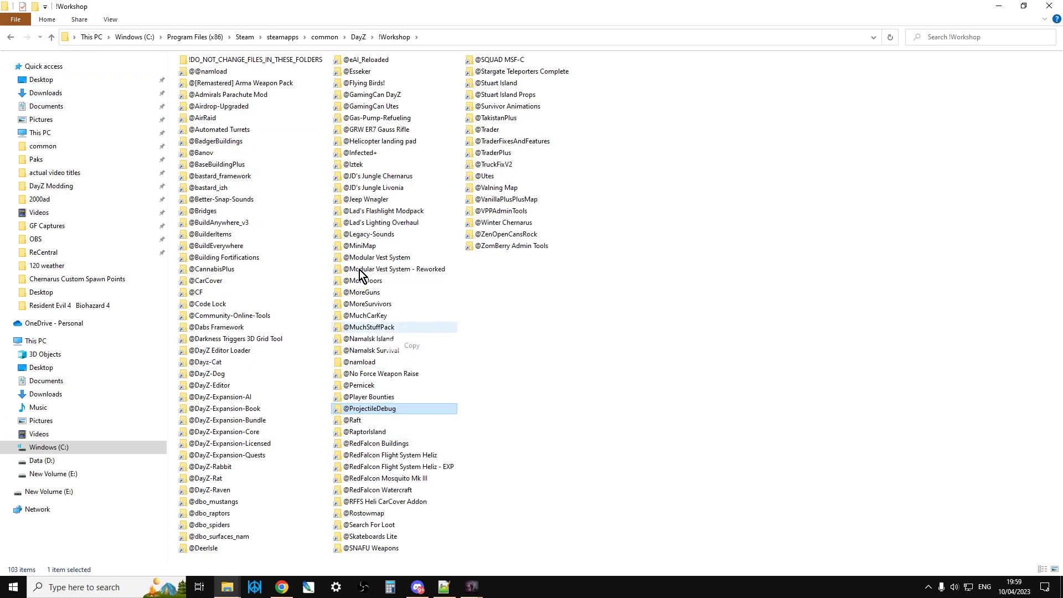
{"action": "left_click", "coordinate": [11, 38]}
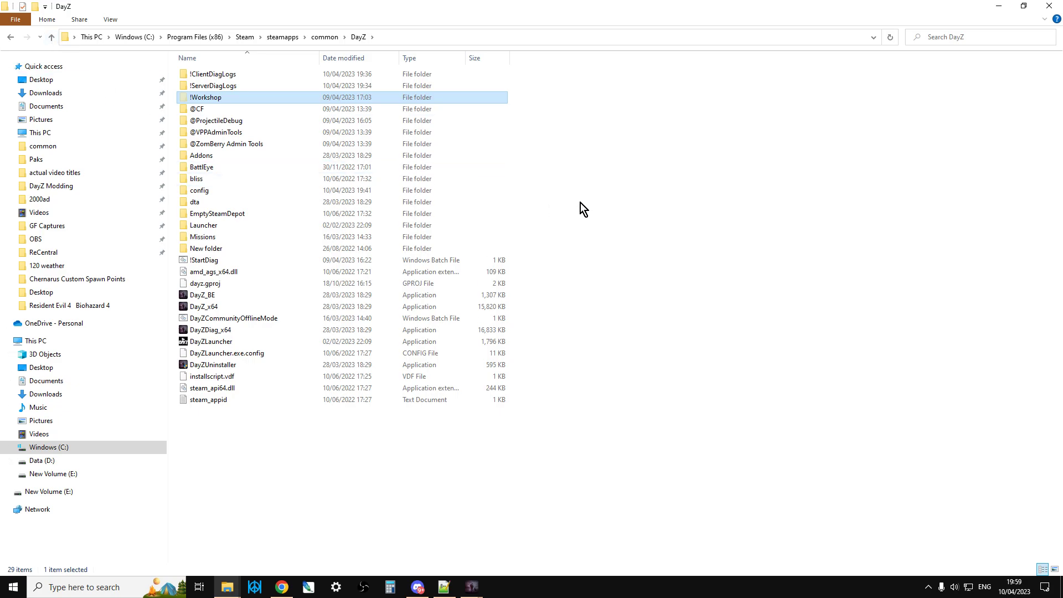
{"action": "right_click", "coordinate": [466, 225]}
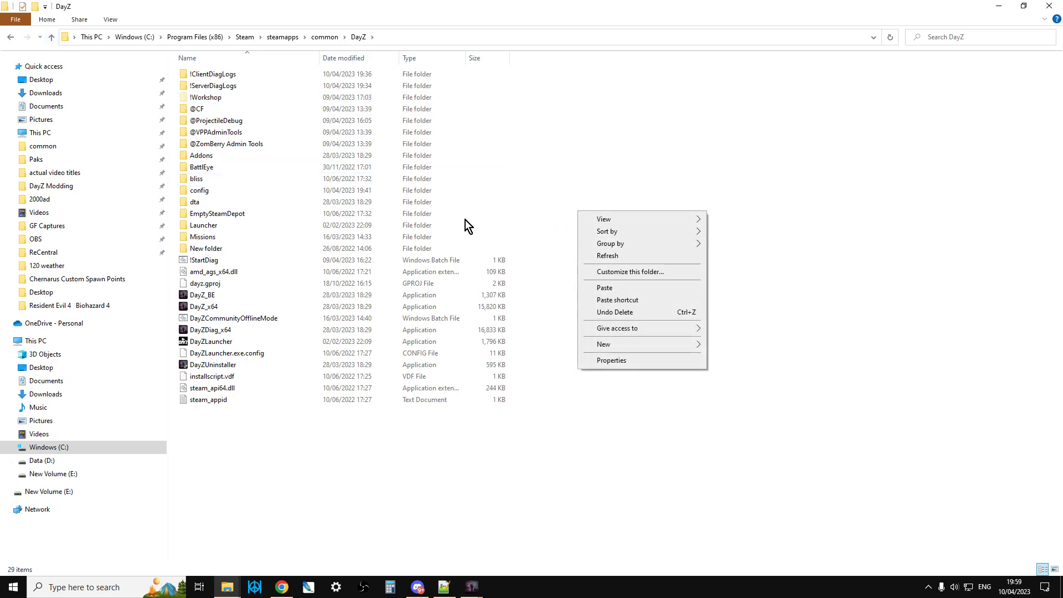
{"action": "left_click", "coordinate": [217, 119]}
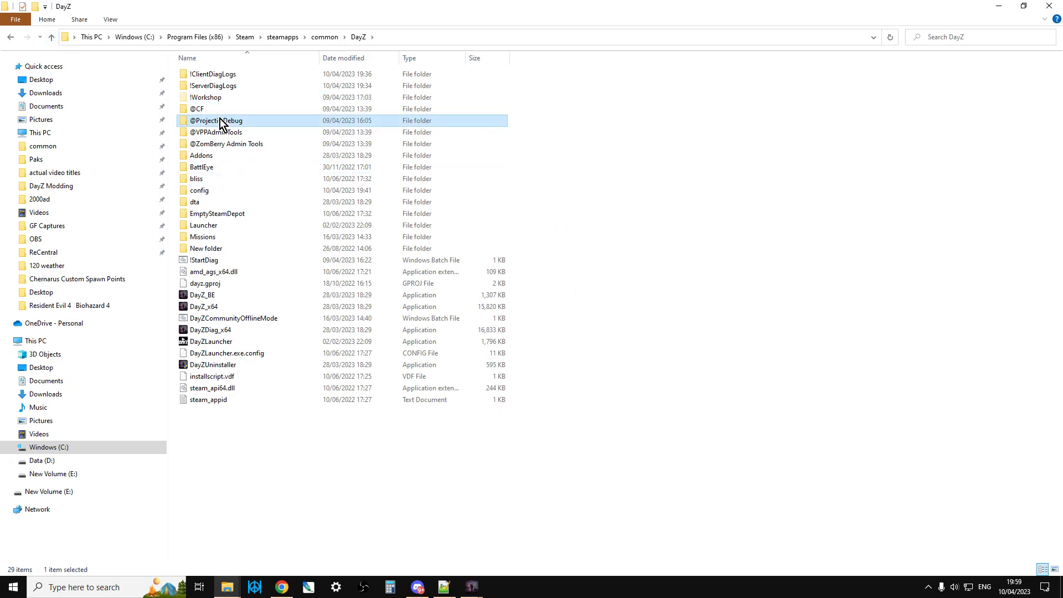
{"action": "mouse_move", "coordinate": [223, 125]}
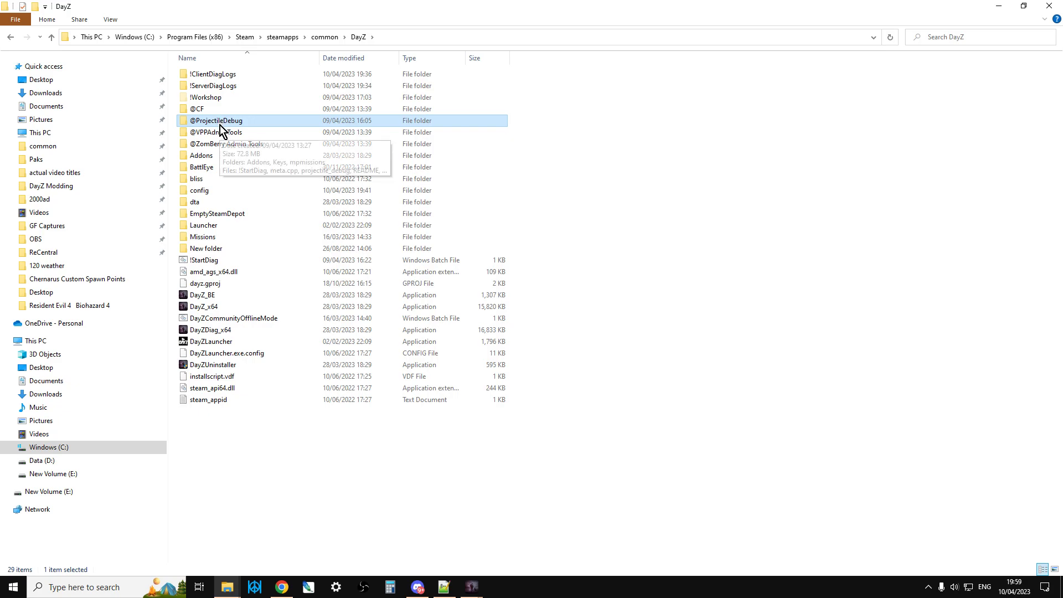
{"action": "double_click", "coordinate": [217, 121]}
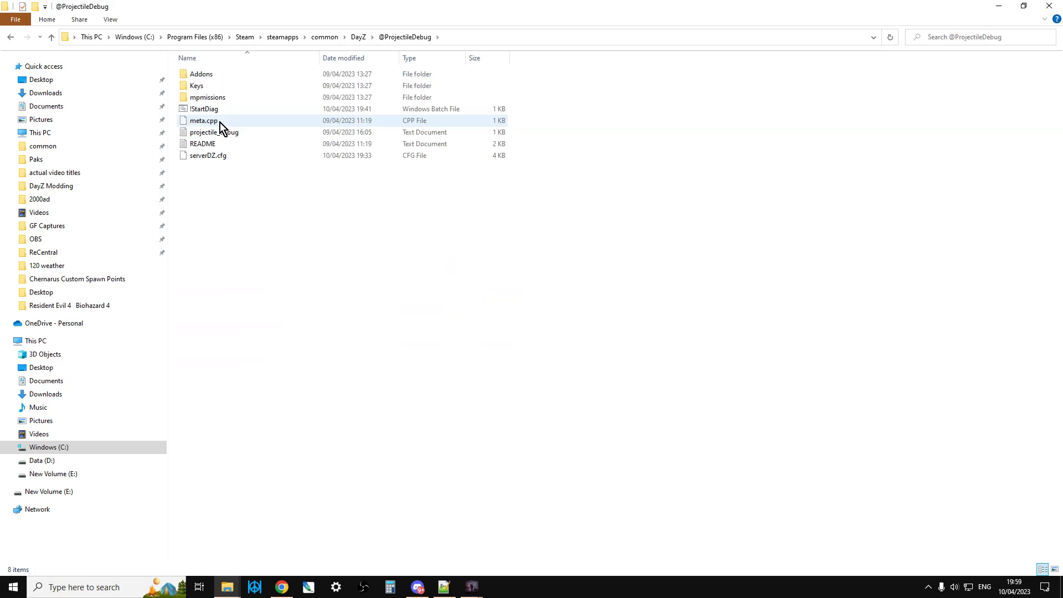
{"action": "left_click", "coordinate": [203, 109]}
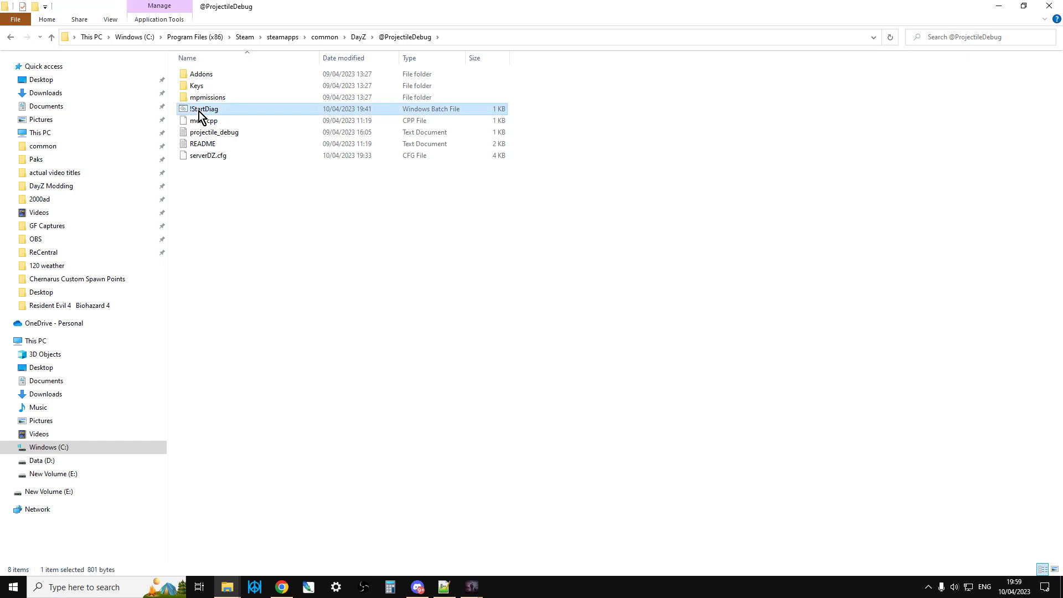
{"action": "right_click", "coordinate": [204, 109]}
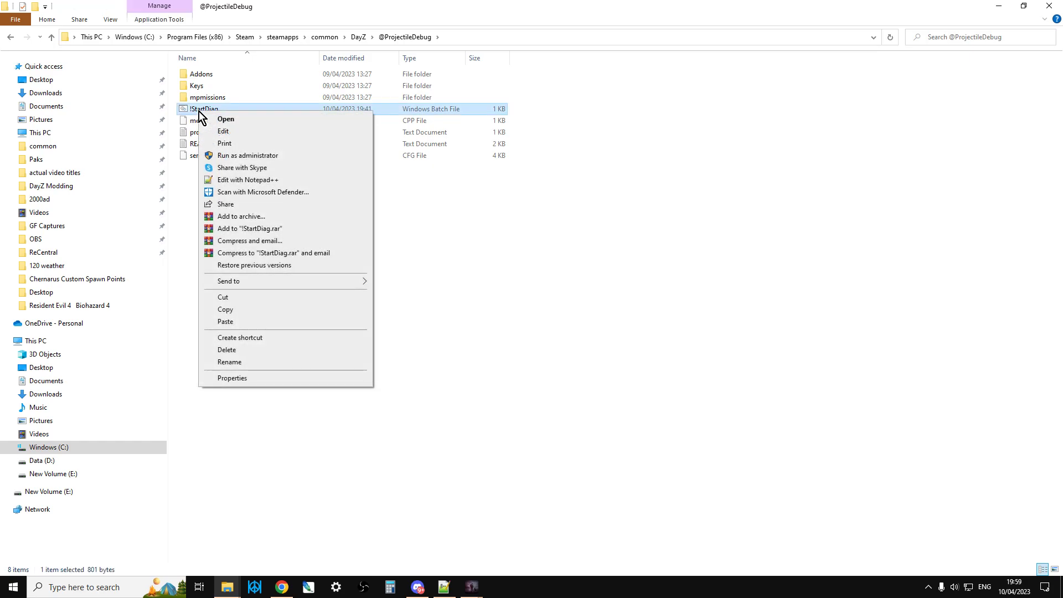
Step: Open !StartDiag.bat in Notepad++ to review its mod list and launch lines
{"action": "left_click", "coordinate": [248, 179]}
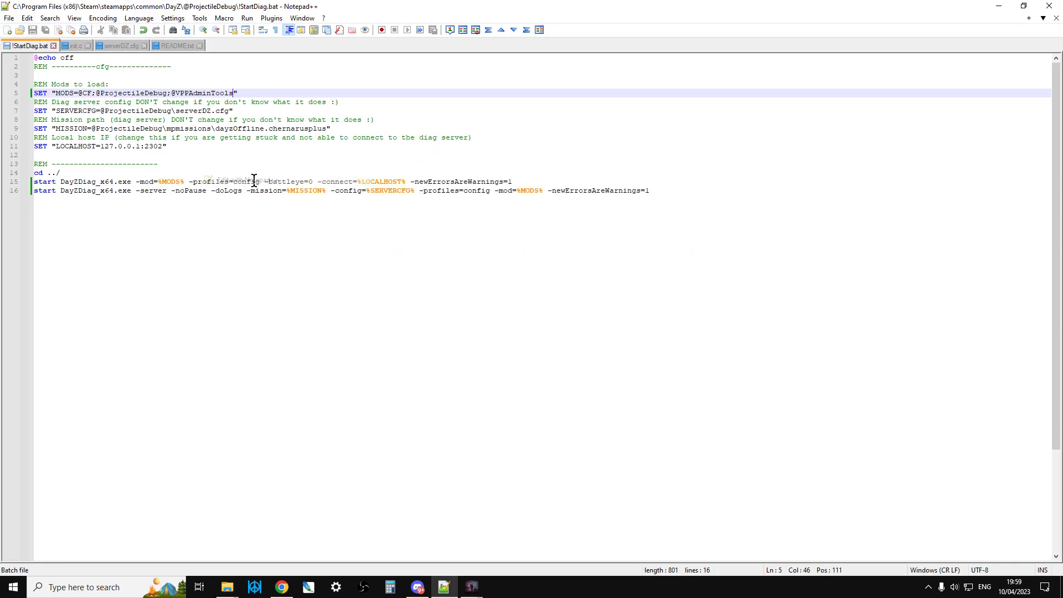
{"action": "left_click", "coordinate": [156, 164]}
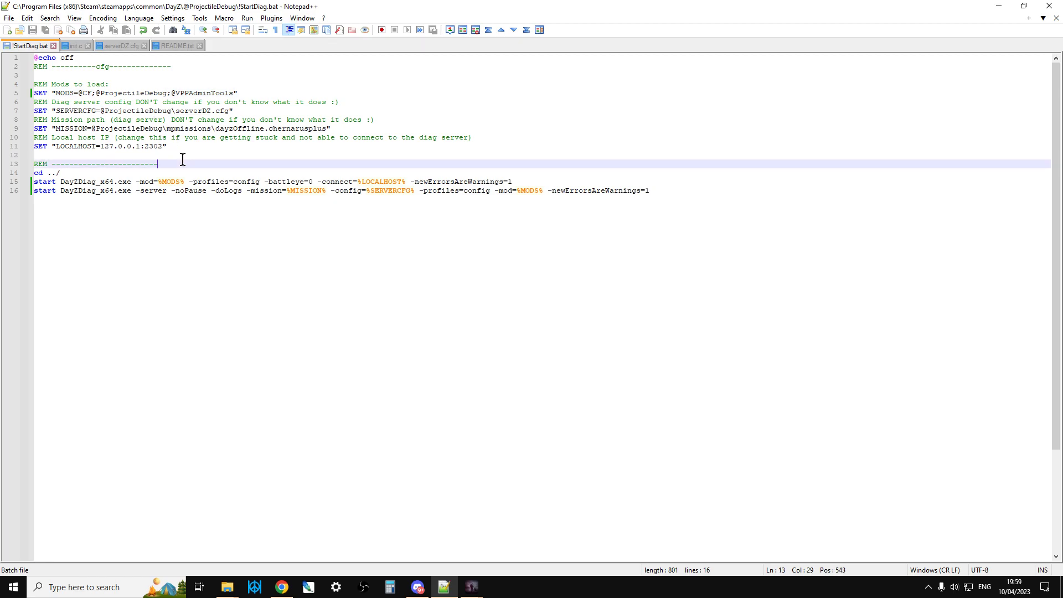
{"action": "mouse_move", "coordinate": [421, 181]}
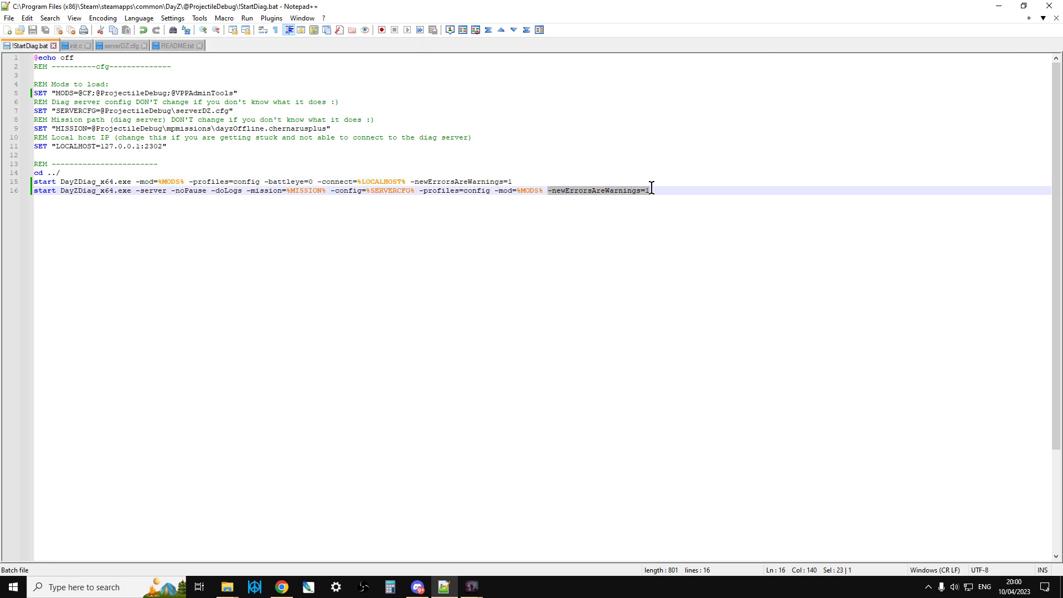
Step: Return to the ProjectileDebug Workshop page and scroll back up to the screenshot gallery
{"action": "left_click", "coordinate": [280, 587]}
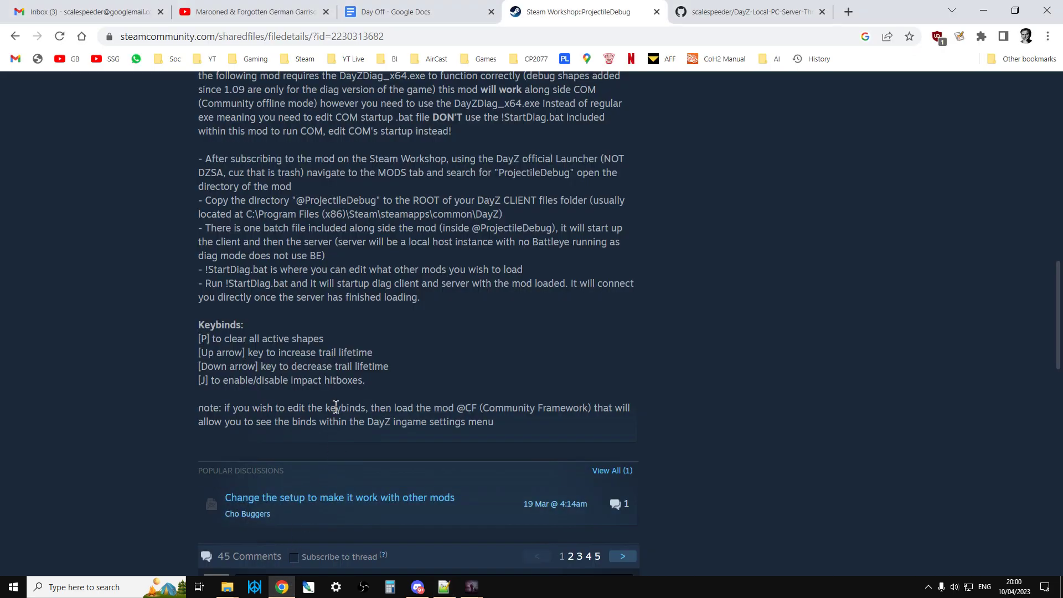
{"action": "scroll", "scroll_direction": "down", "scroll_amount": 3}
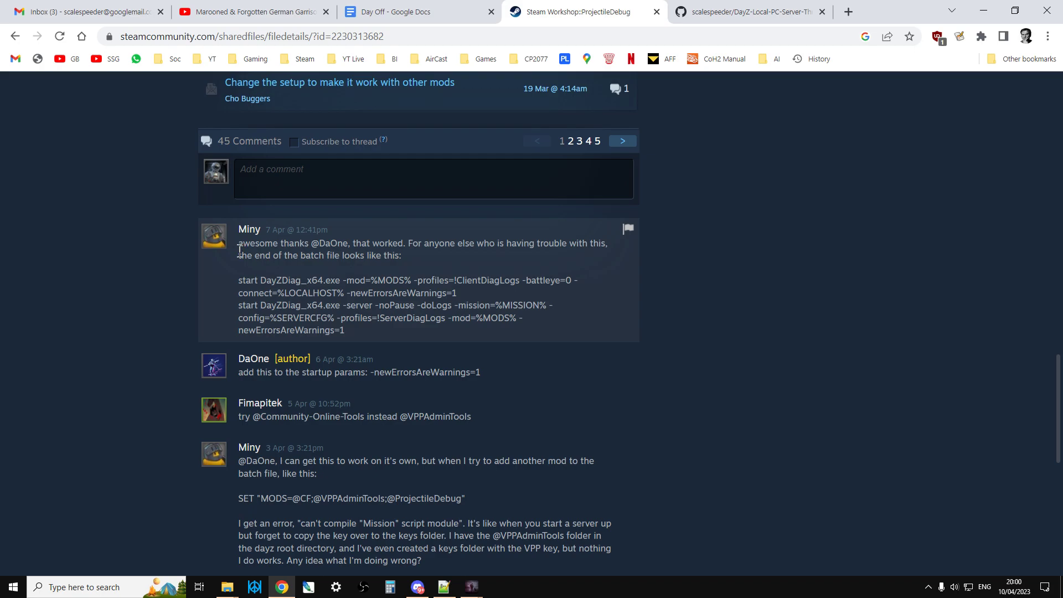
{"action": "scroll", "scroll_direction": "up", "scroll_amount": 3}
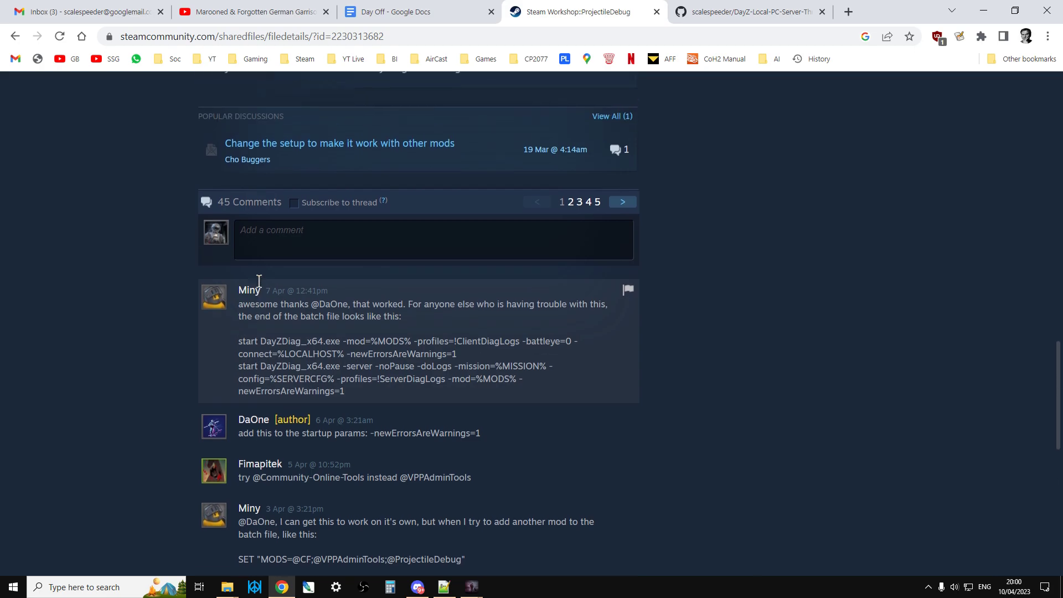
{"action": "scroll", "scroll_direction": "up", "scroll_amount": 3}
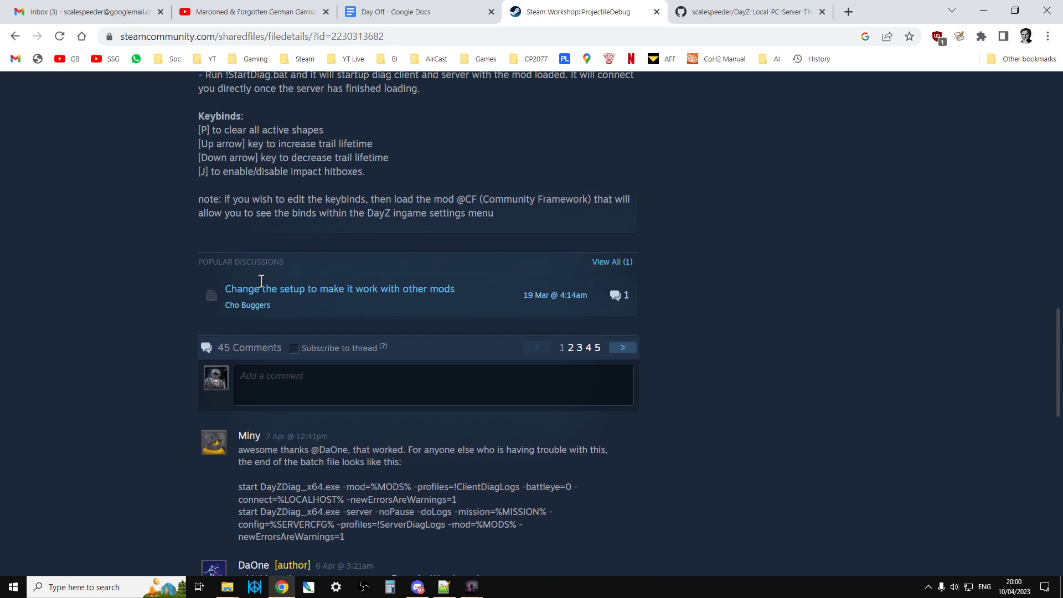
{"action": "scroll", "scroll_direction": "up", "scroll_amount": 3}
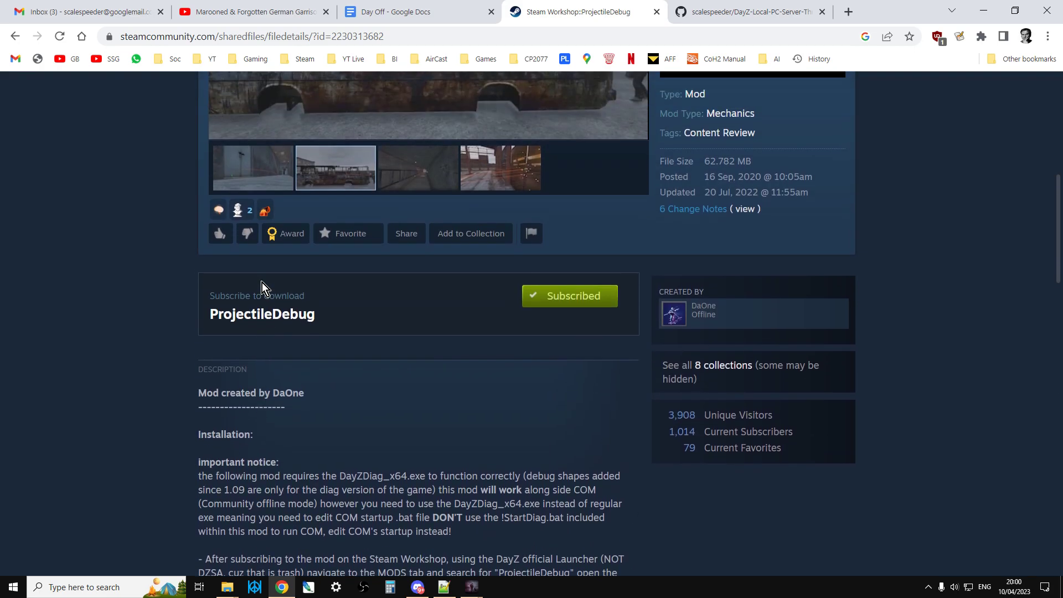
{"action": "scroll", "scroll_direction": "up", "scroll_amount": 3}
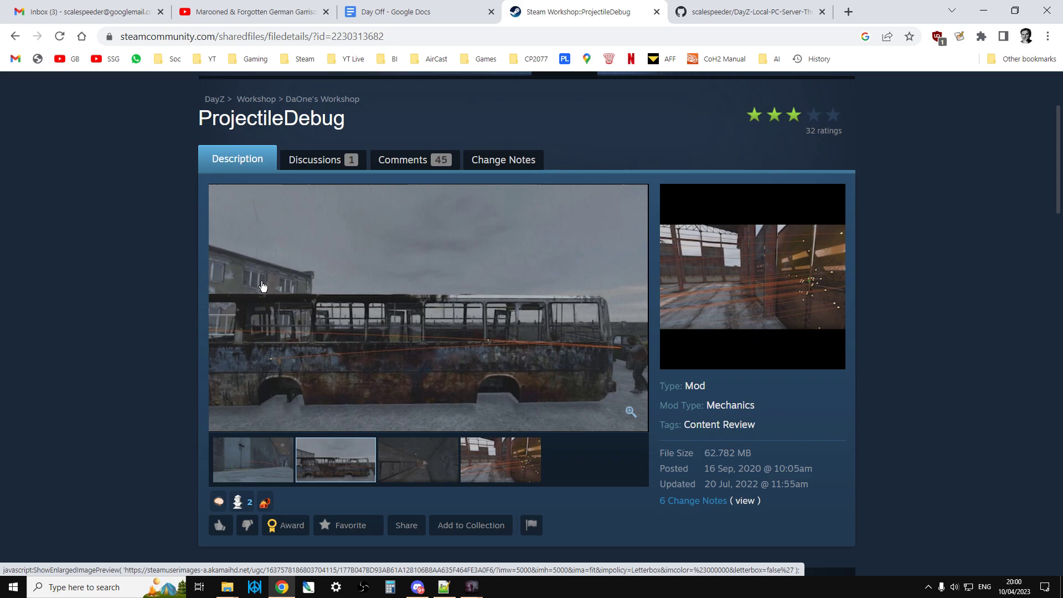
{"action": "mouse_move", "coordinate": [470, 587]}
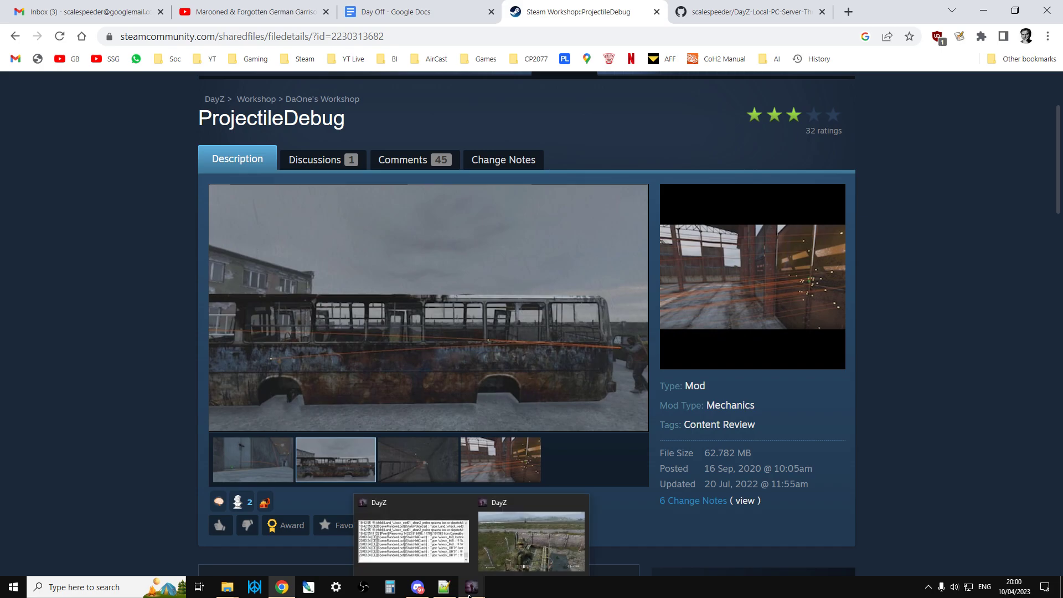
{"action": "mouse_move", "coordinate": [106, 427]}
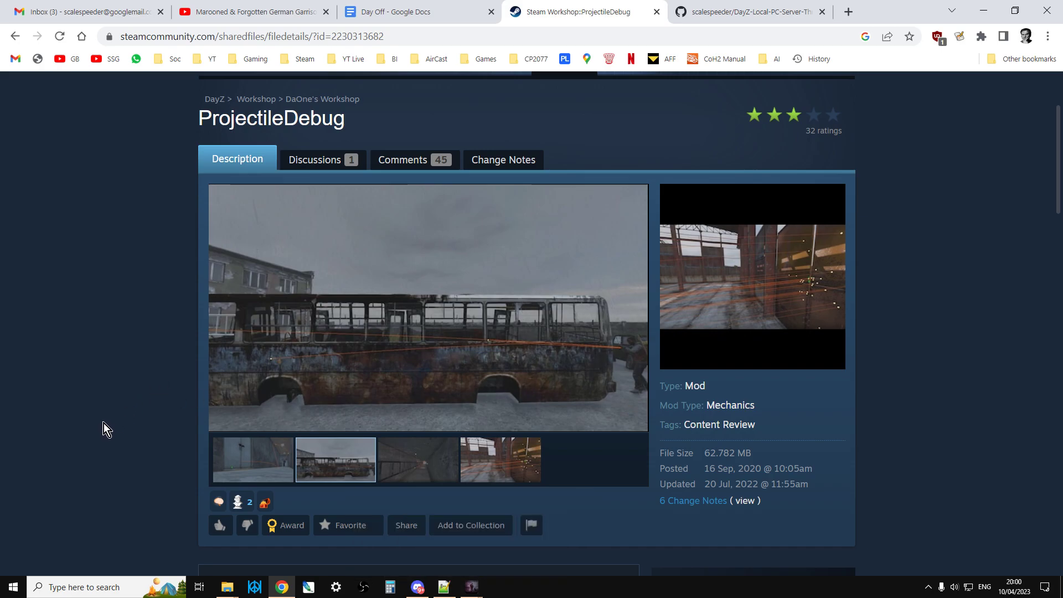
Step: Cycle repeatedly through the bullet-trace screenshots, ending on the warehouse image
{"action": "left_click", "coordinate": [418, 459]}
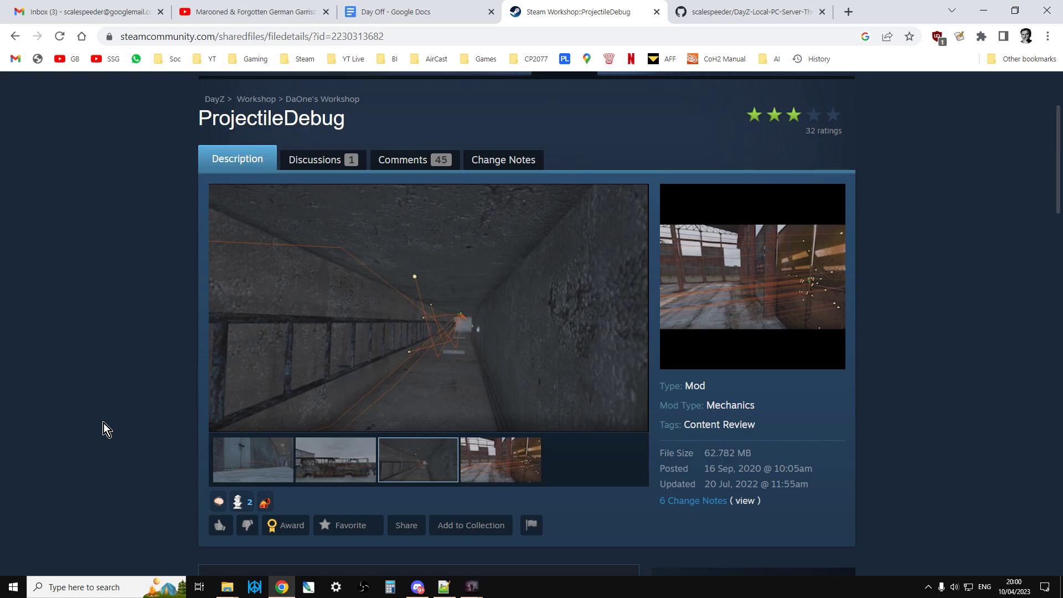
{"action": "left_click", "coordinate": [500, 458]}
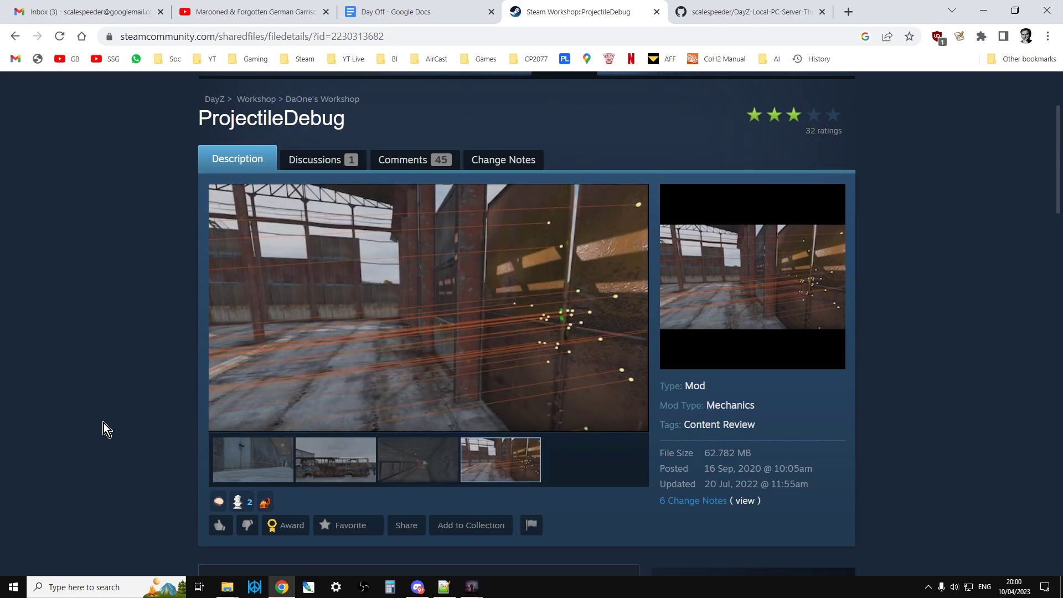
{"action": "left_click", "coordinate": [252, 459]}
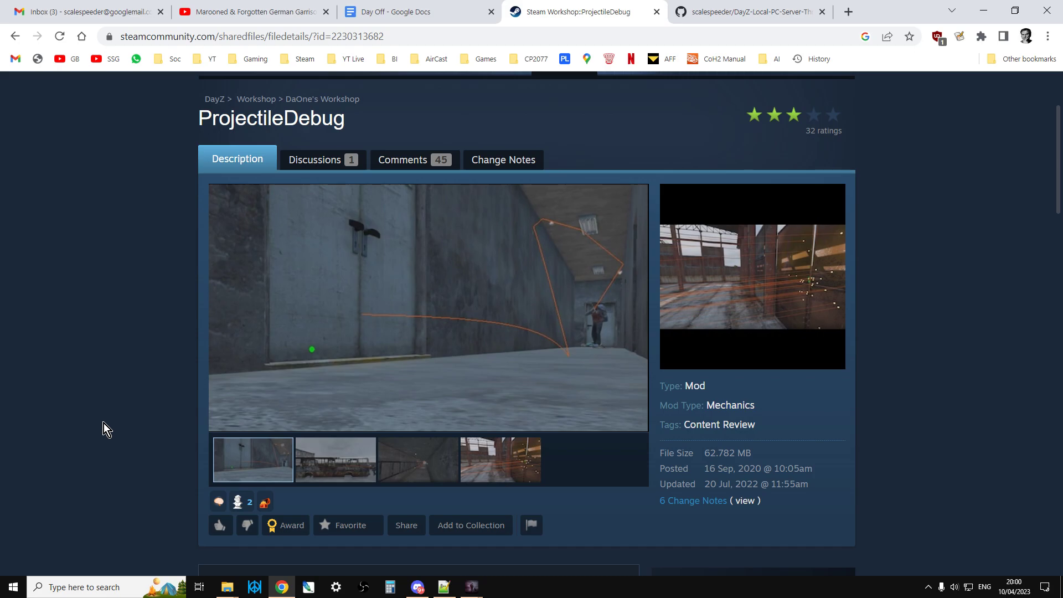
{"action": "left_click", "coordinate": [335, 460]}
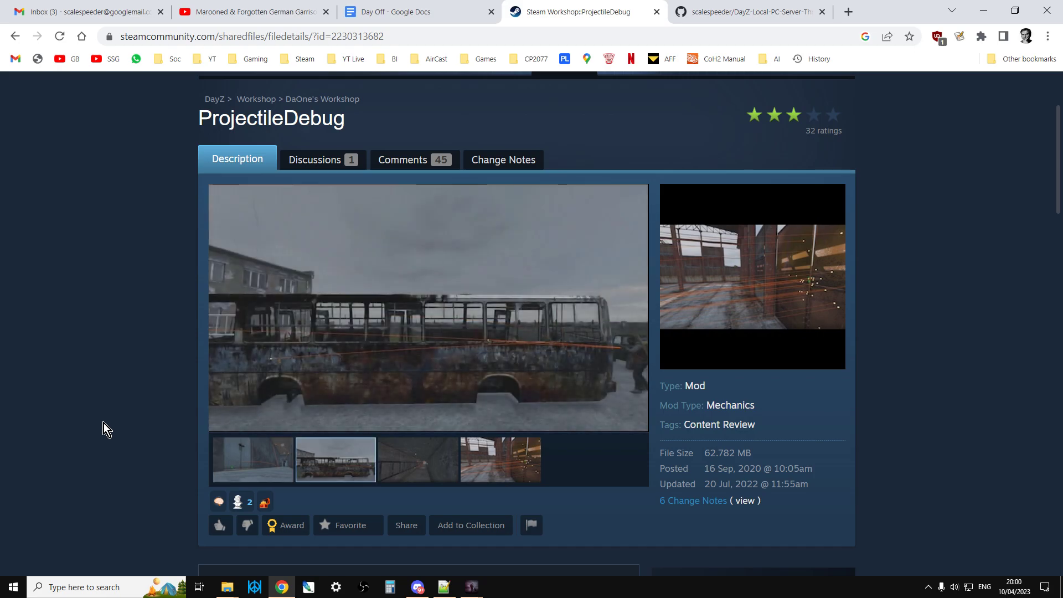
{"action": "left_click", "coordinate": [417, 459]}
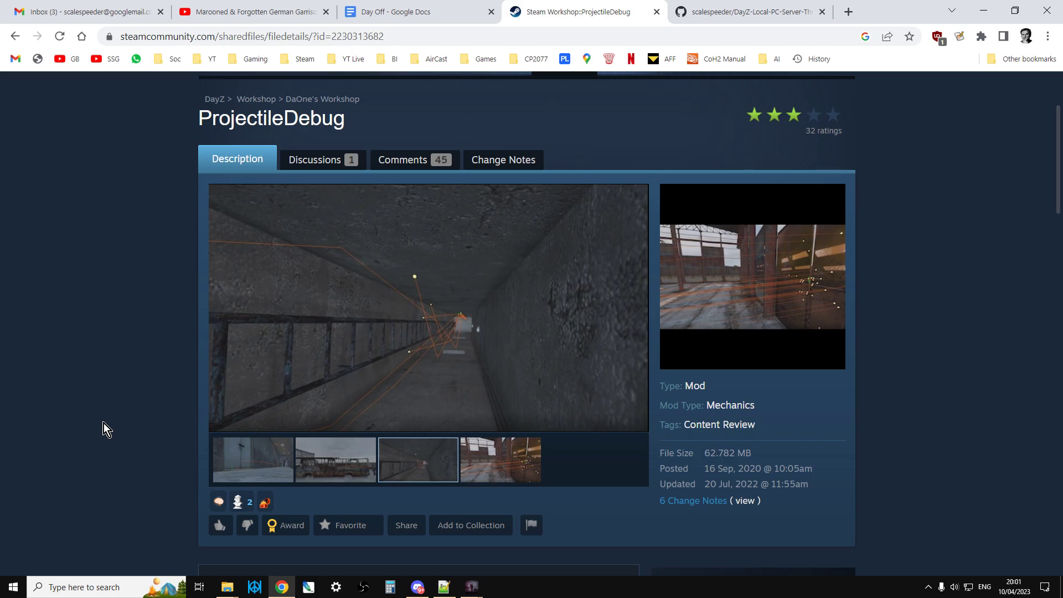
{"action": "left_click", "coordinate": [499, 459]}
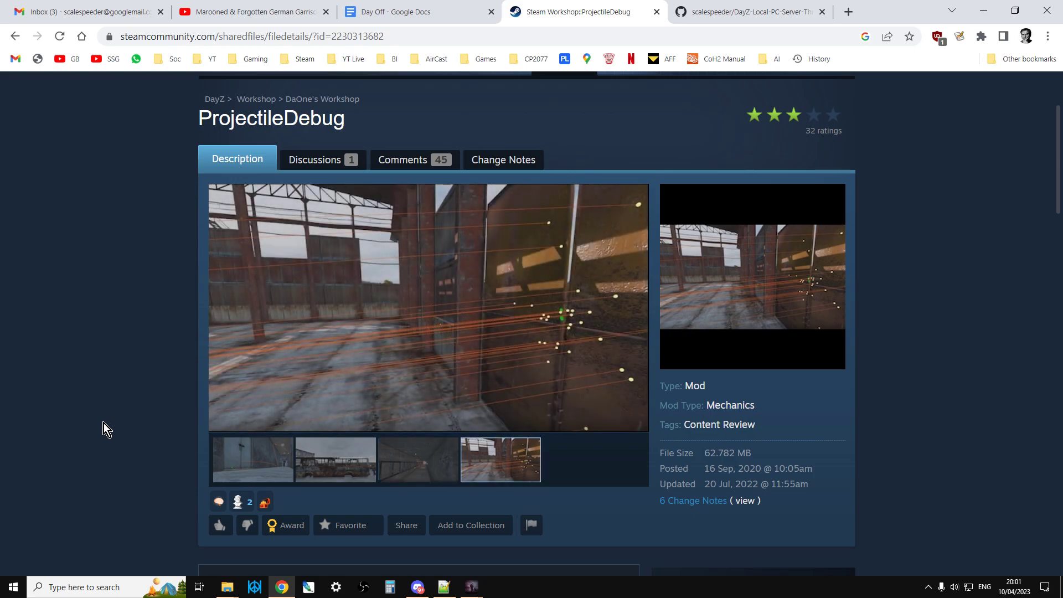
{"action": "left_click", "coordinate": [253, 460]}
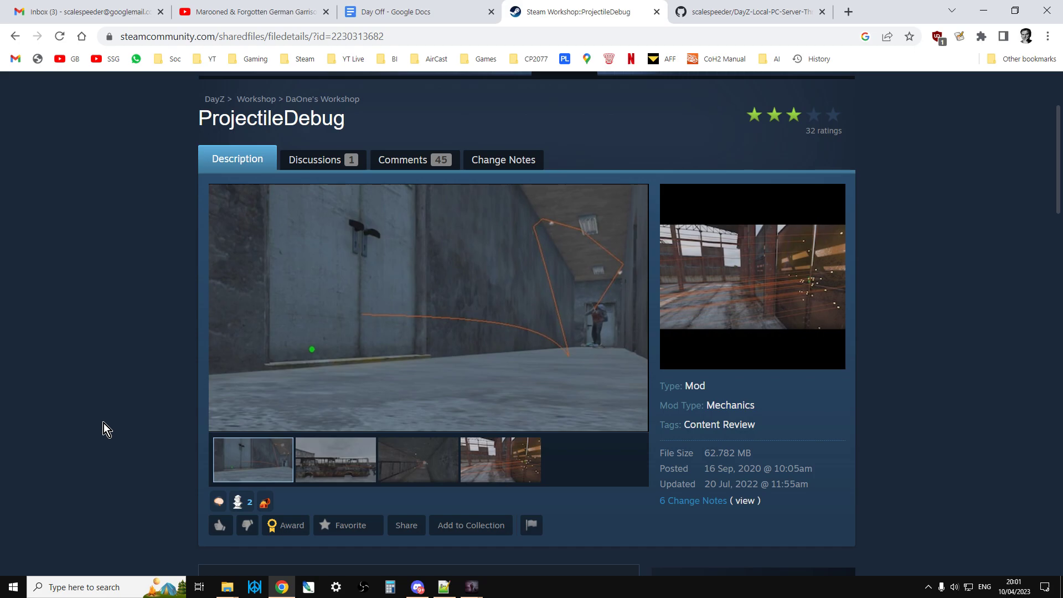
{"action": "left_click", "coordinate": [335, 459]}
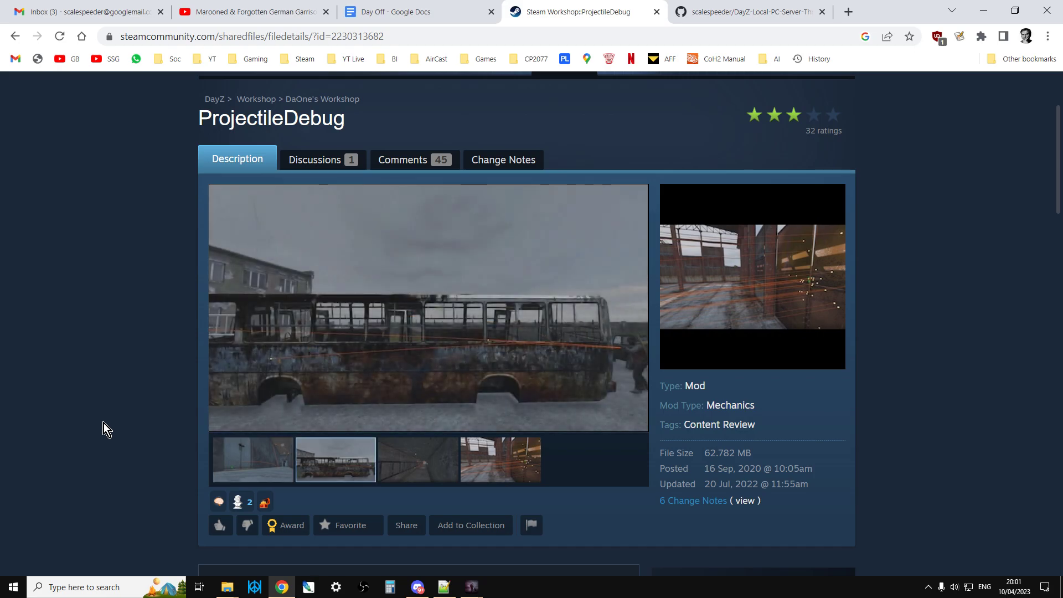
{"action": "left_click", "coordinate": [418, 458]}
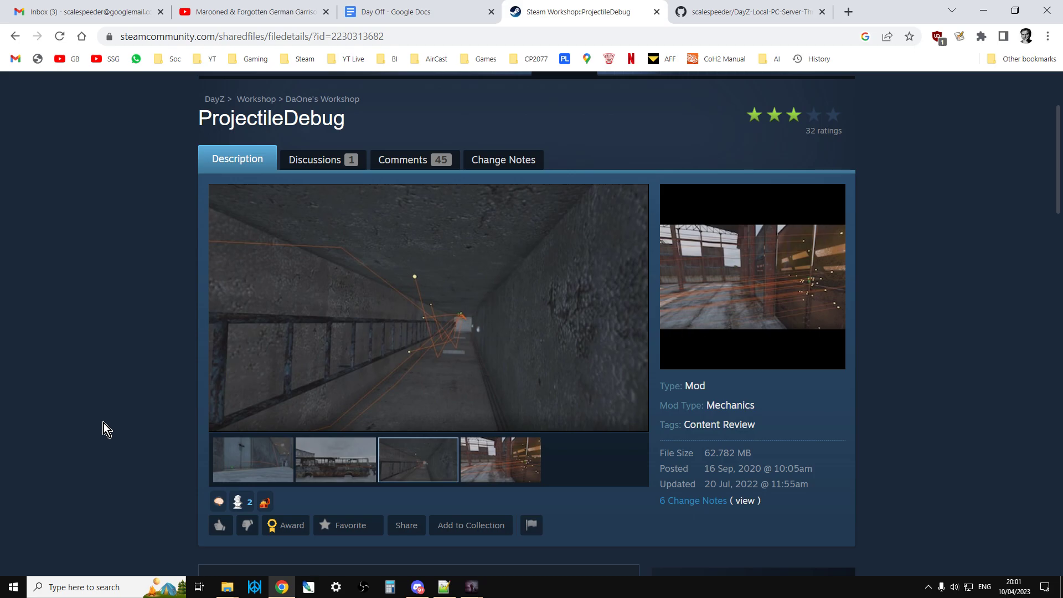
{"action": "left_click", "coordinate": [499, 460]}
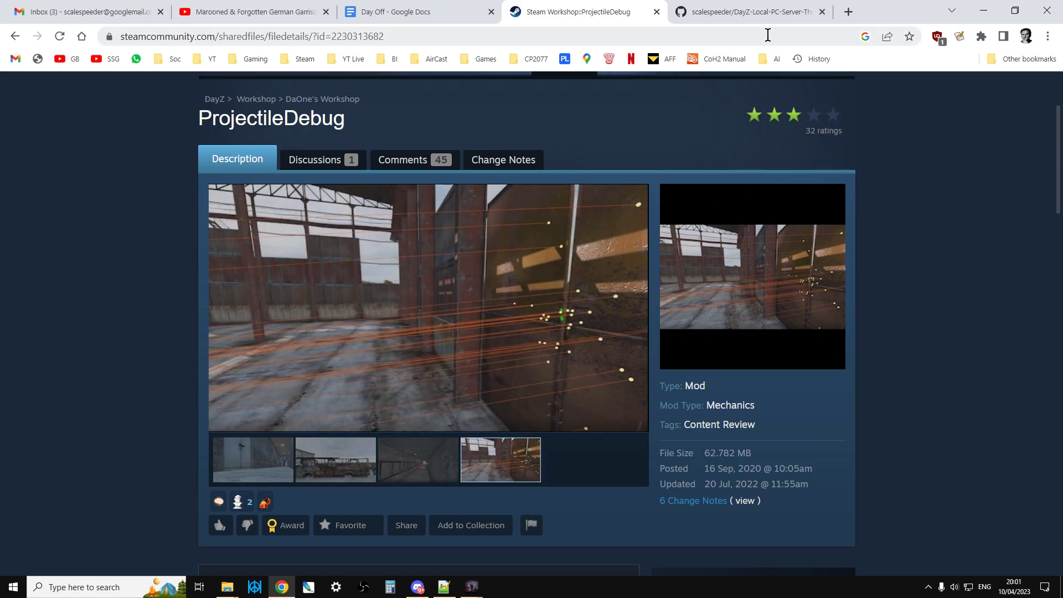
Step: Show the GitHub loadouts snippet repository and scroll toward its readme
{"action": "left_click", "coordinate": [746, 11]}
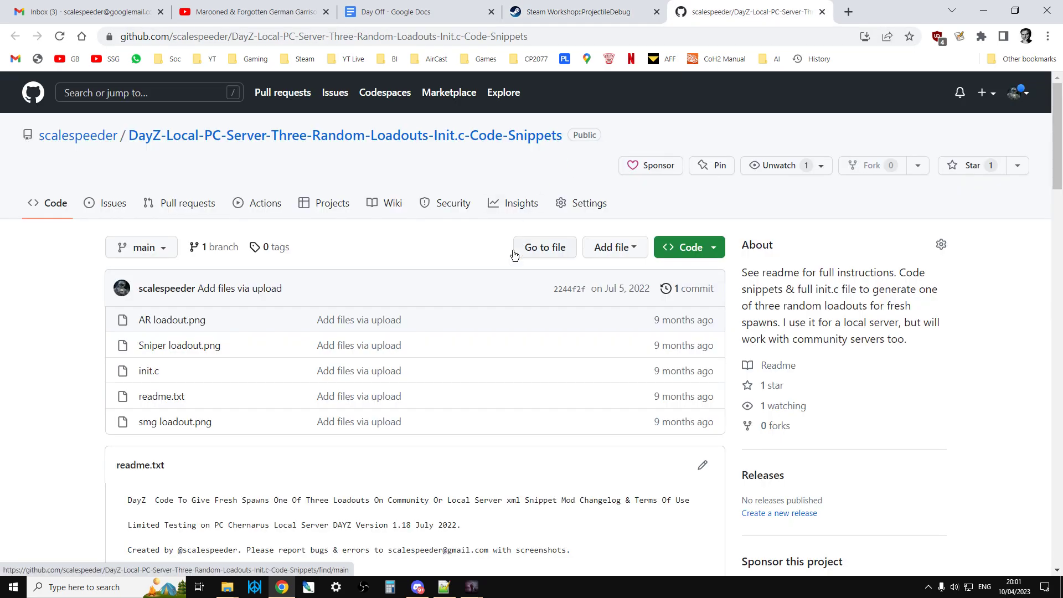
{"action": "mouse_move", "coordinate": [386, 373]}
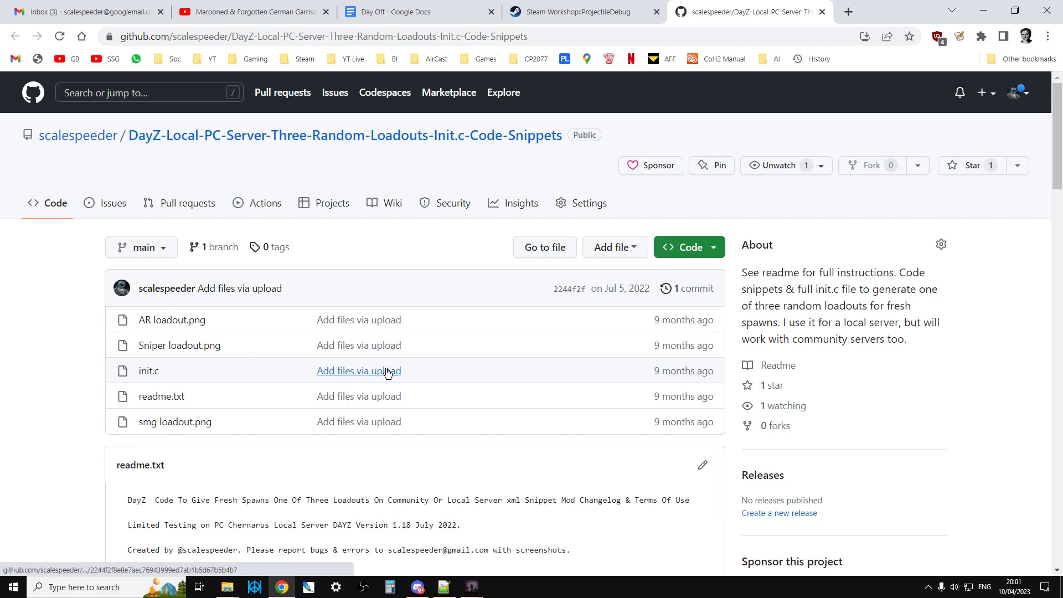
{"action": "scroll", "scroll_direction": "down", "scroll_amount": 3}
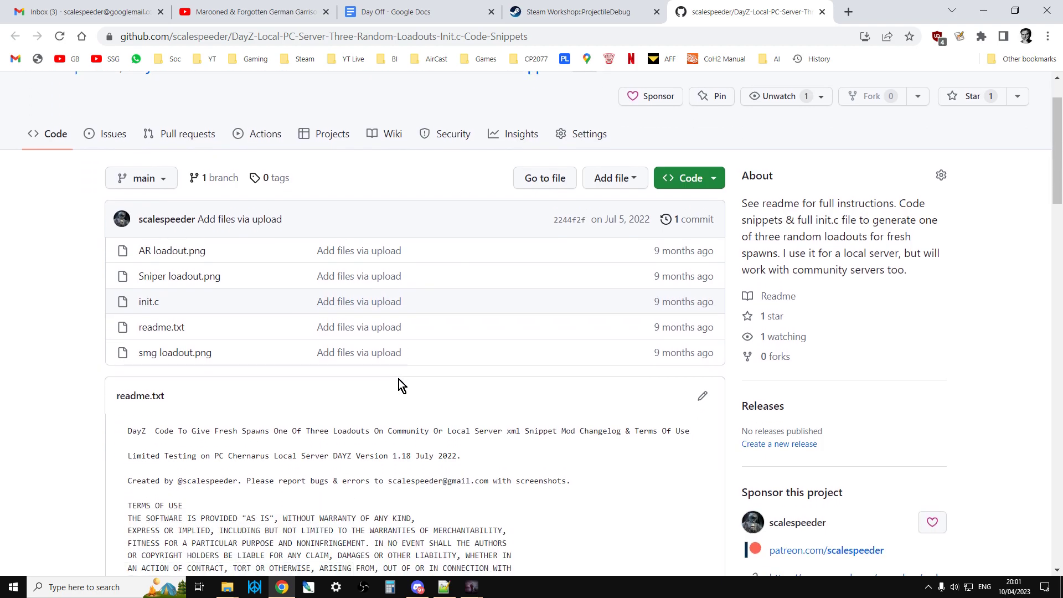
{"action": "scroll", "scroll_direction": "down", "scroll_amount": 3}
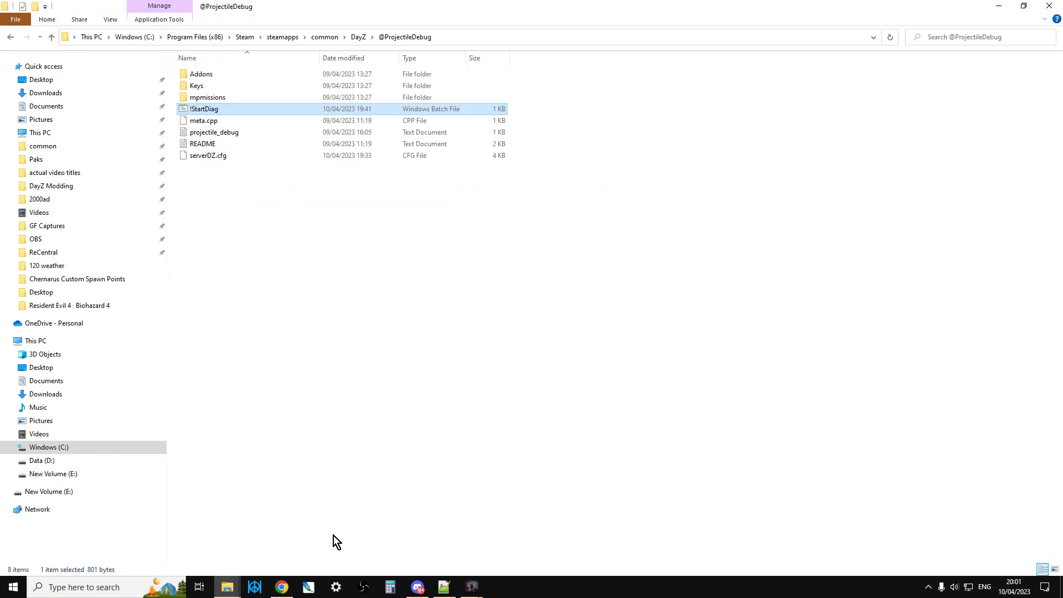
{"action": "mouse_move", "coordinate": [51, 37]}
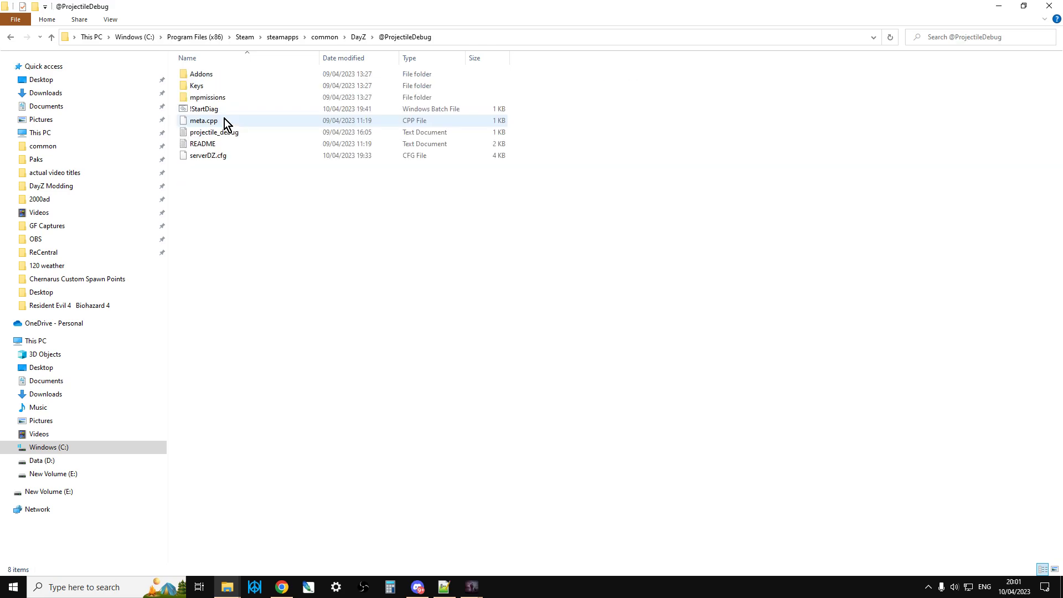
Step: Open mpmissions\dayzOffline.chernarusplus and bring up the context menu for init.c
{"action": "double_click", "coordinate": [208, 98]}
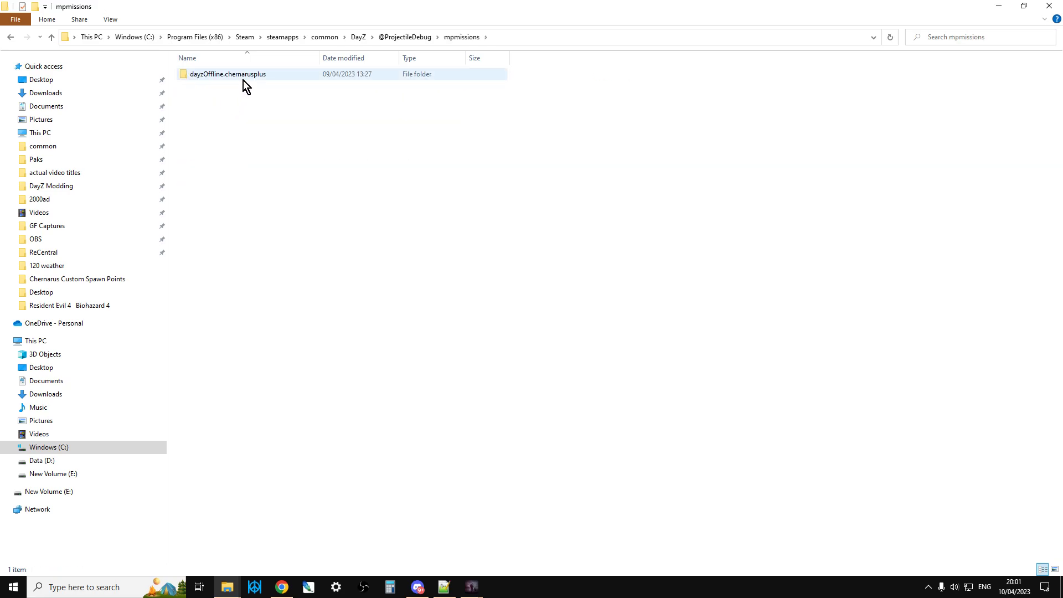
{"action": "double_click", "coordinate": [227, 74]}
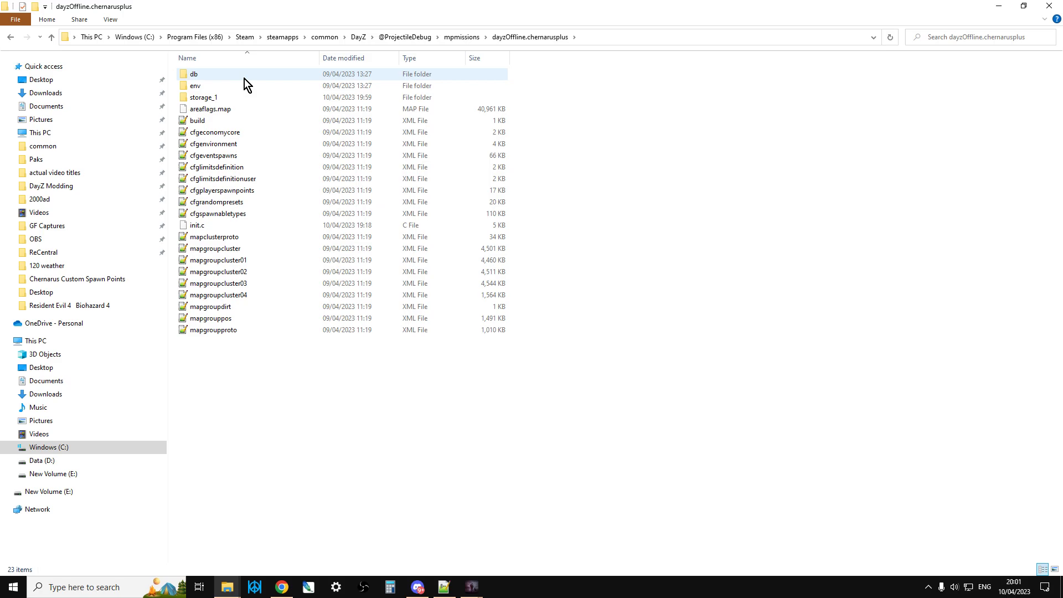
{"action": "mouse_move", "coordinate": [210, 230]}
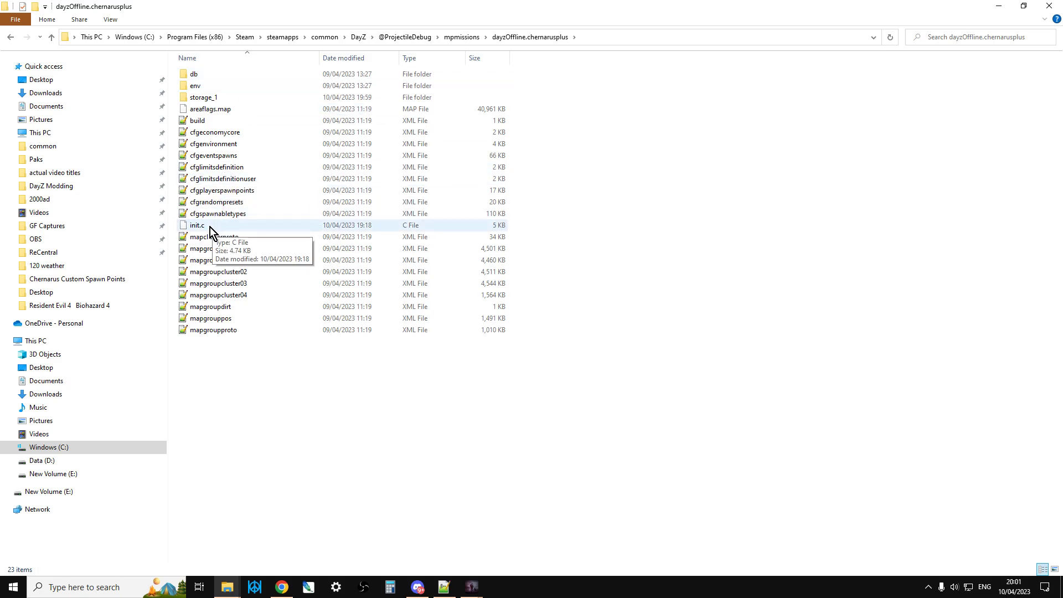
{"action": "right_click", "coordinate": [197, 225]}
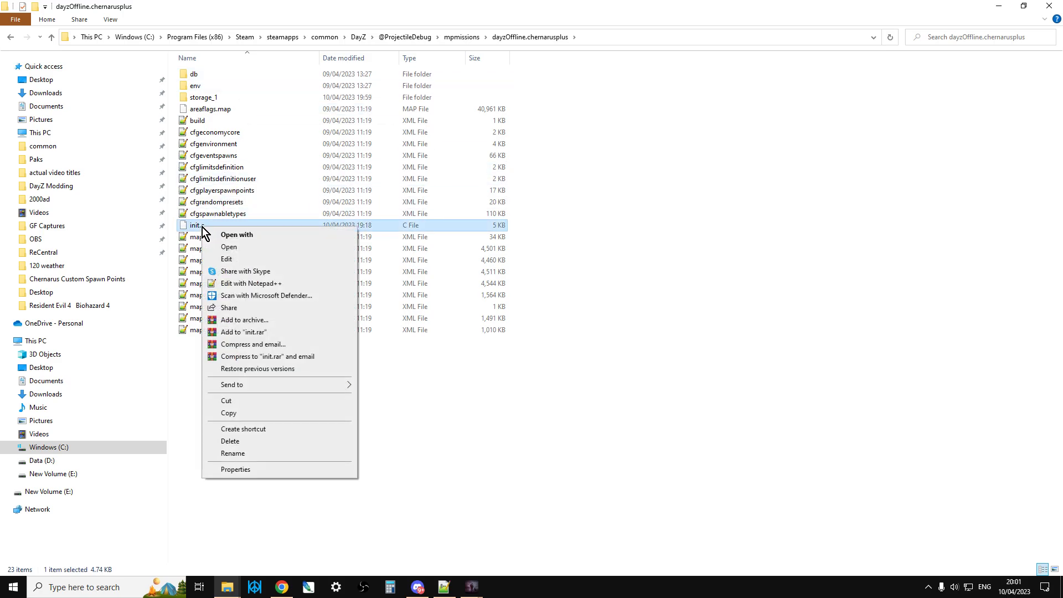
Step: Open the mission's init.c in Notepad++ and review the assault, sniper and smg loadout functions
{"action": "left_click", "coordinate": [251, 283]}
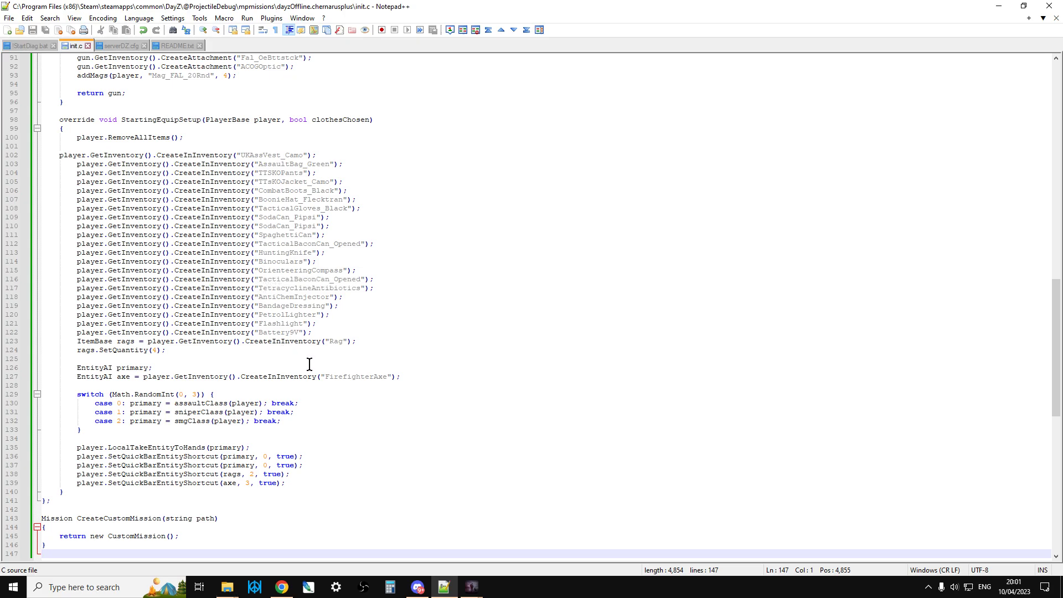
{"action": "scroll", "scroll_direction": "up", "scroll_amount": 3}
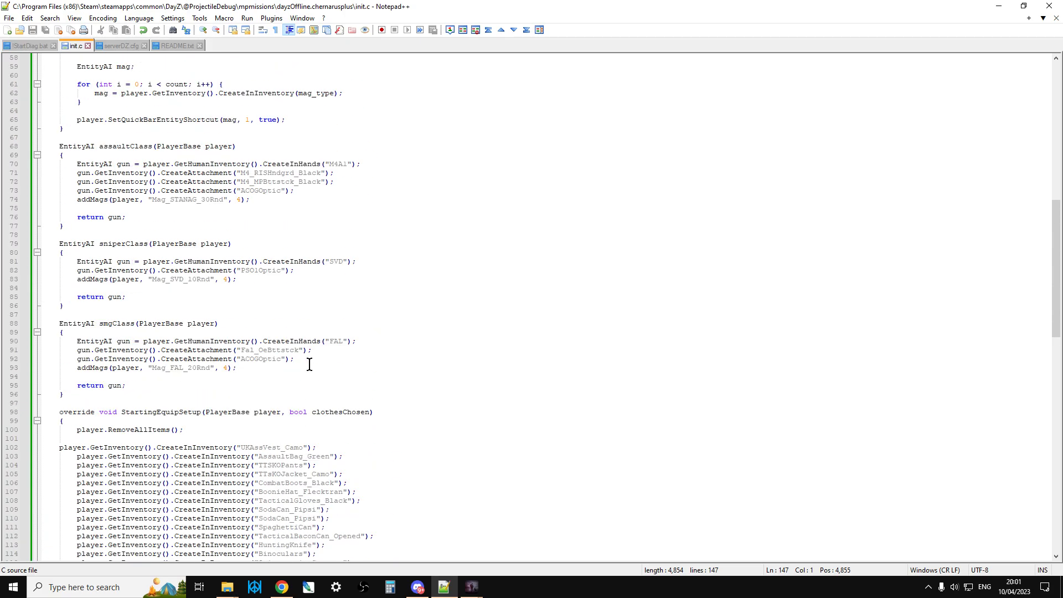
{"action": "scroll", "scroll_direction": "up", "scroll_amount": 3}
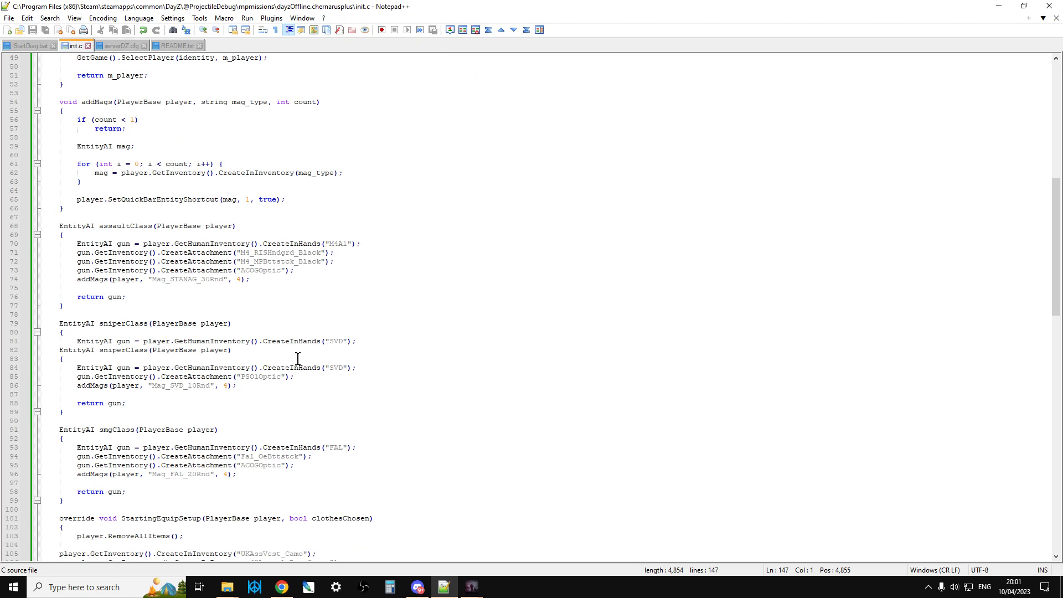
{"action": "scroll", "scroll_direction": "down", "scroll_amount": 3}
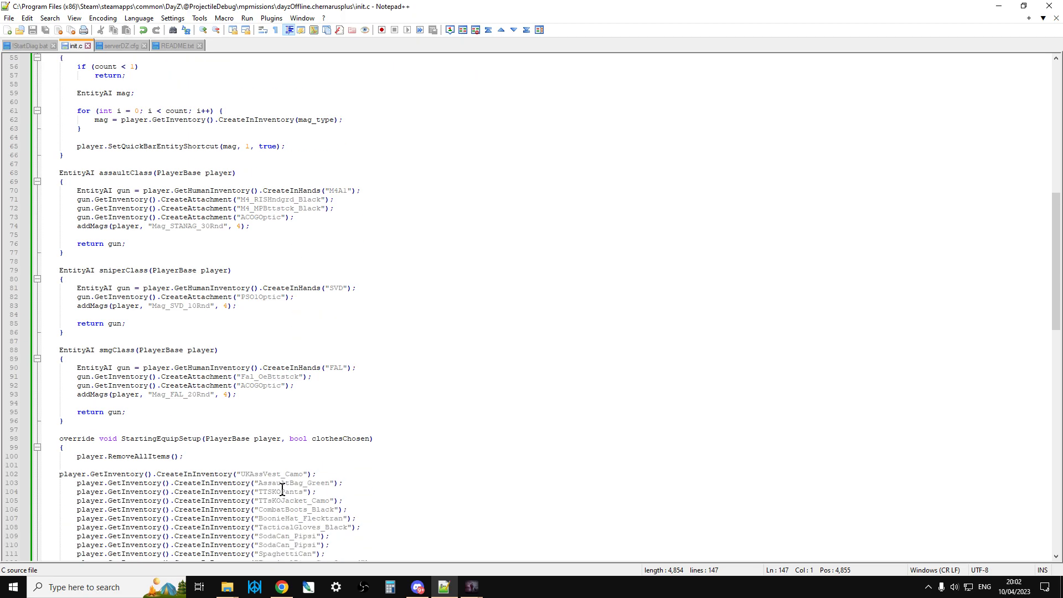
{"action": "left_click", "coordinate": [280, 587]}
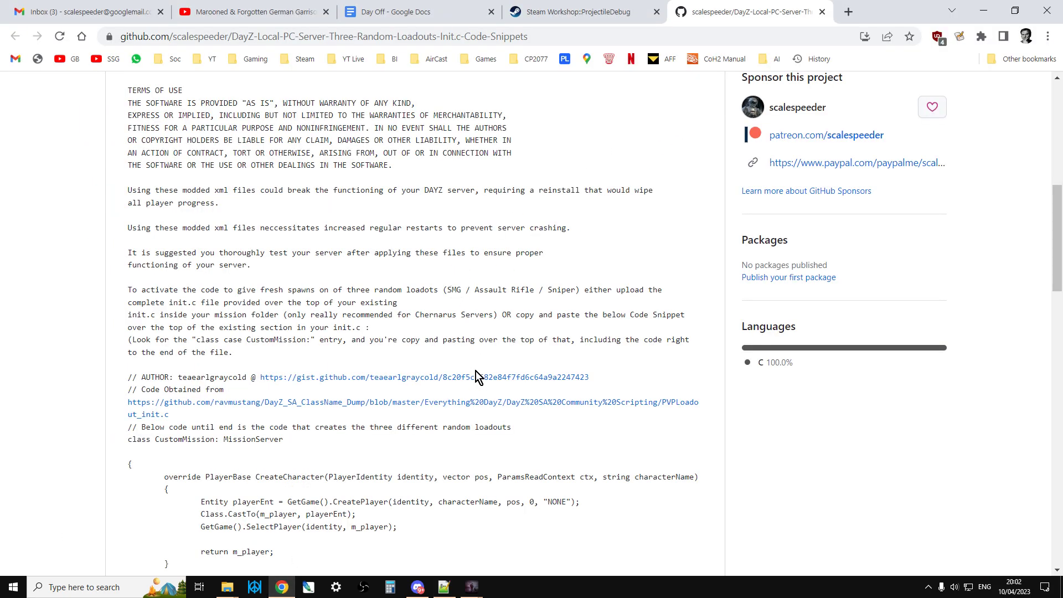
Step: Highlight the README's CustomMission snippet from 'class CustomMission: MissionServer' to the closing brace
{"action": "scroll", "scroll_direction": "up", "scroll_amount": 3}
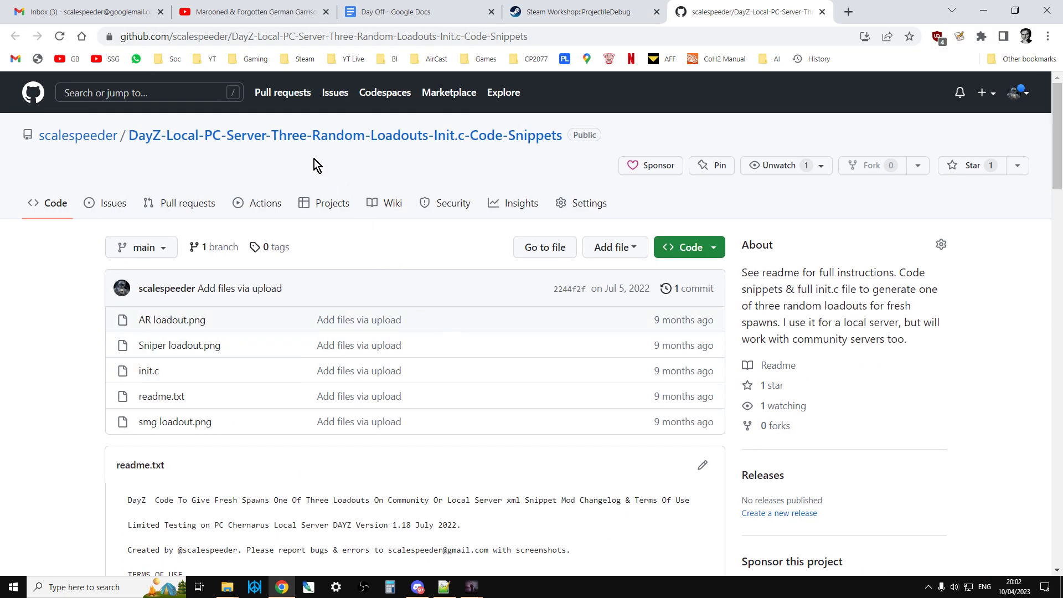
{"action": "mouse_move", "coordinate": [345, 164]}
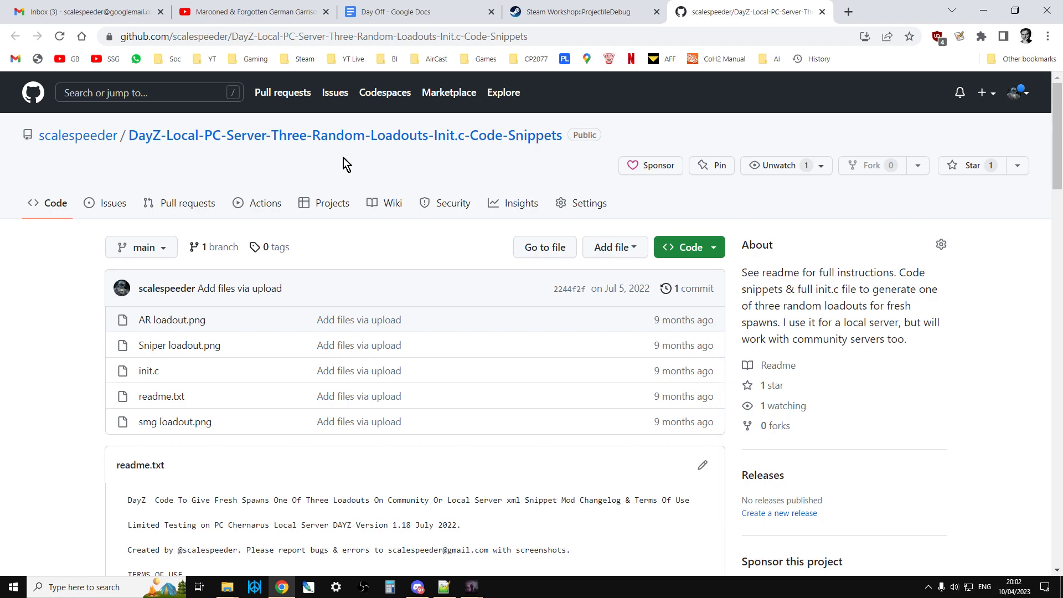
{"action": "mouse_move", "coordinate": [487, 151]}
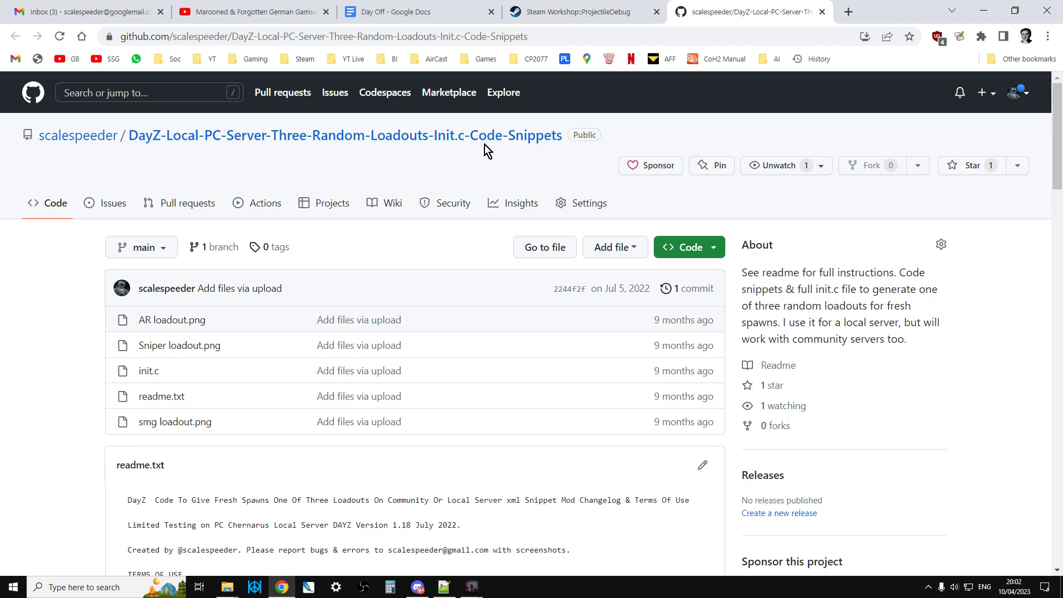
{"action": "mouse_move", "coordinate": [397, 387]}
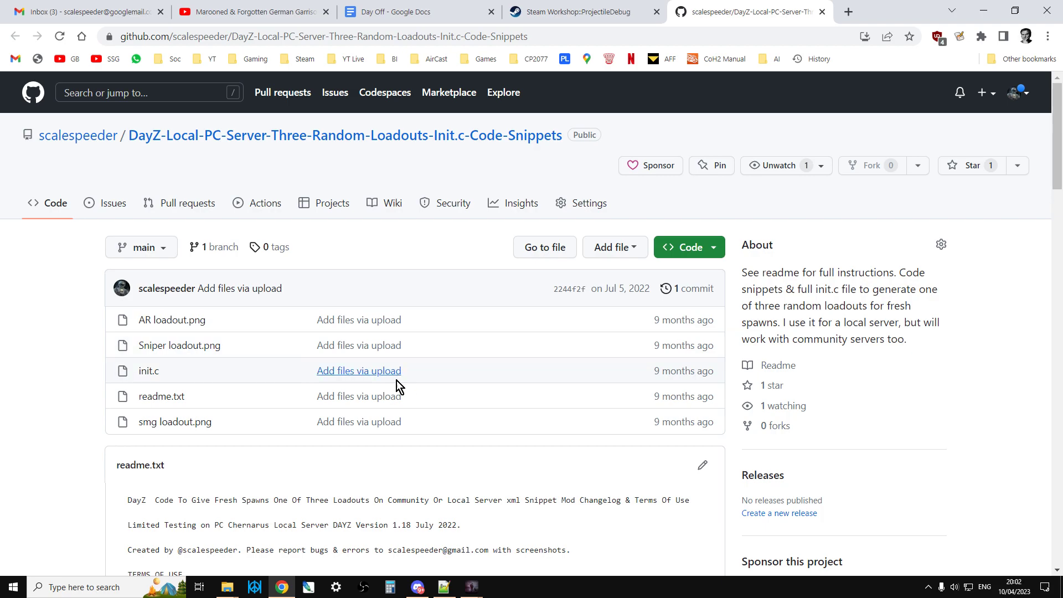
{"action": "scroll", "scroll_direction": "down", "scroll_amount": 3}
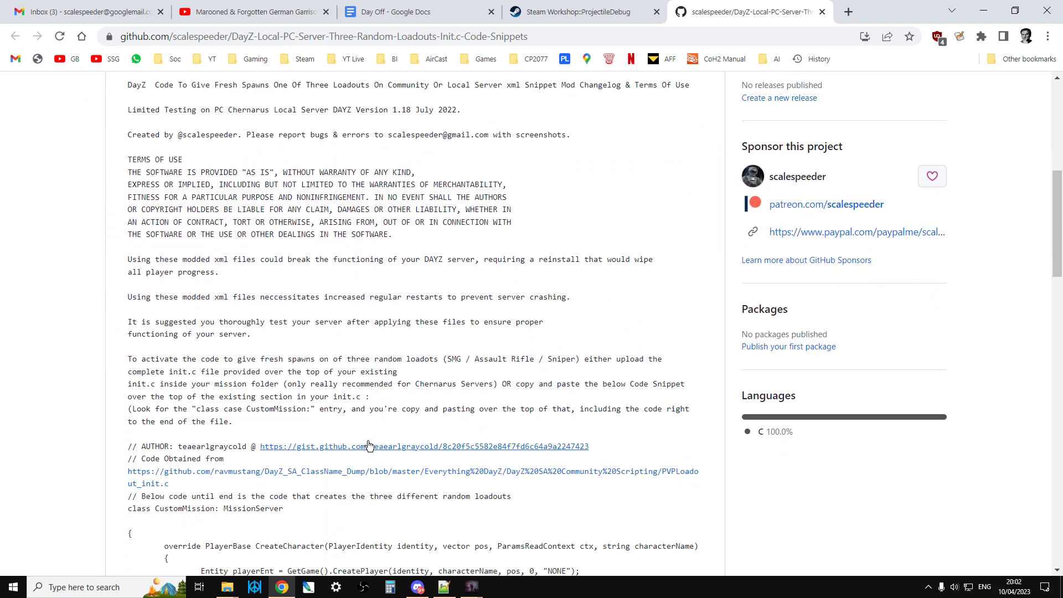
{"action": "scroll", "scroll_direction": "down", "scroll_amount": 3}
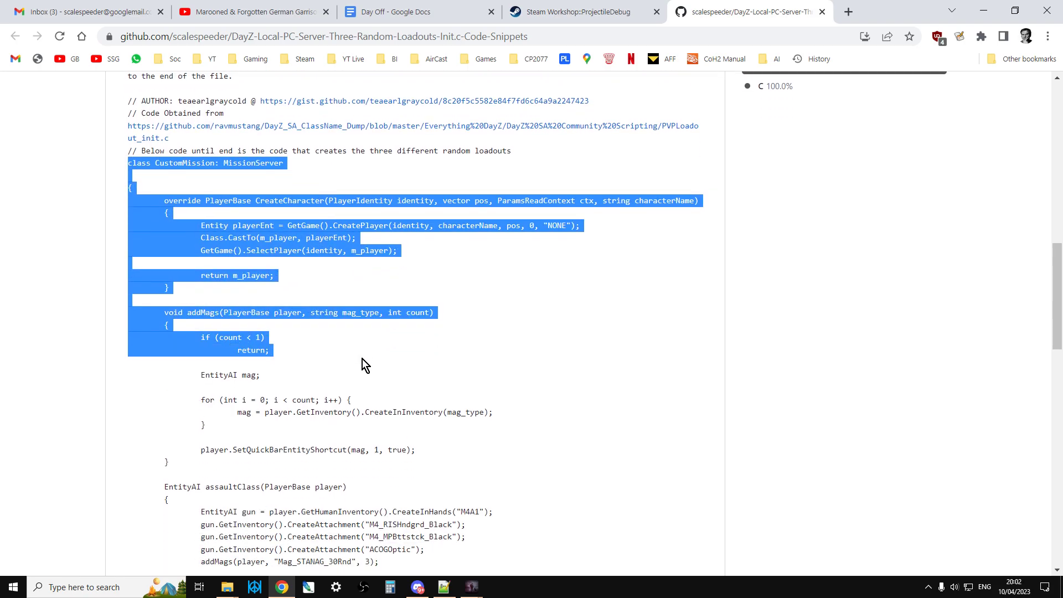
{"action": "scroll", "scroll_direction": "down", "scroll_amount": 3}
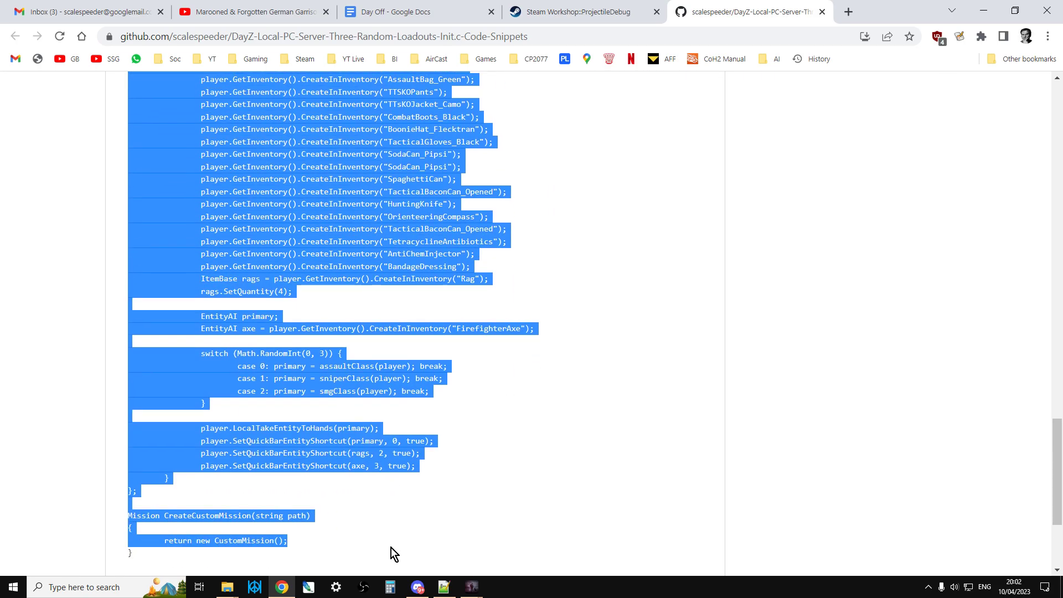
{"action": "scroll", "scroll_direction": "down", "scroll_amount": 3}
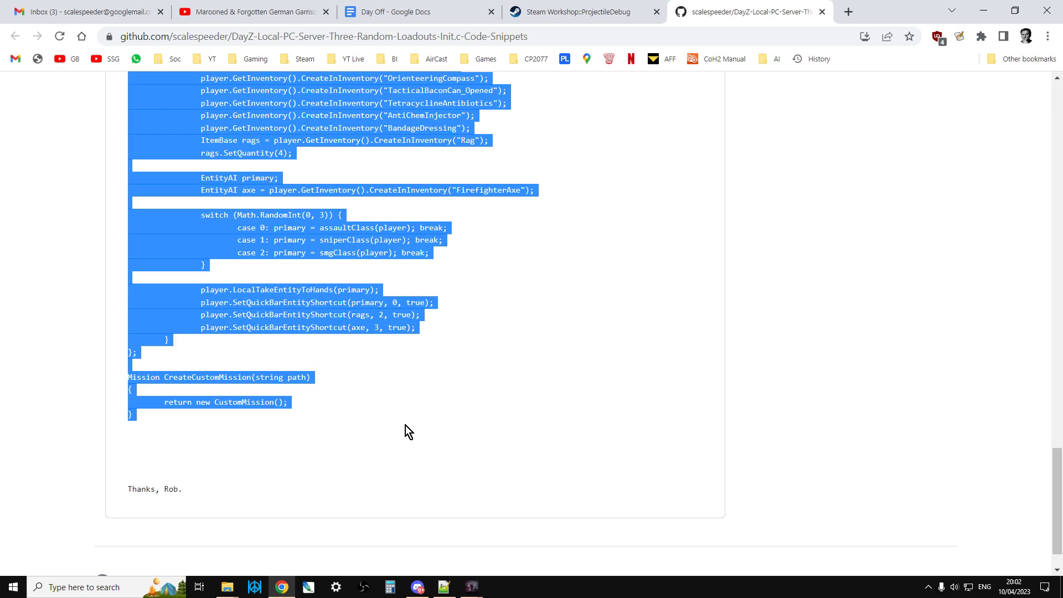
Step: Place the CustomMission three-random-loadout class in init.c and check its declaration at line 42
{"action": "left_click", "coordinate": [442, 586]}
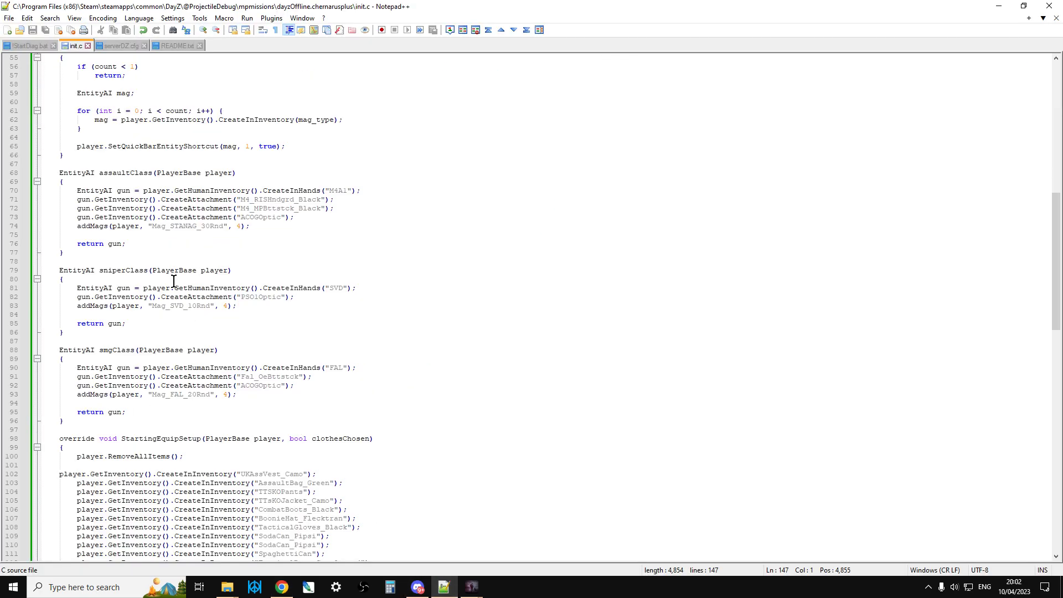
{"action": "scroll", "scroll_direction": "up", "scroll_amount": 3}
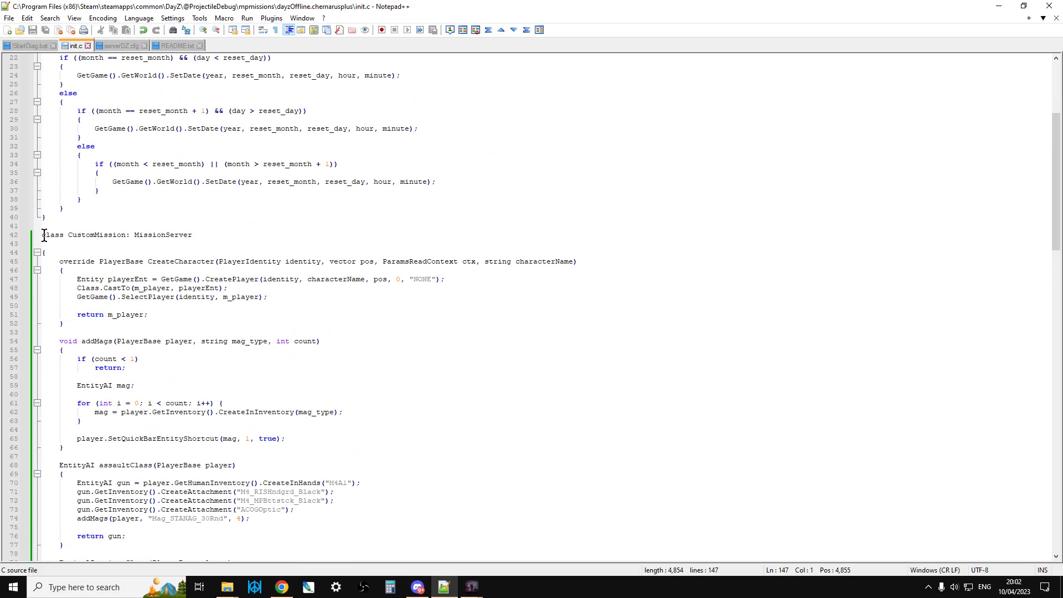
{"action": "left_click", "coordinate": [61, 235]}
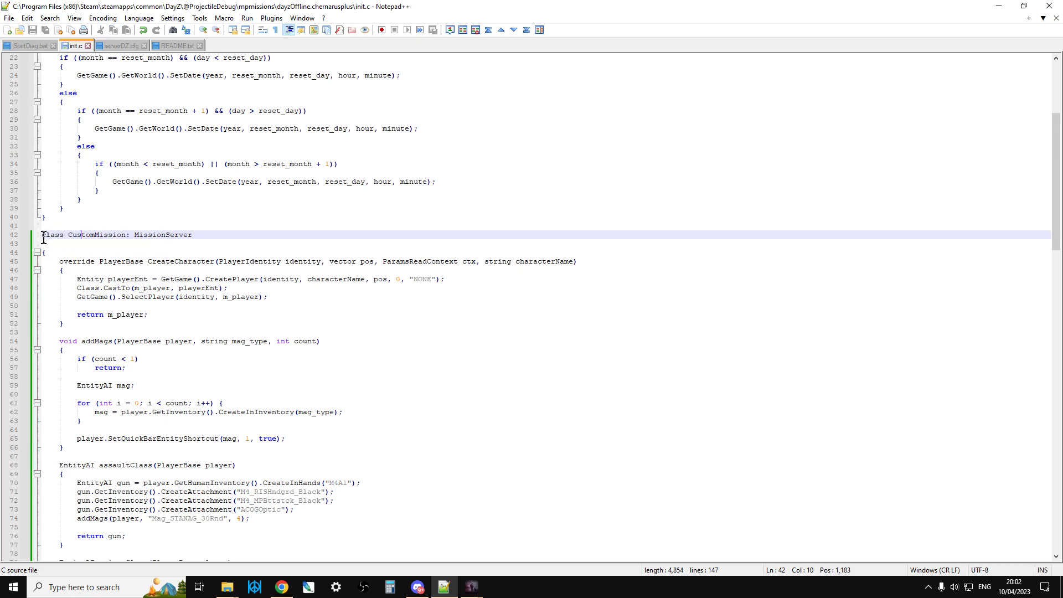
{"action": "left_click", "coordinate": [216, 261]}
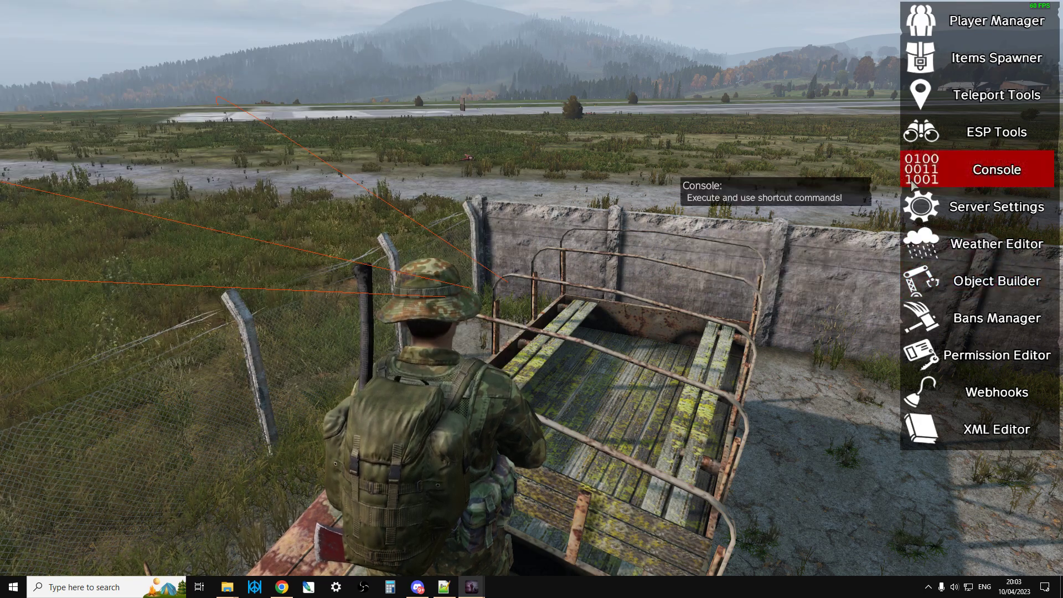
{"action": "mouse_move", "coordinate": [996, 354]}
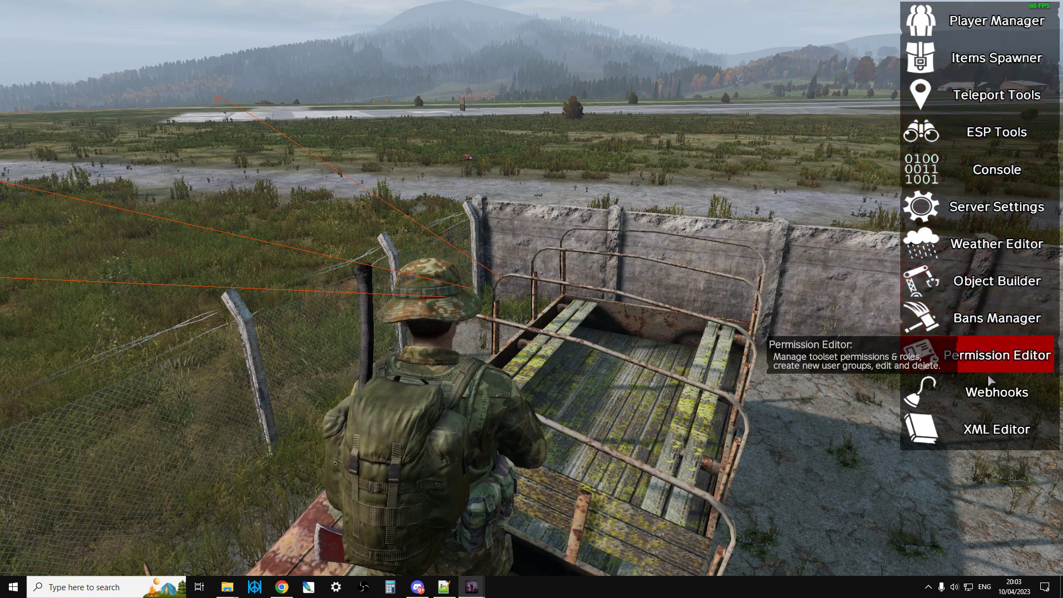
{"action": "mouse_move", "coordinate": [983, 74]}
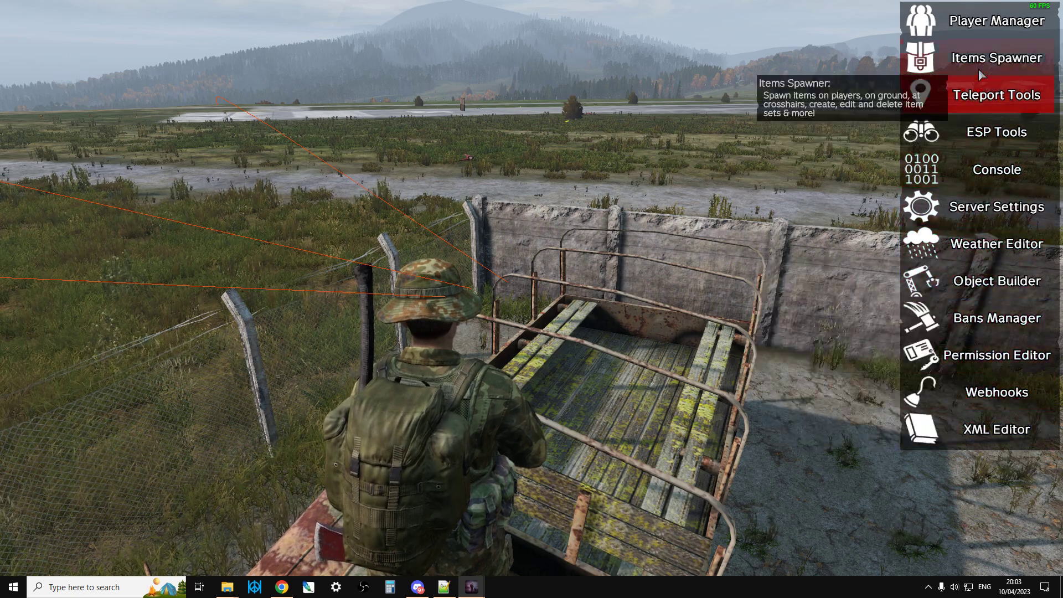
{"action": "left_click", "coordinate": [995, 57]}
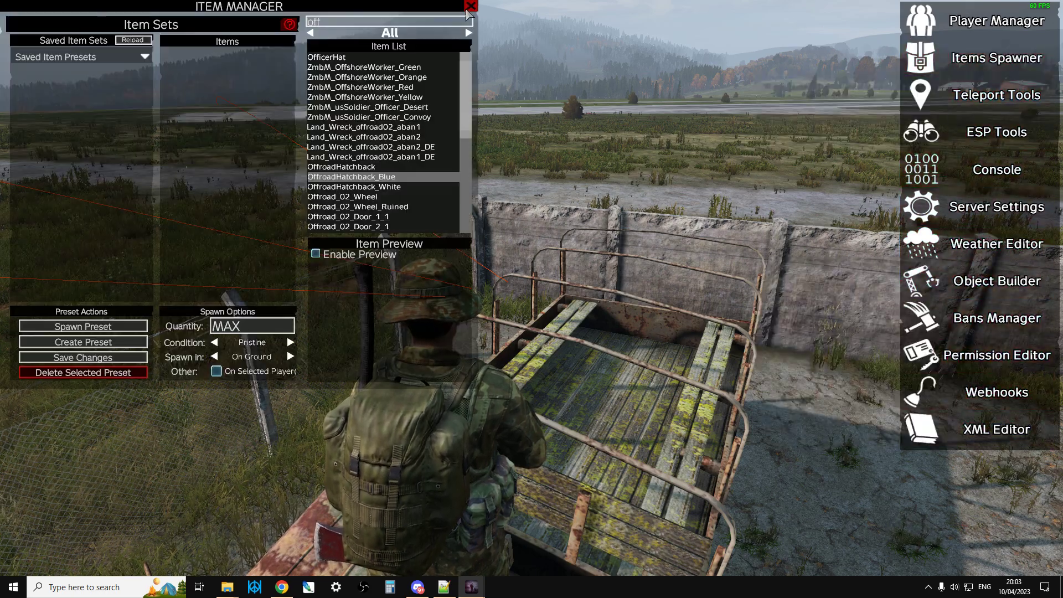
{"action": "left_click", "coordinate": [470, 6]}
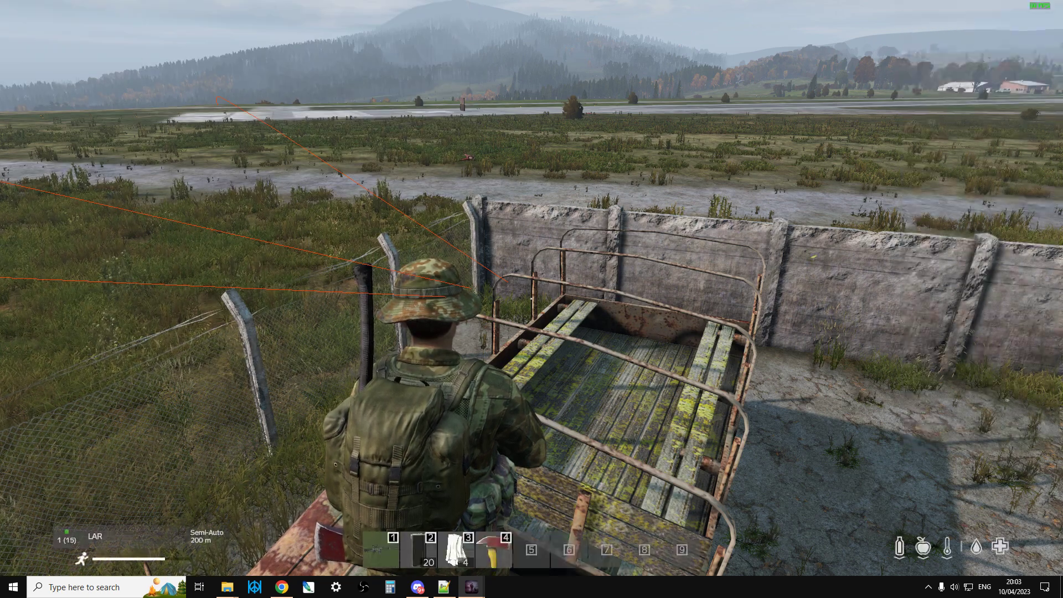
{"action": "left_click", "coordinate": [441, 587]}
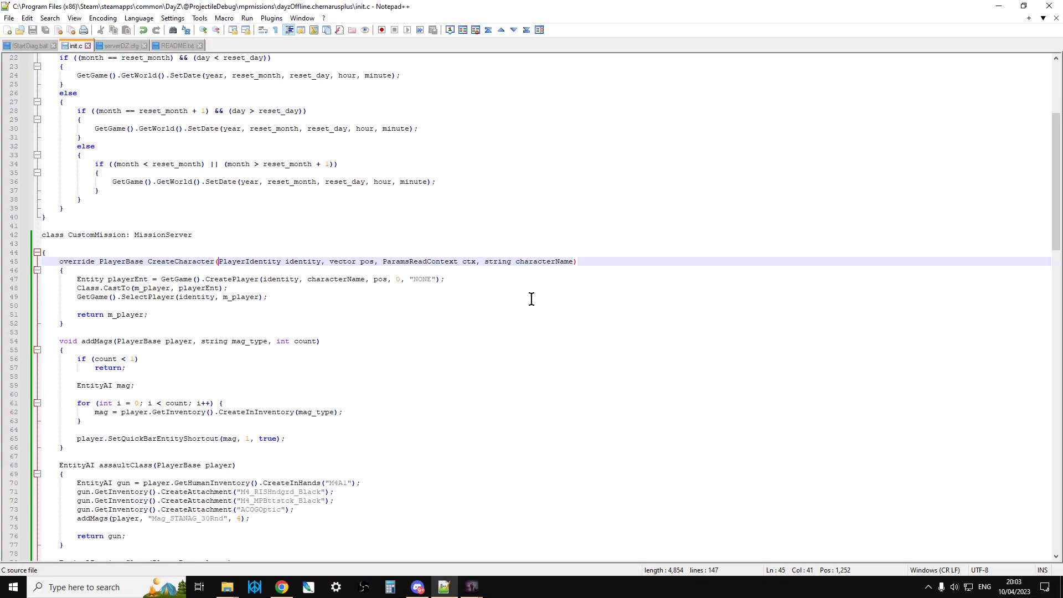
{"action": "left_click", "coordinate": [29, 44]}
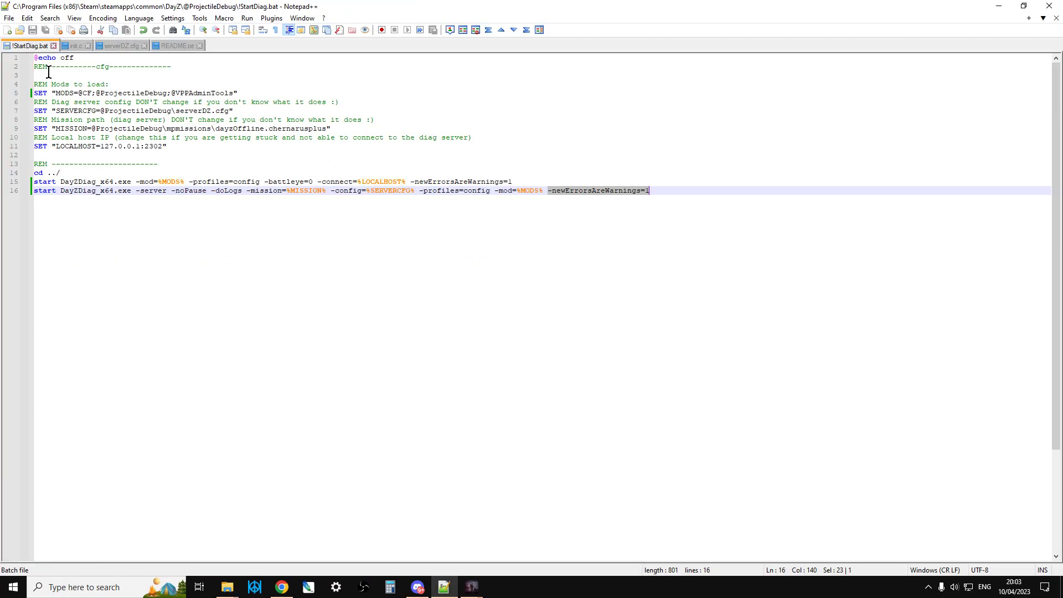
{"action": "mouse_move", "coordinate": [229, 545]}
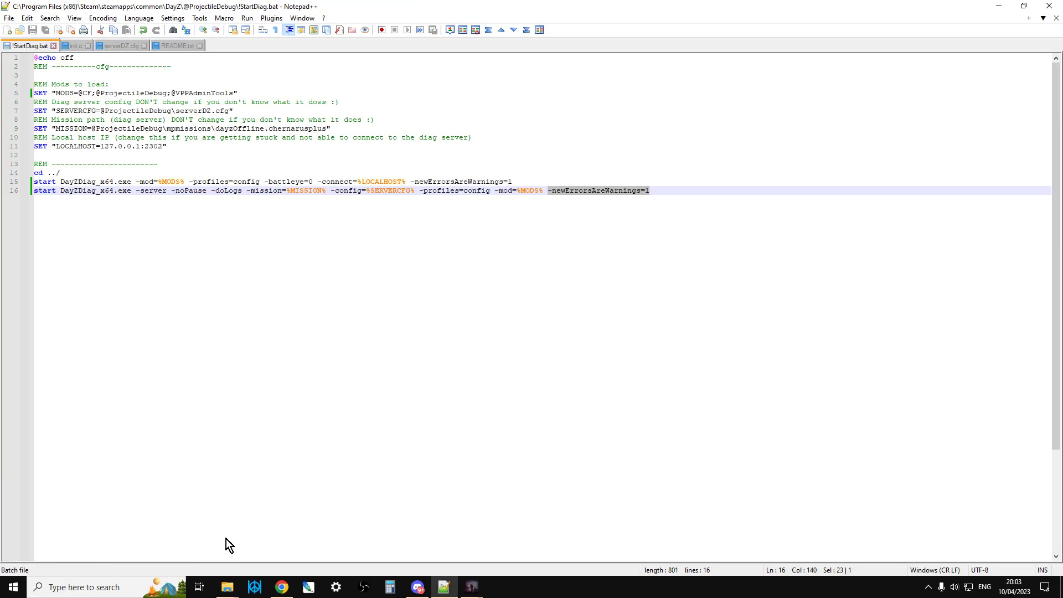
{"action": "left_click", "coordinate": [227, 587]}
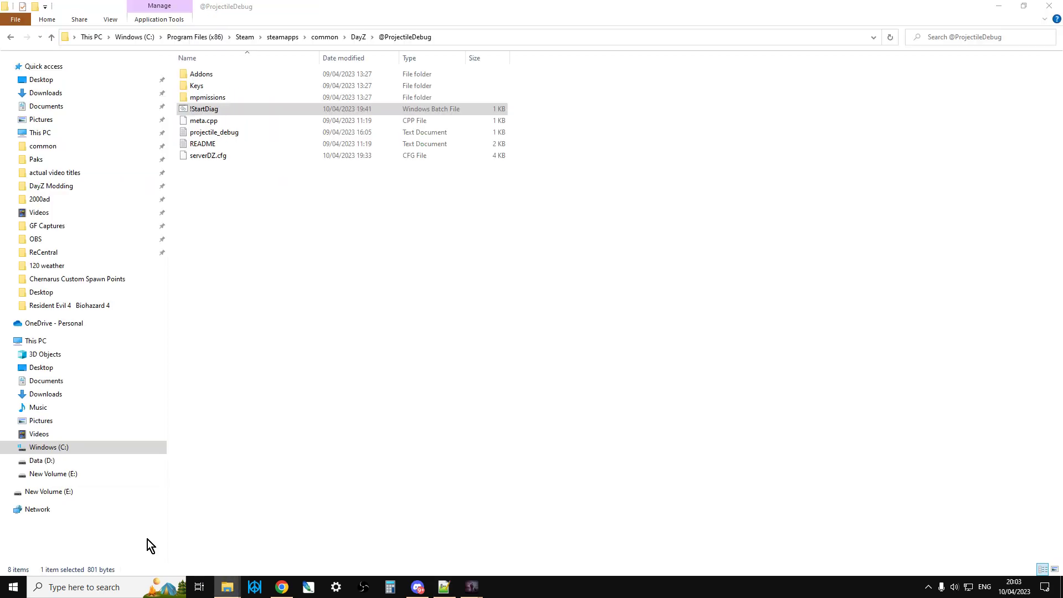
{"action": "left_click", "coordinate": [51, 37]}
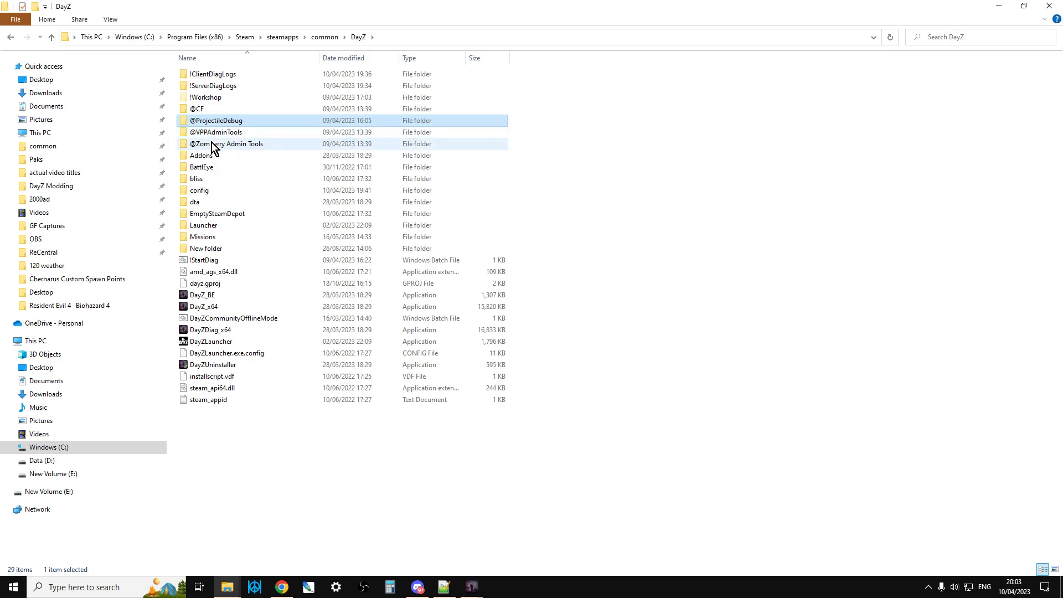
{"action": "mouse_move", "coordinate": [212, 144]}
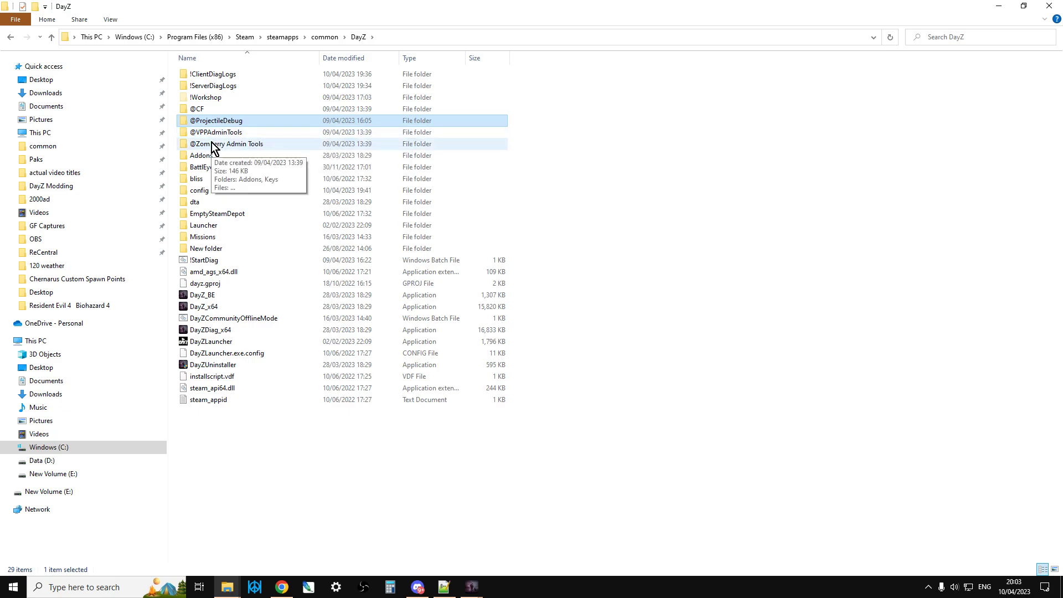
{"action": "mouse_move", "coordinate": [237, 150]}
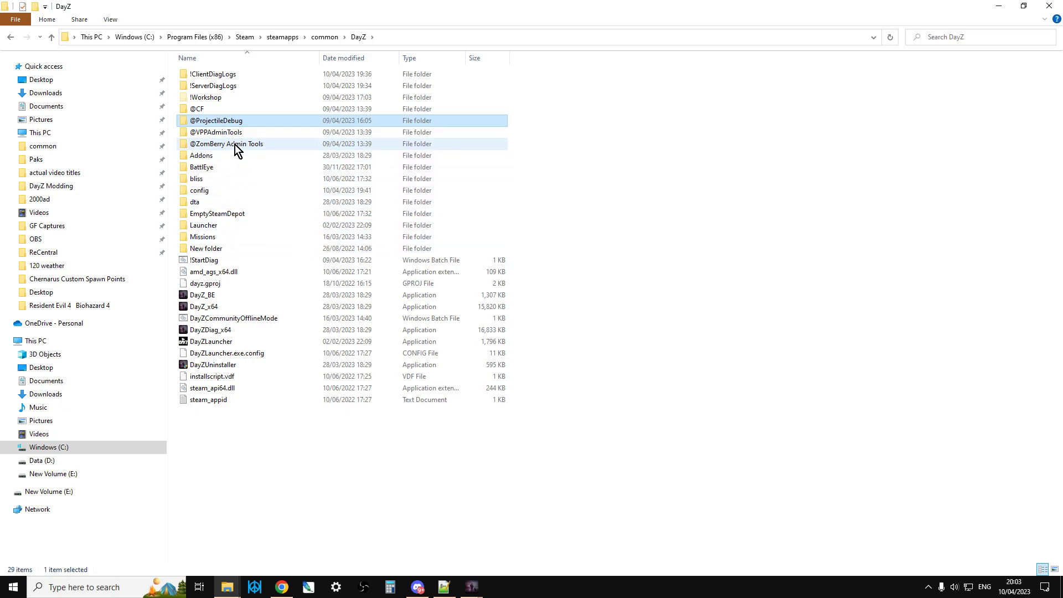
{"action": "mouse_move", "coordinate": [232, 89]}
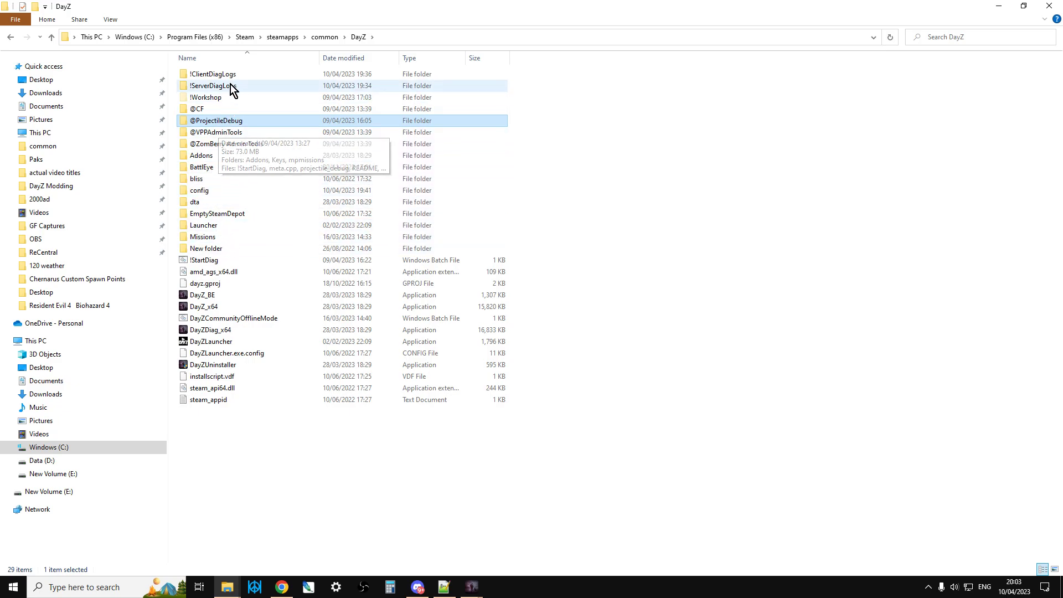
{"action": "mouse_move", "coordinate": [226, 89]}
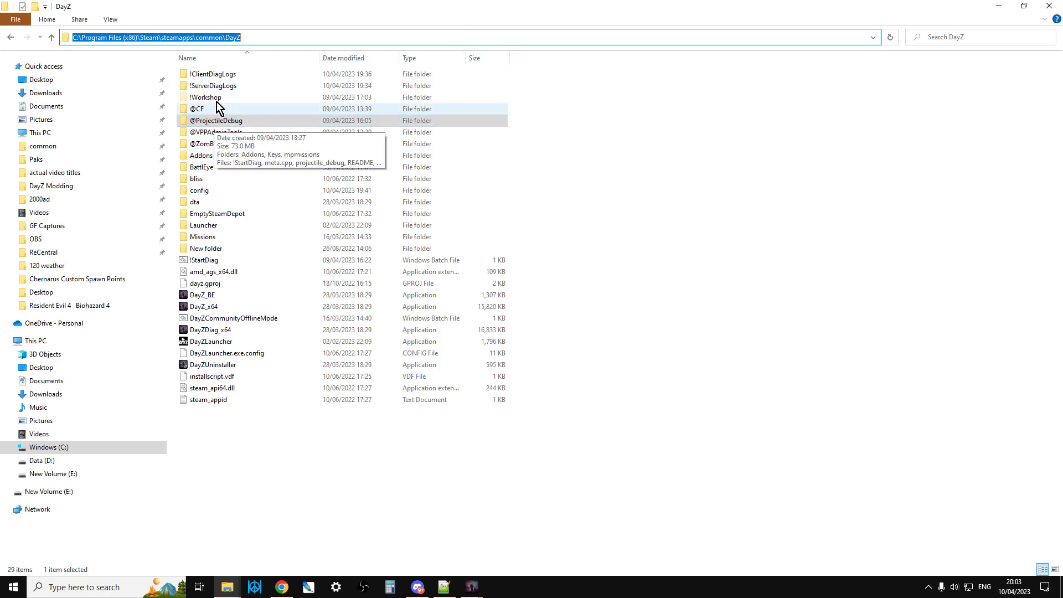
{"action": "mouse_move", "coordinate": [207, 113]}
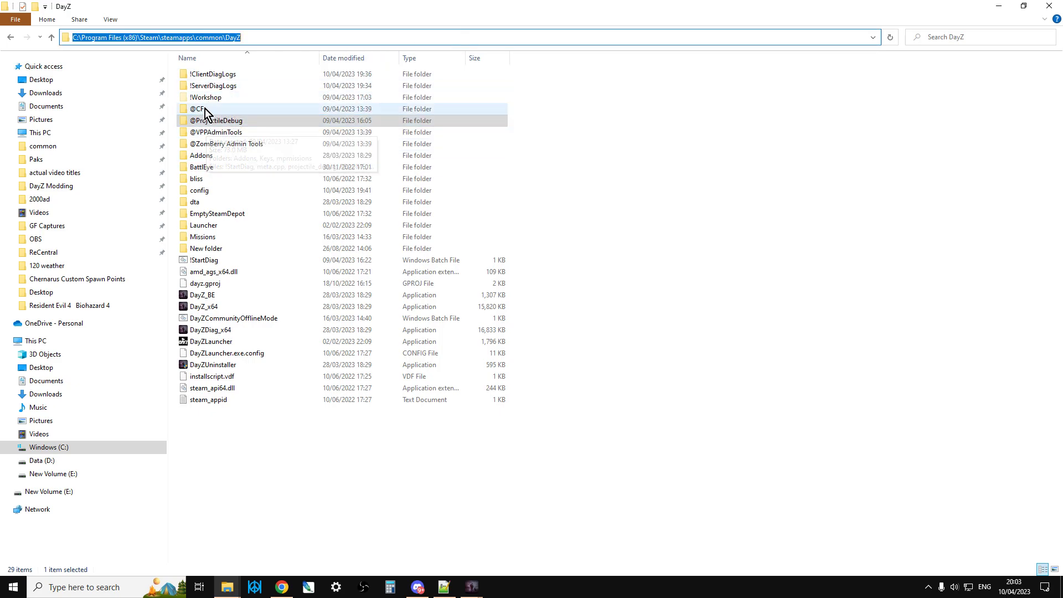
{"action": "mouse_move", "coordinate": [204, 98]}
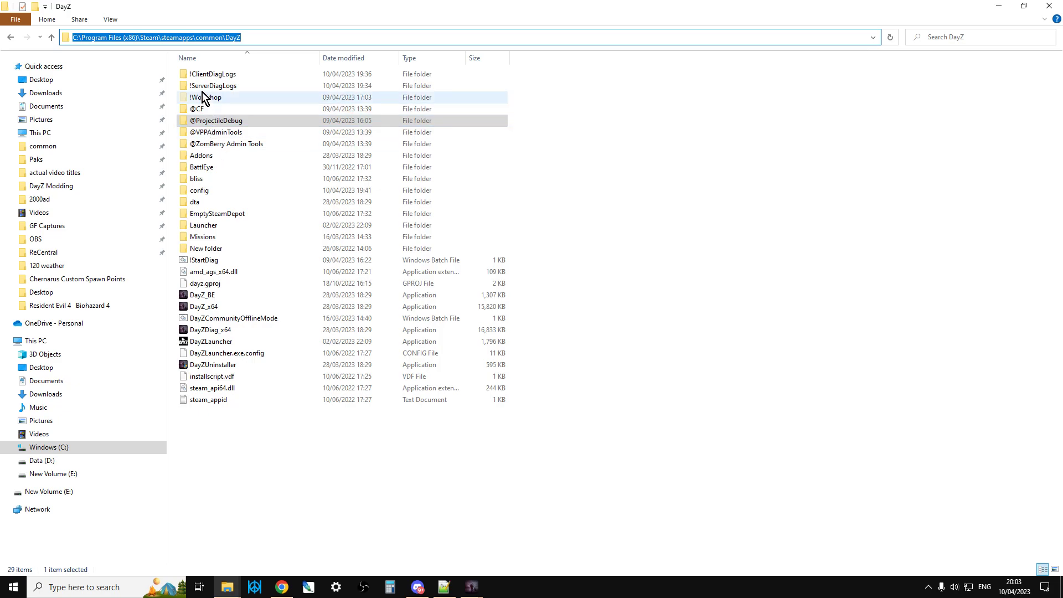
{"action": "double_click", "coordinate": [207, 97]}
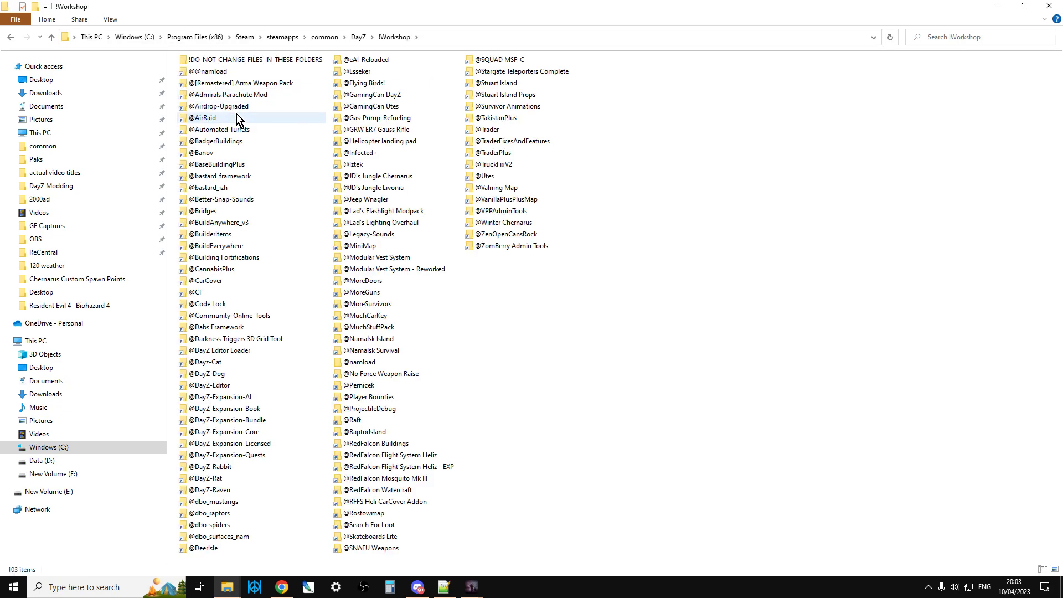
{"action": "left_click", "coordinate": [197, 292]}
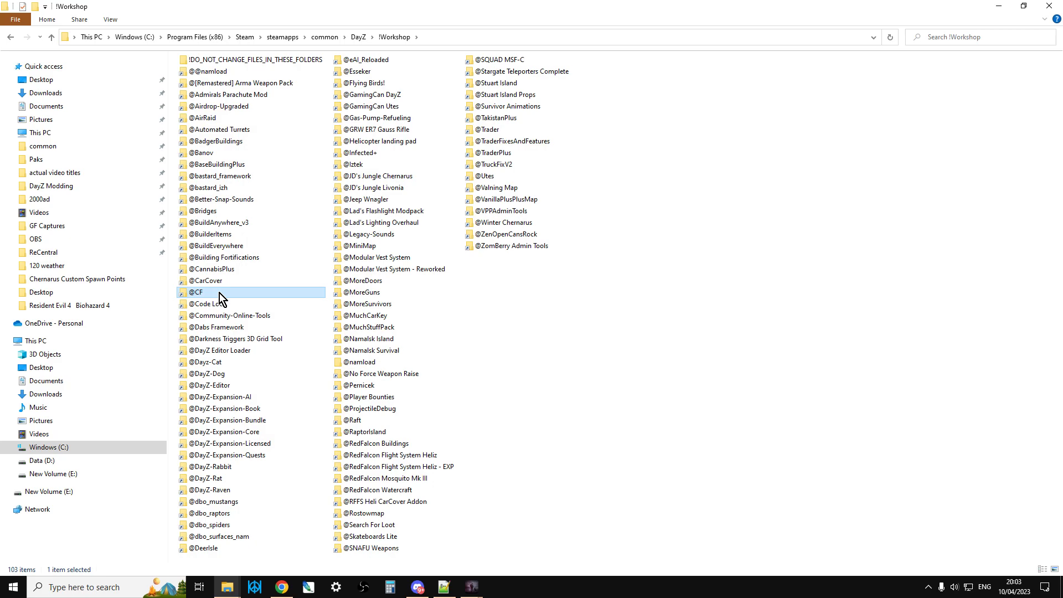
{"action": "mouse_move", "coordinate": [297, 340]}
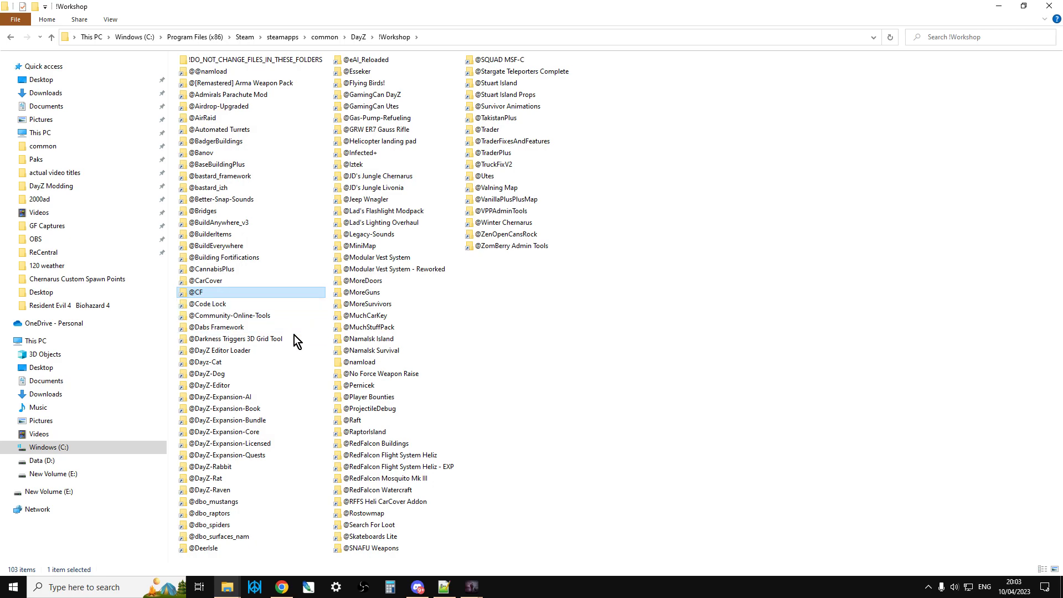
{"action": "mouse_move", "coordinate": [508, 210]}
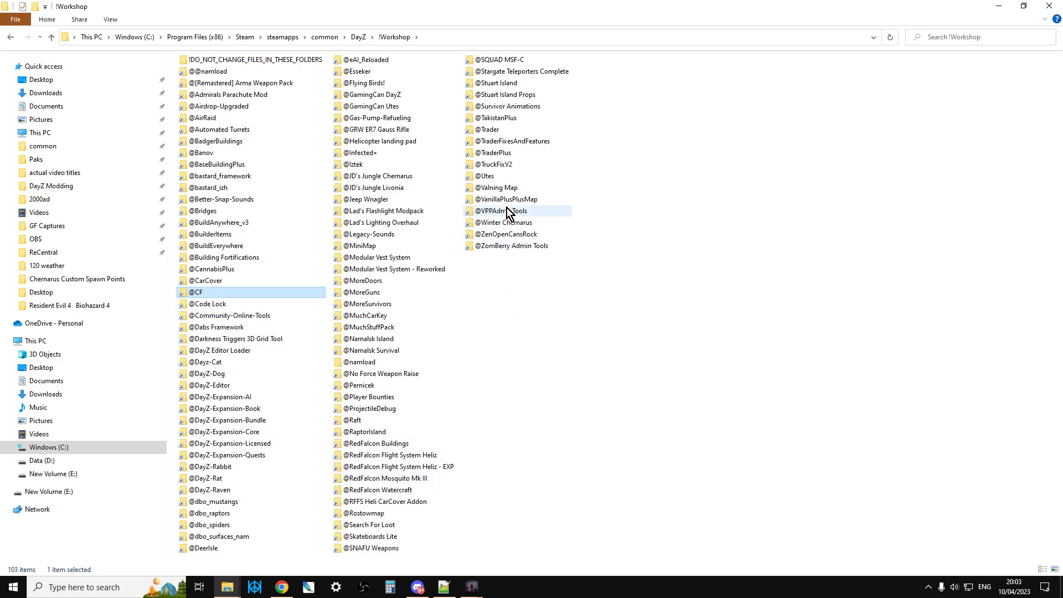
{"action": "right_click", "coordinate": [505, 211]}
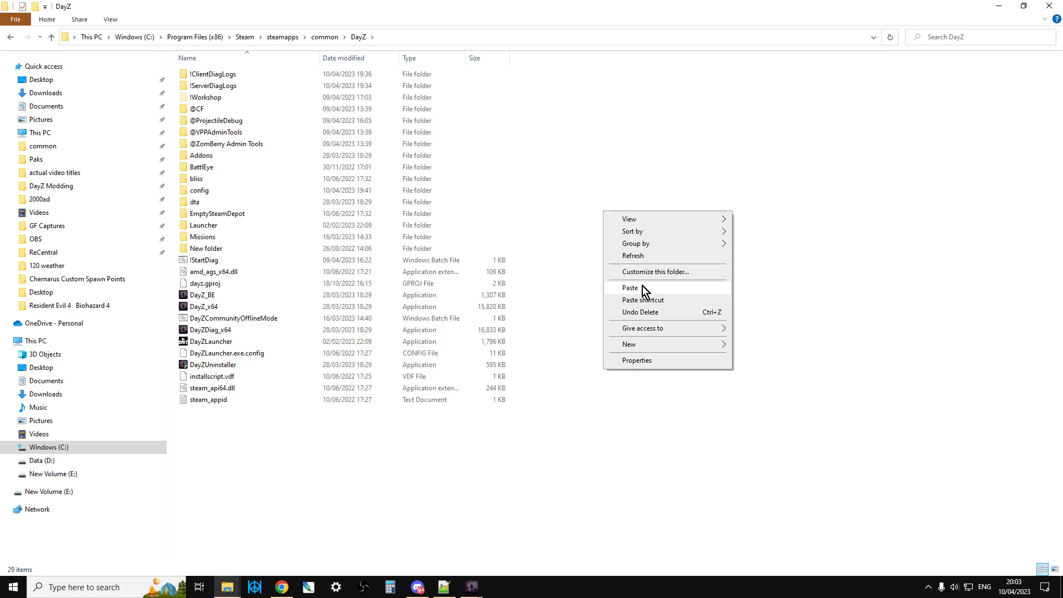
{"action": "mouse_move", "coordinate": [500, 229]}
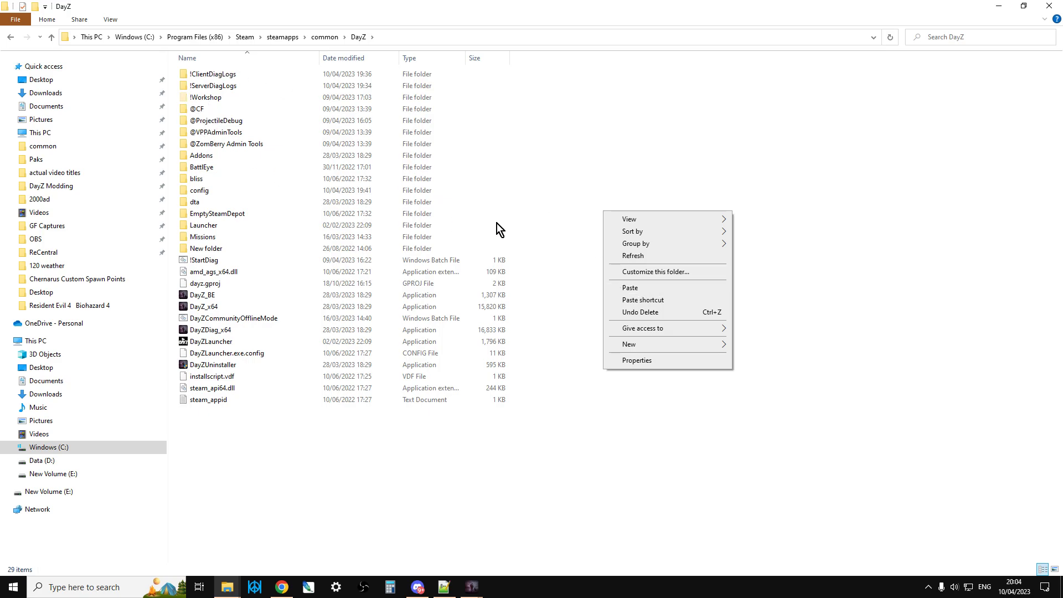
{"action": "left_click", "coordinate": [704, 170]}
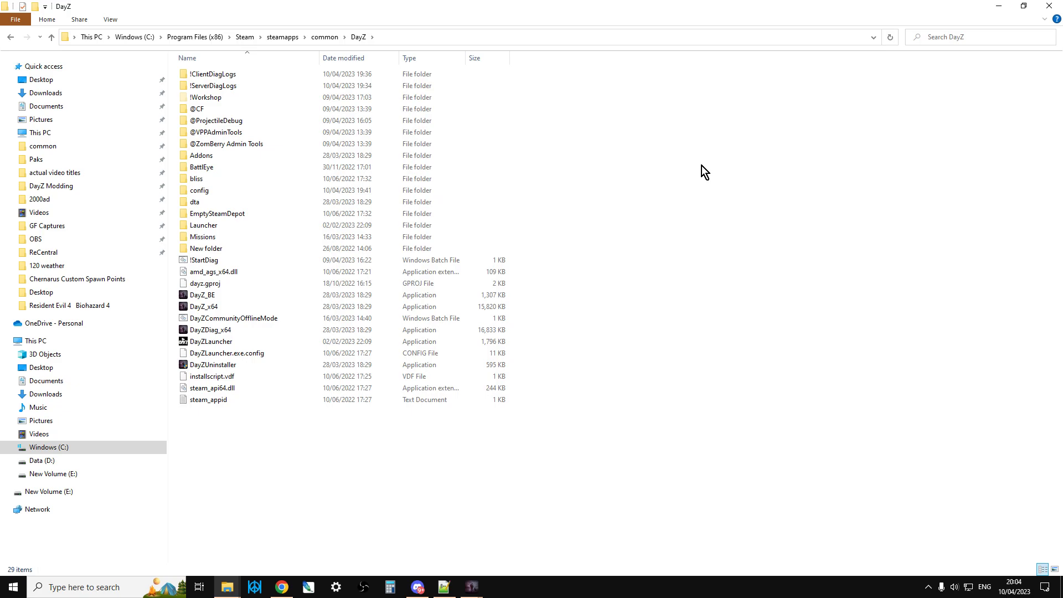
{"action": "mouse_move", "coordinate": [234, 285]}
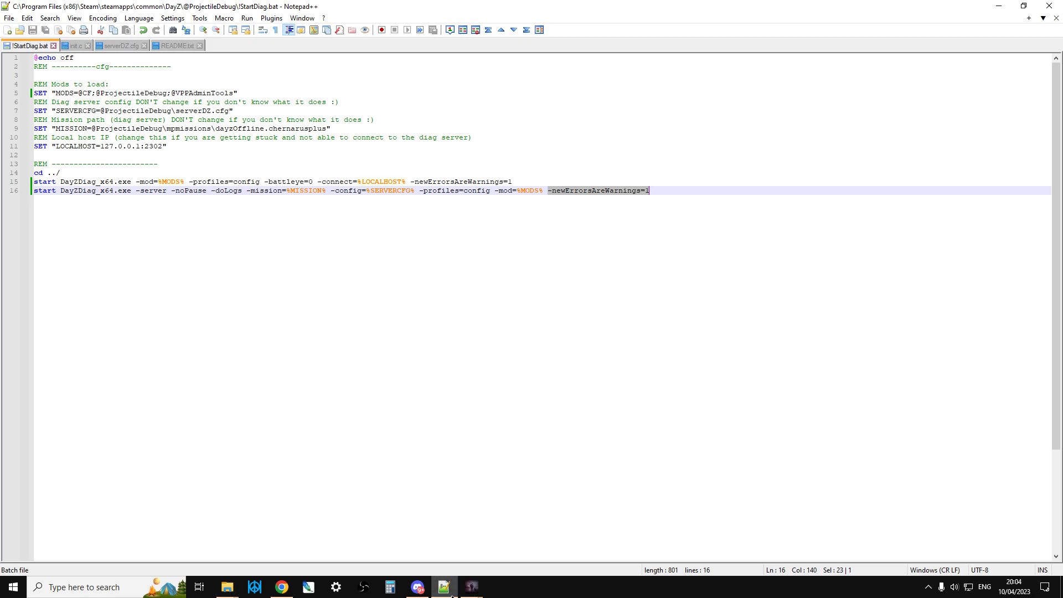
{"action": "left_click", "coordinate": [80, 88]}
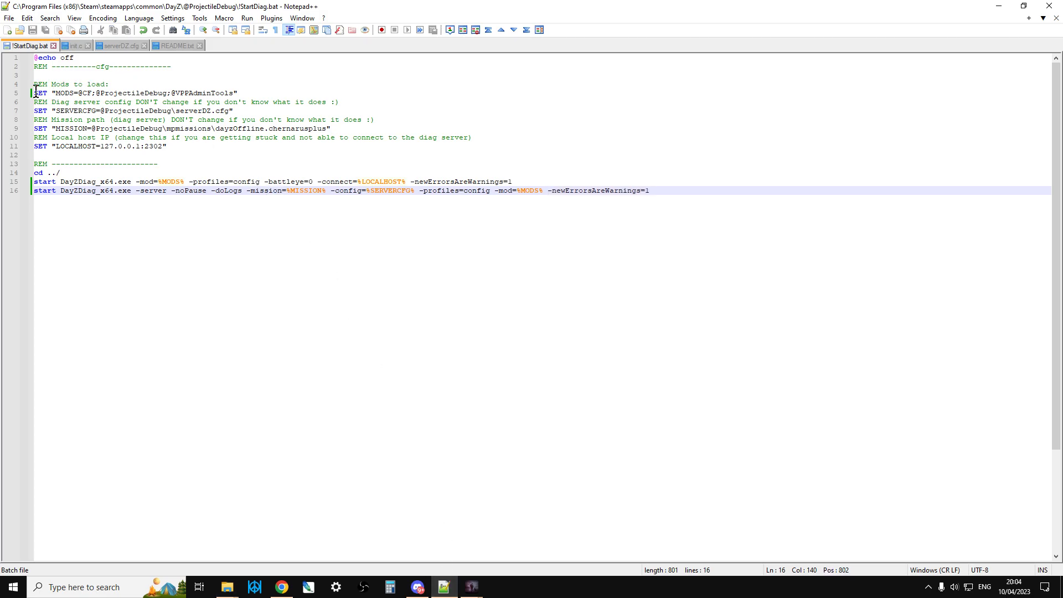
{"action": "left_click", "coordinate": [197, 93]}
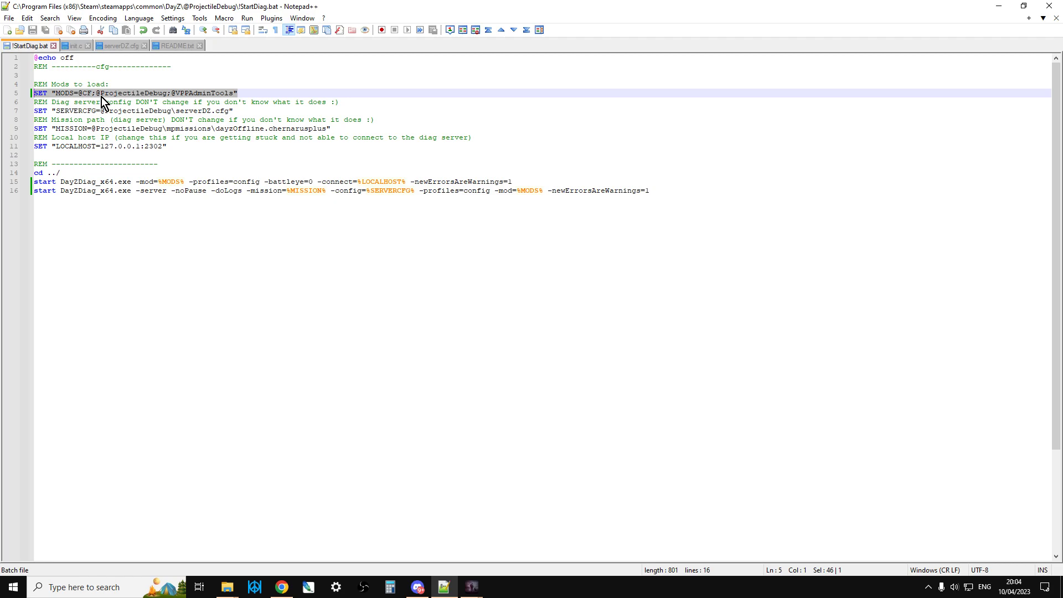
{"action": "mouse_move", "coordinate": [190, 101]}
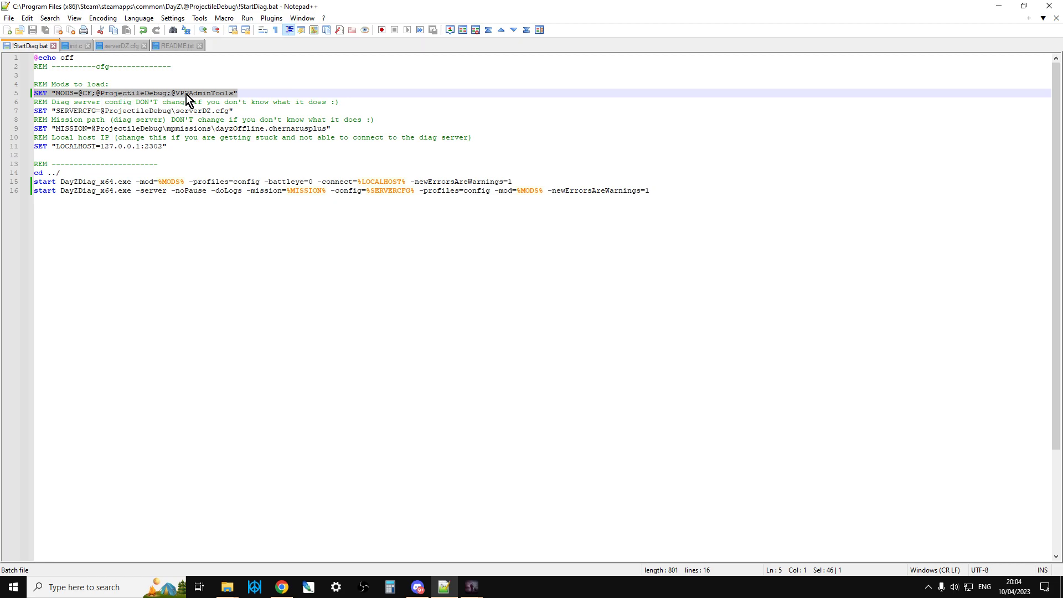
{"action": "left_click", "coordinate": [253, 93]}
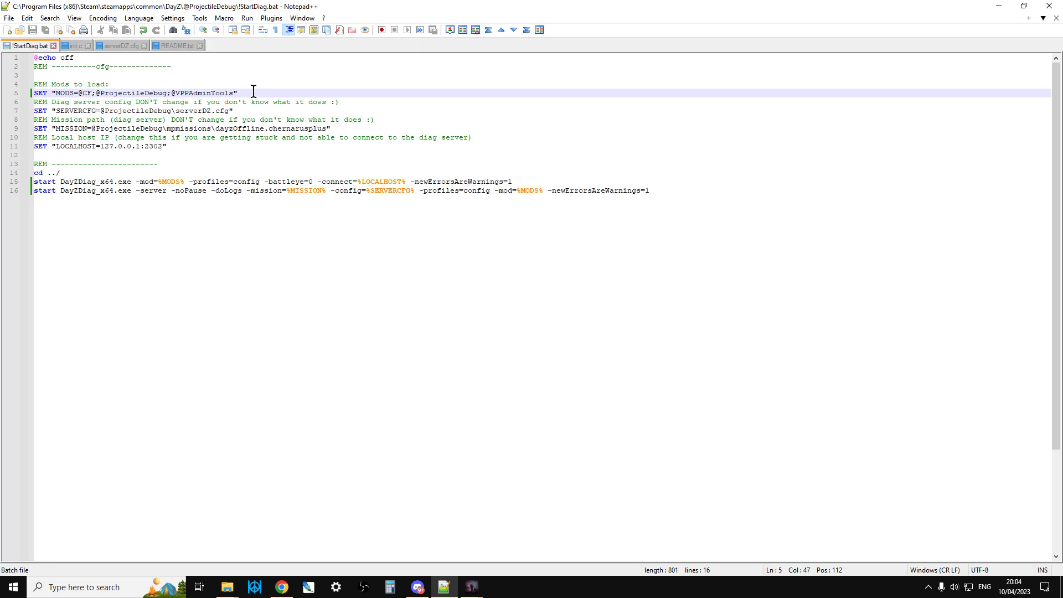
{"action": "left_click", "coordinate": [238, 92]}
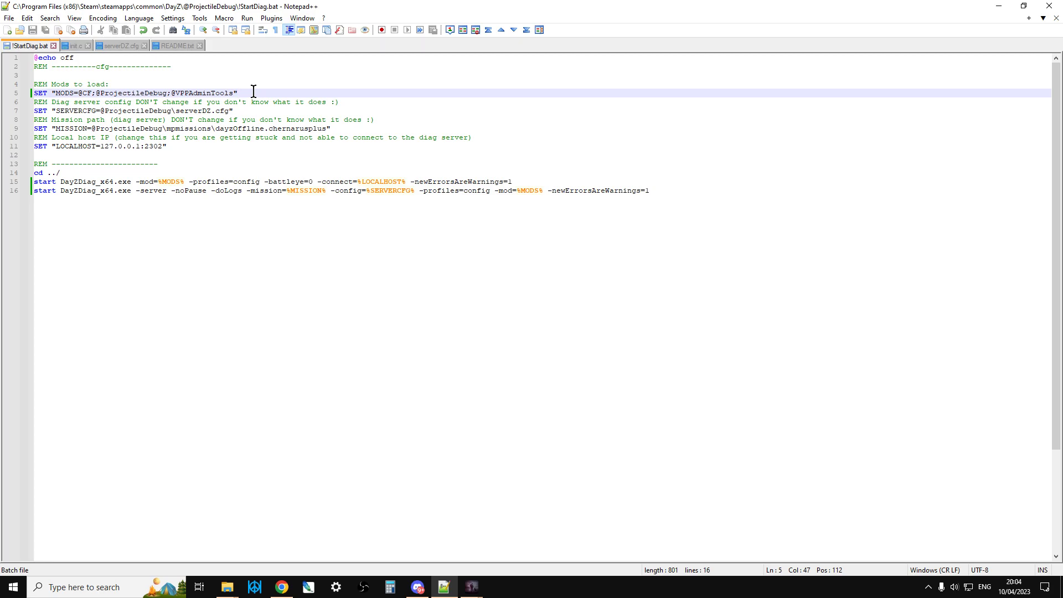
{"action": "left_click", "coordinate": [239, 92]}
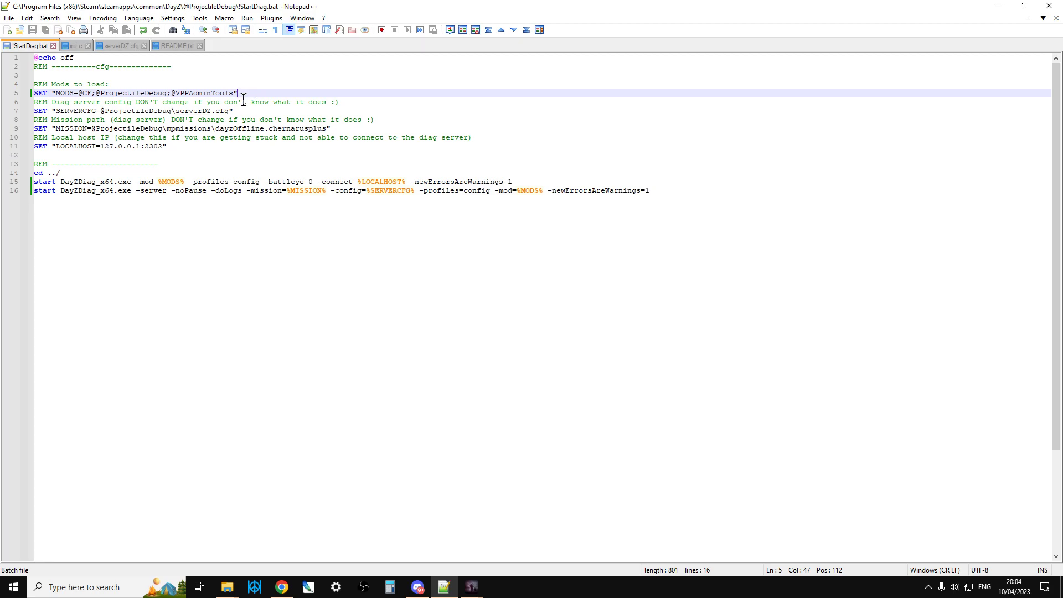
{"action": "mouse_move", "coordinate": [226, 587]}
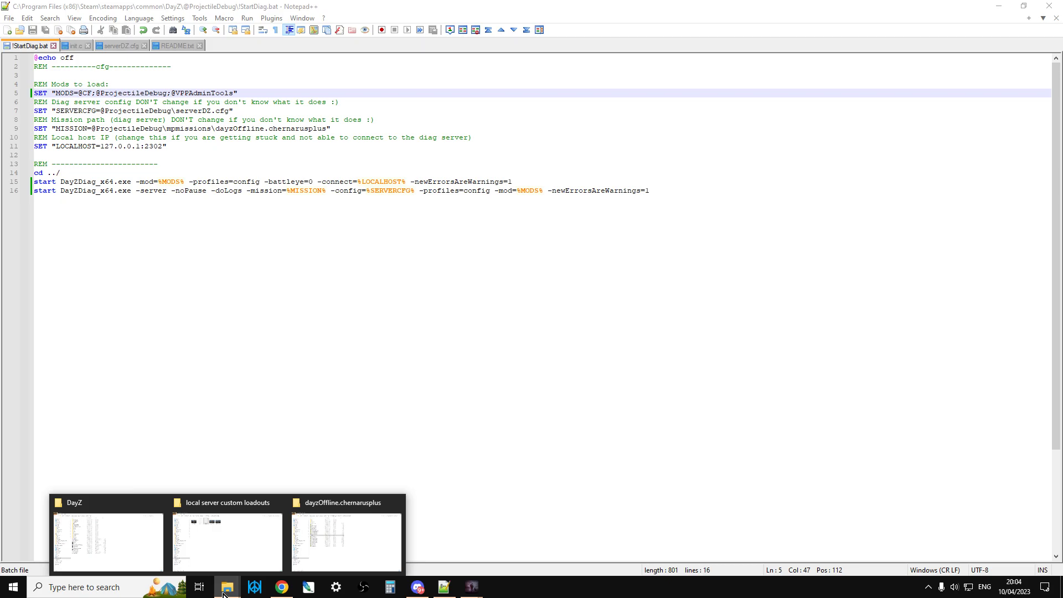
Step: Leave the mission folder for steamapps\common and enter the DayZServer folder
{"action": "left_click", "coordinate": [345, 543]}
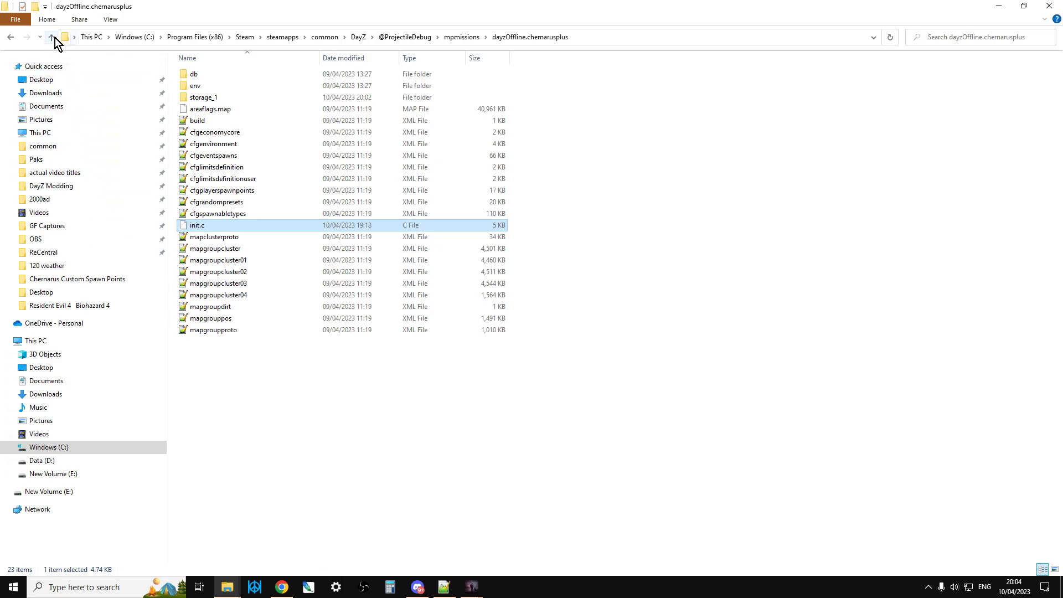
{"action": "left_click", "coordinate": [53, 37]}
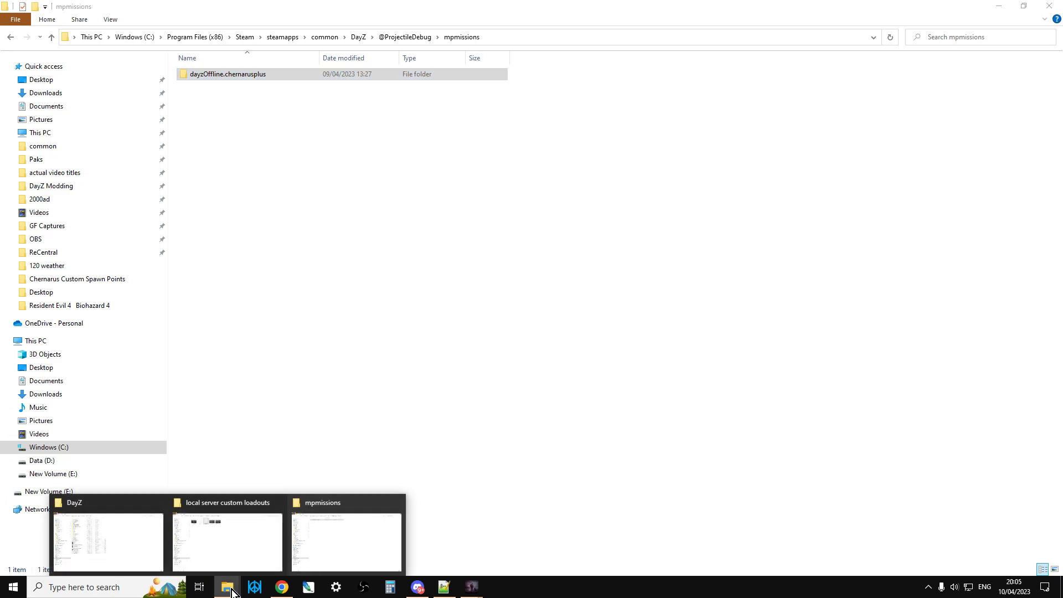
{"action": "left_click", "coordinate": [106, 543]}
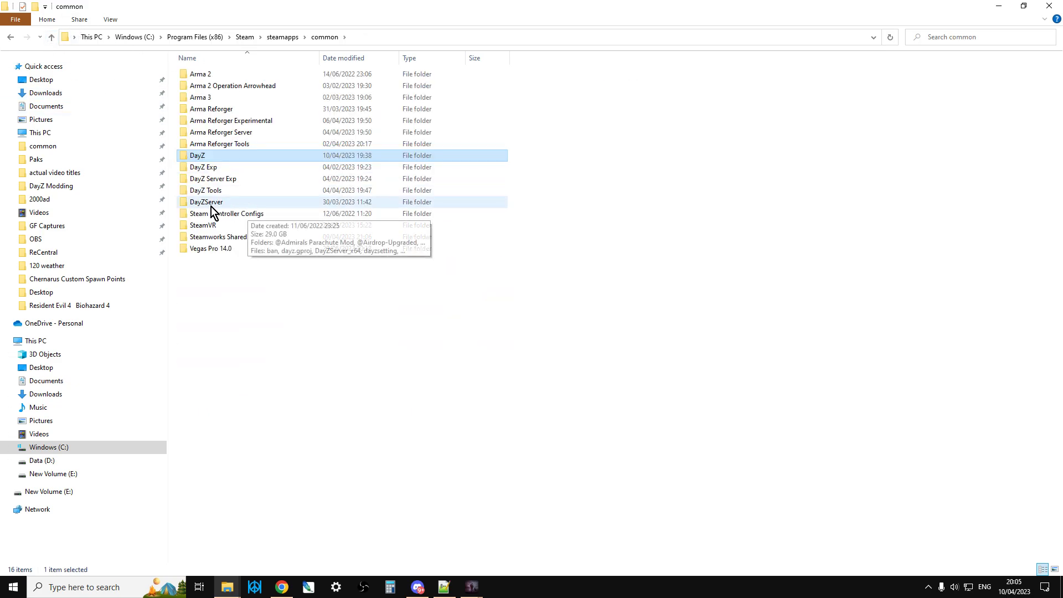
{"action": "double_click", "coordinate": [206, 202]}
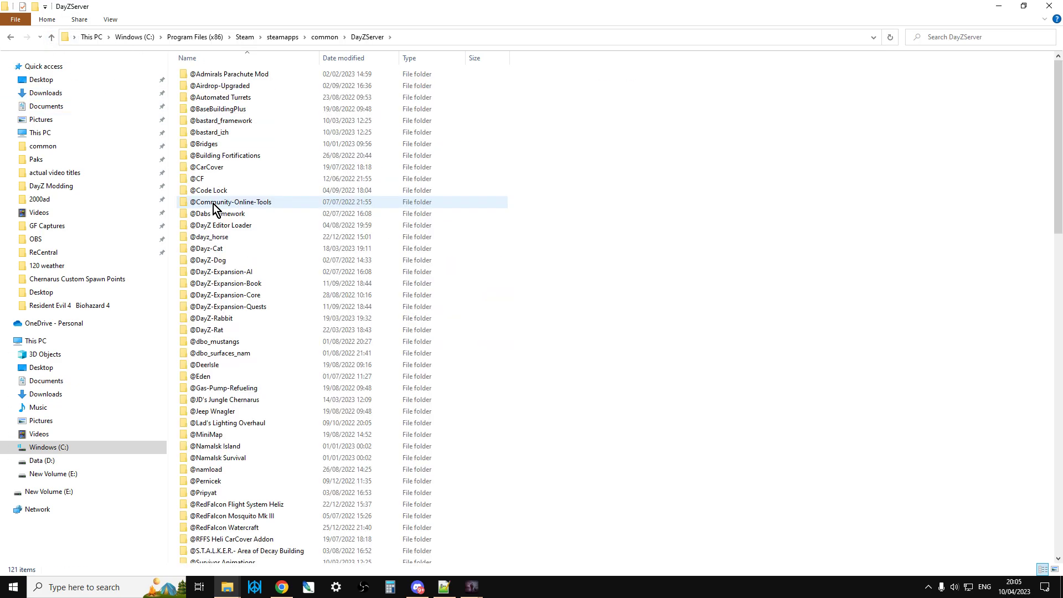
Step: Open DayZServer's config subfolder, then go back up to the Steam common folder
{"action": "scroll", "scroll_direction": "down", "scroll_amount": 3}
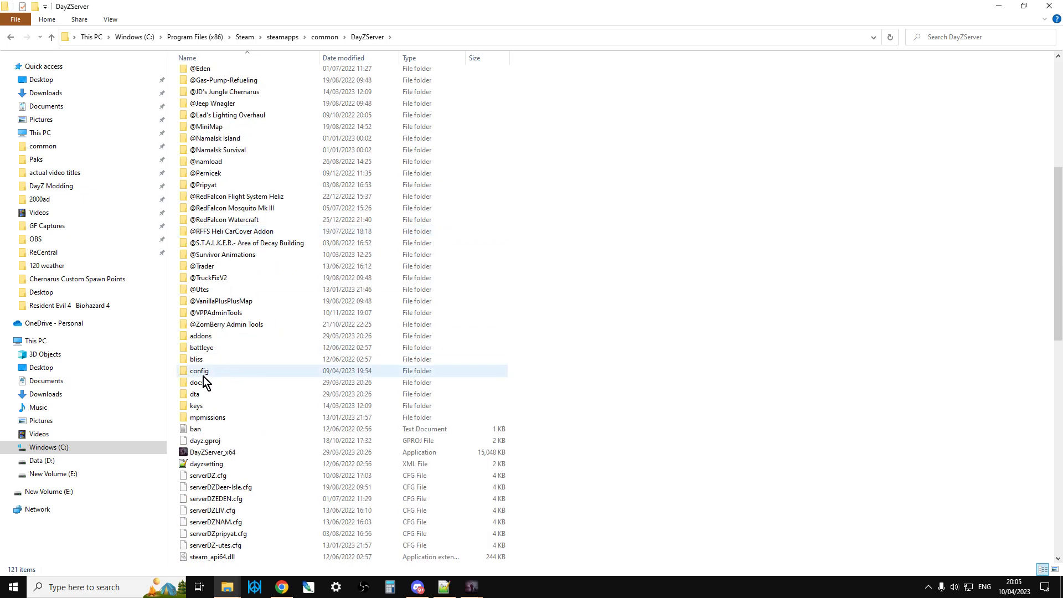
{"action": "left_click", "coordinate": [200, 370]}
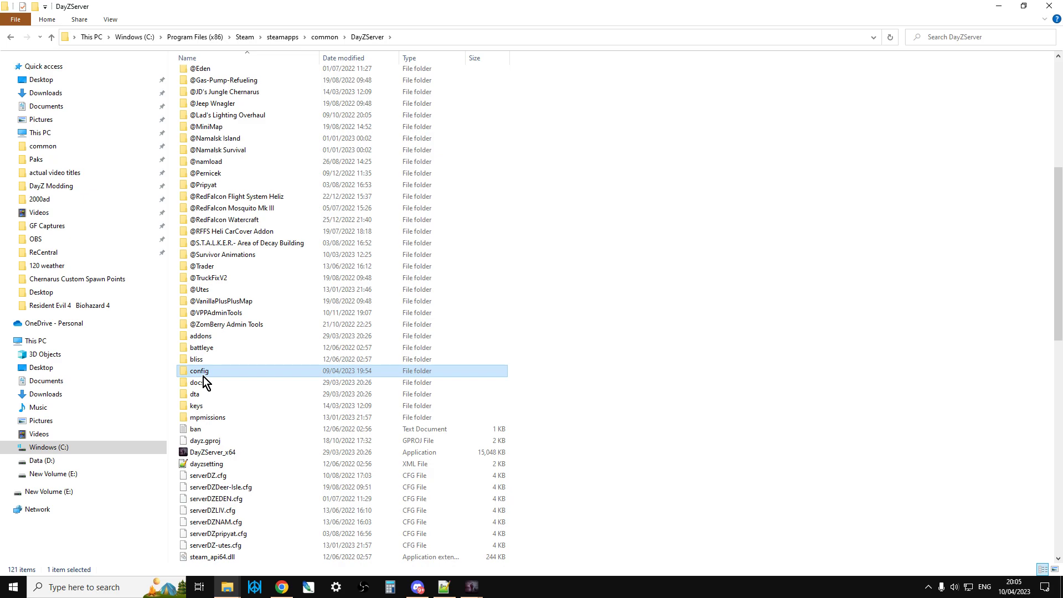
{"action": "double_click", "coordinate": [199, 369]}
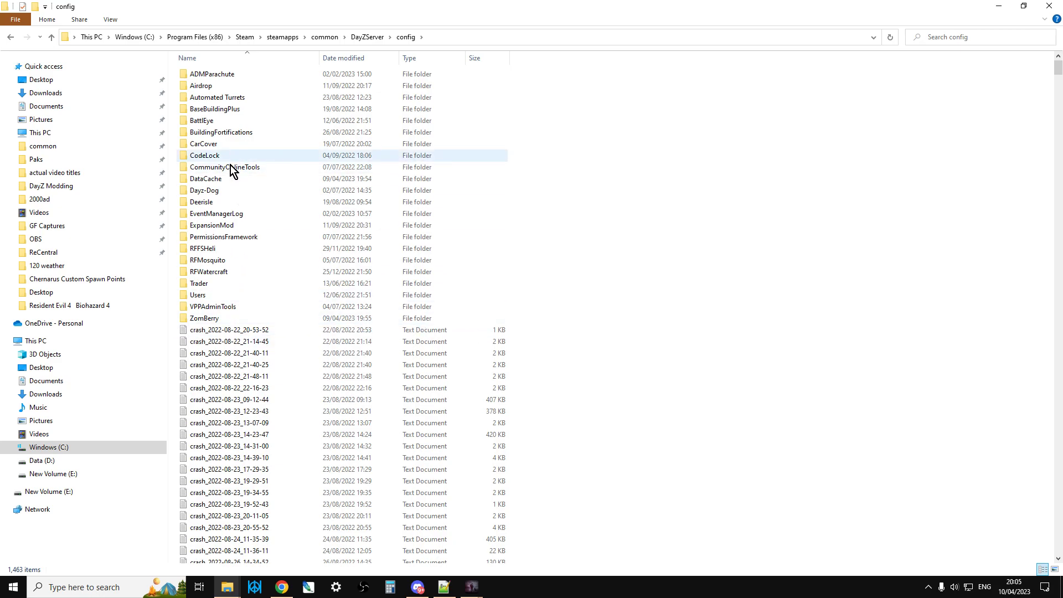
{"action": "mouse_move", "coordinate": [214, 309]}
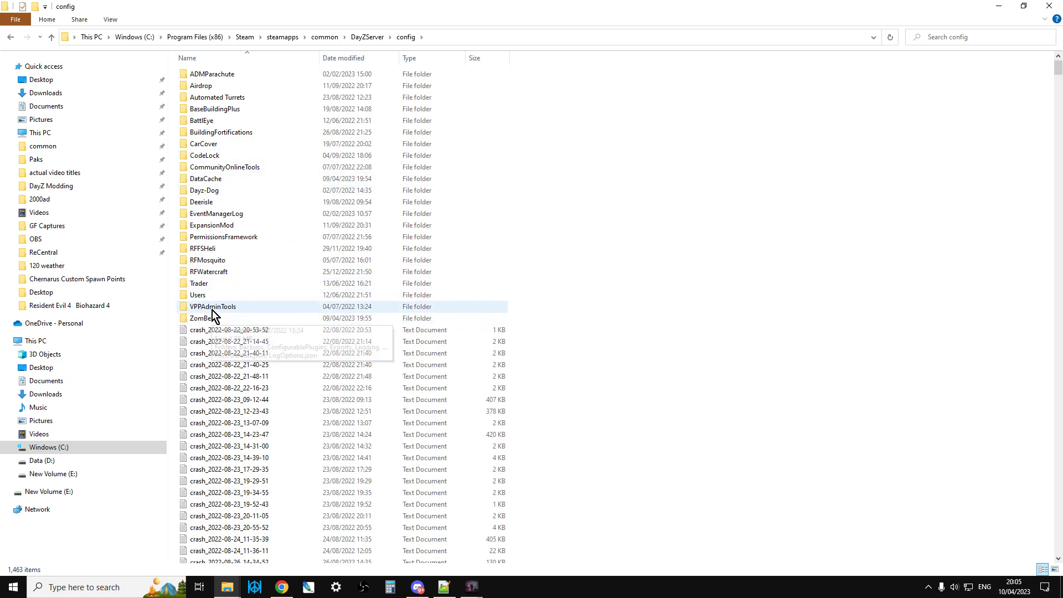
{"action": "mouse_move", "coordinate": [155, 188]}
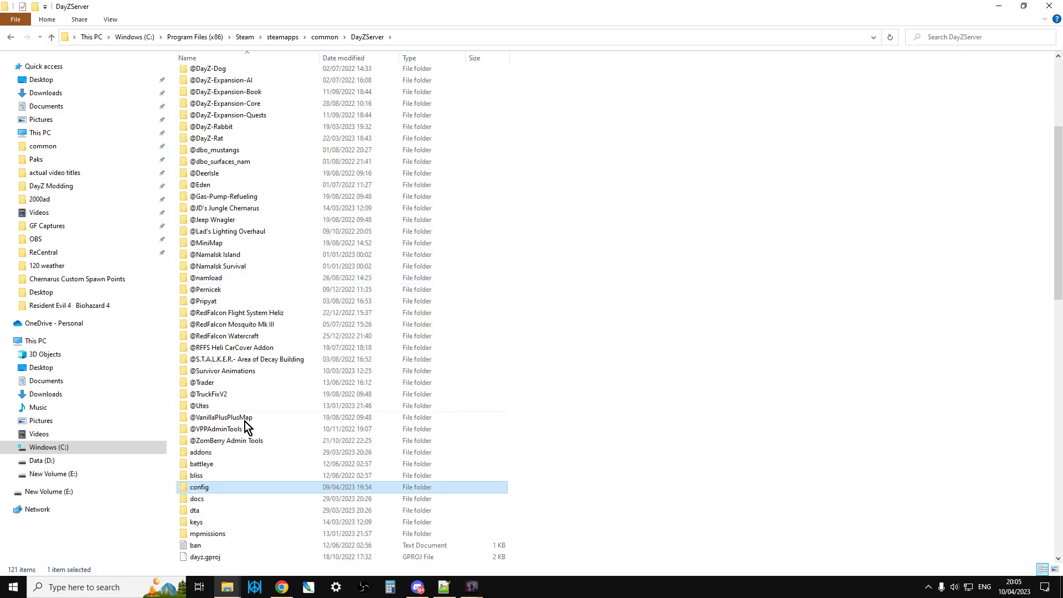
{"action": "mouse_move", "coordinate": [207, 494]}
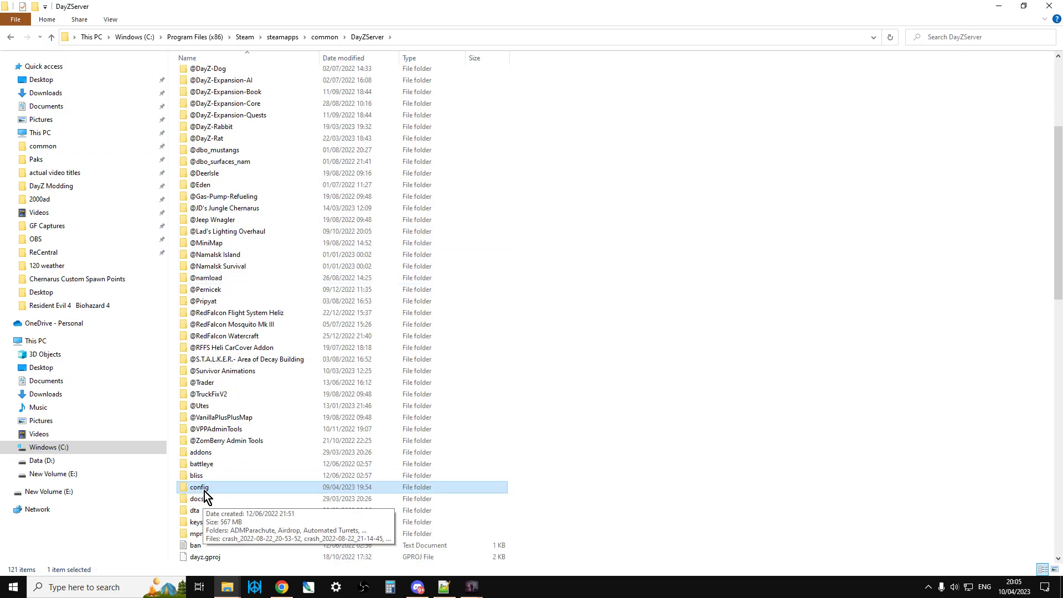
{"action": "left_click", "coordinate": [50, 36]}
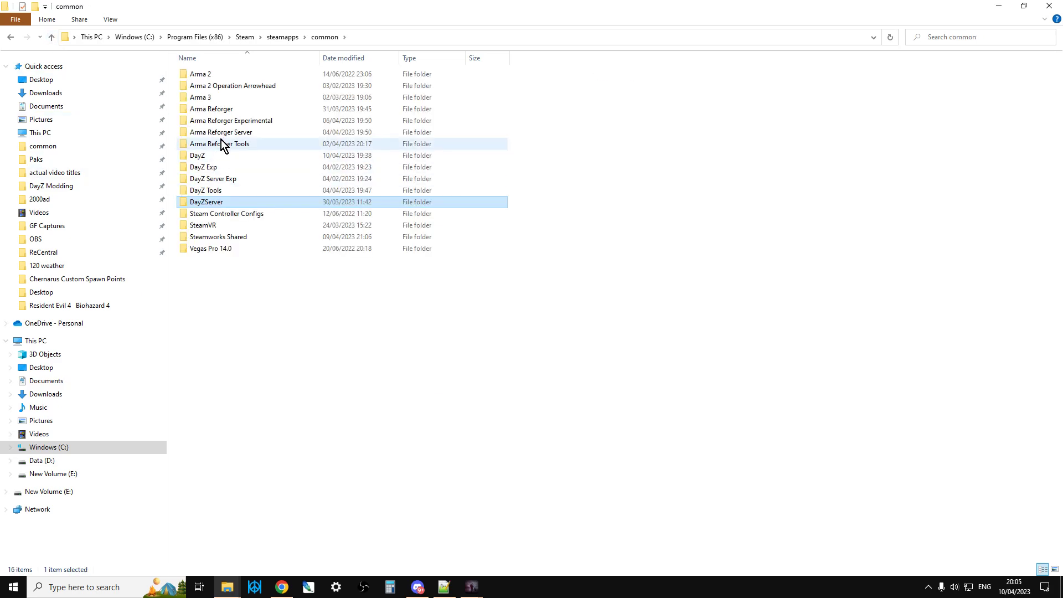
Step: Browse the DayZ client's config folder and its VPPAdminTools subfolder, ending back in the DayZ root
{"action": "double_click", "coordinate": [197, 155]}
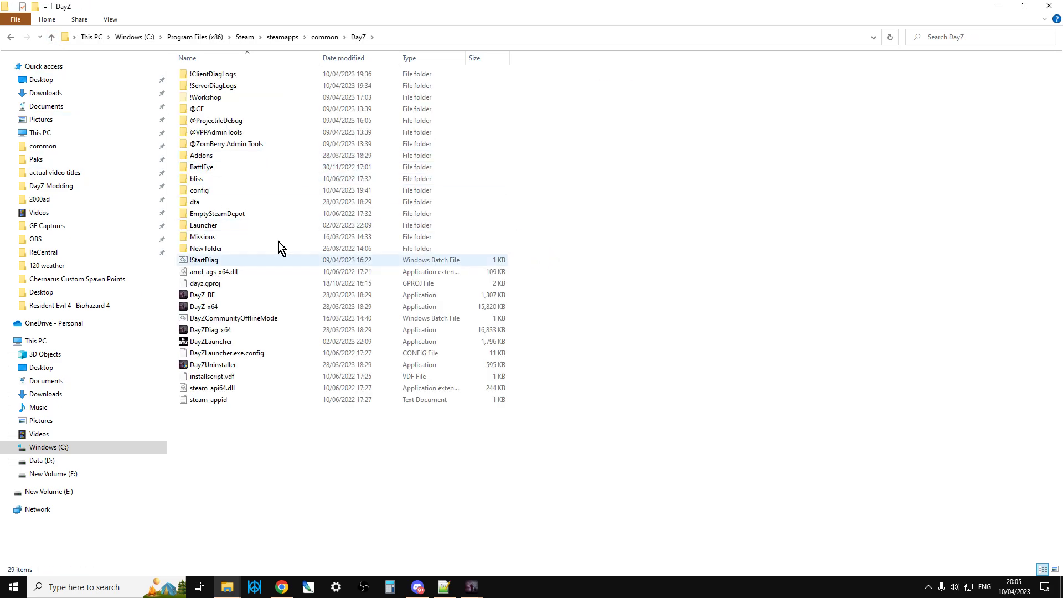
{"action": "left_click", "coordinate": [199, 190]}
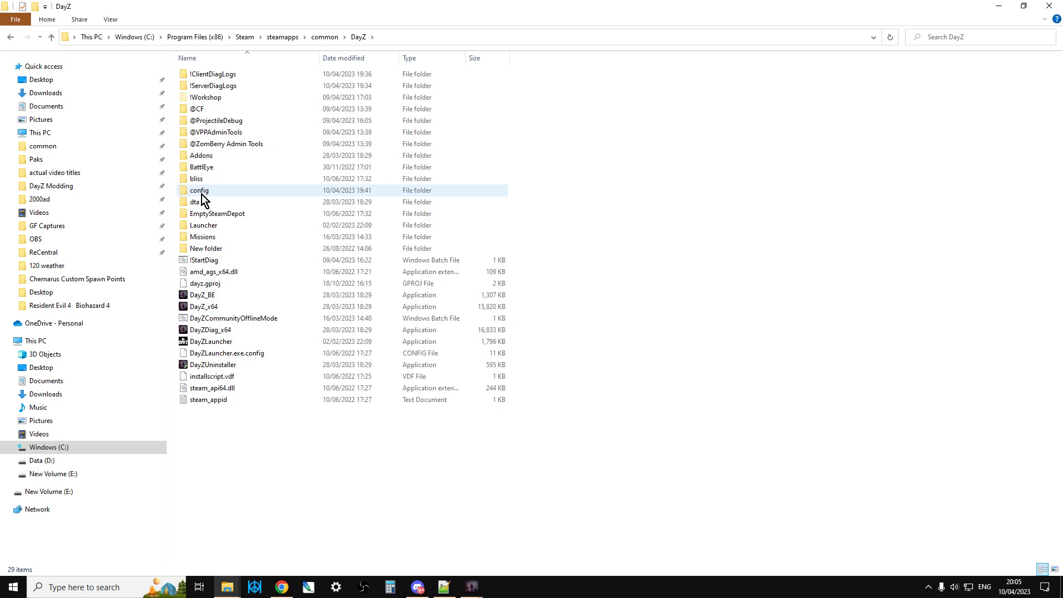
{"action": "double_click", "coordinate": [199, 189]}
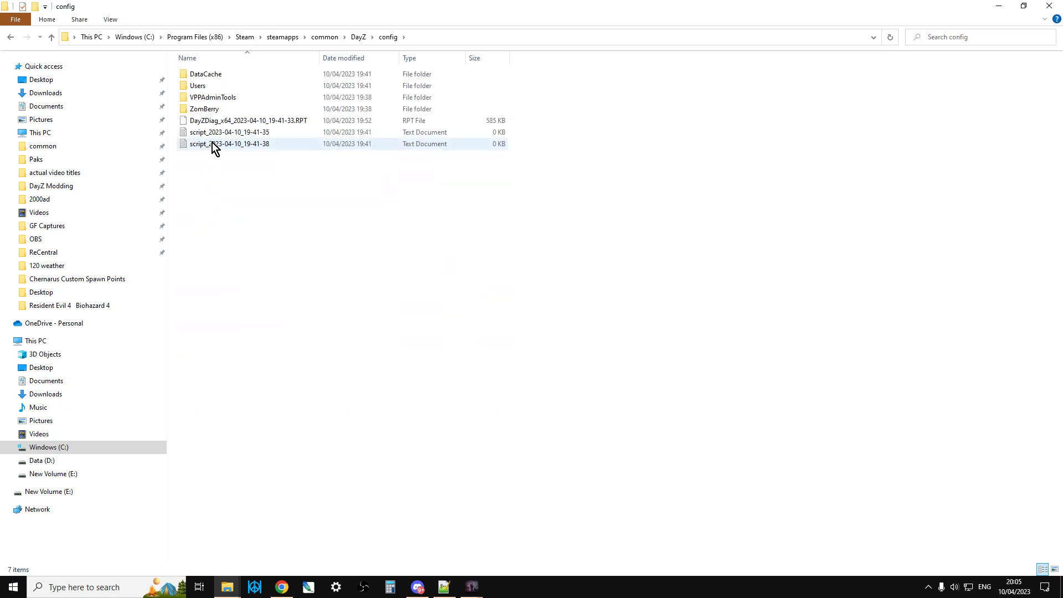
{"action": "double_click", "coordinate": [212, 97]}
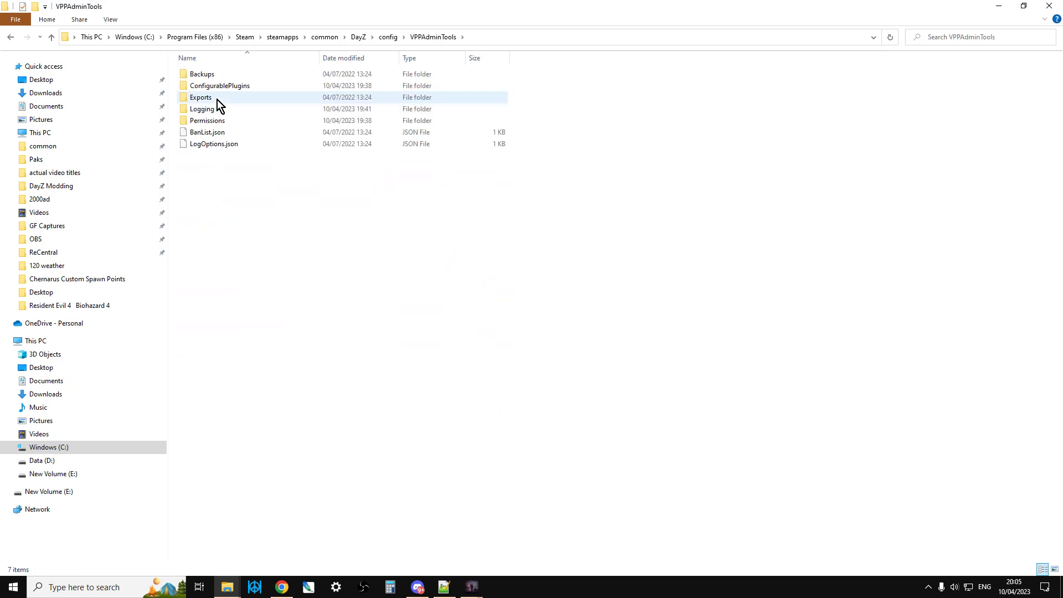
{"action": "left_click", "coordinate": [51, 37]}
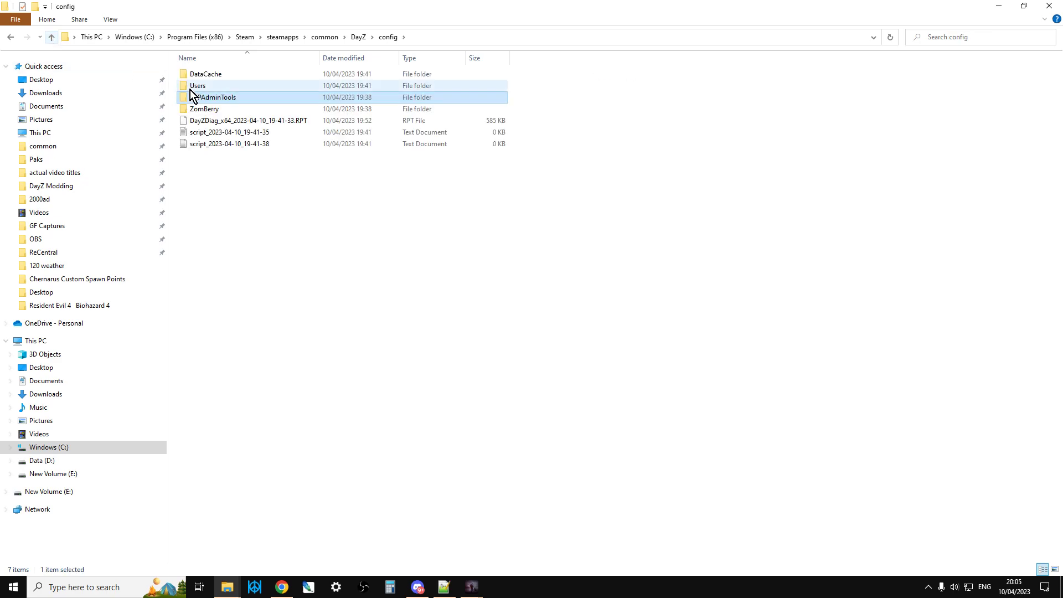
{"action": "mouse_move", "coordinate": [211, 102]}
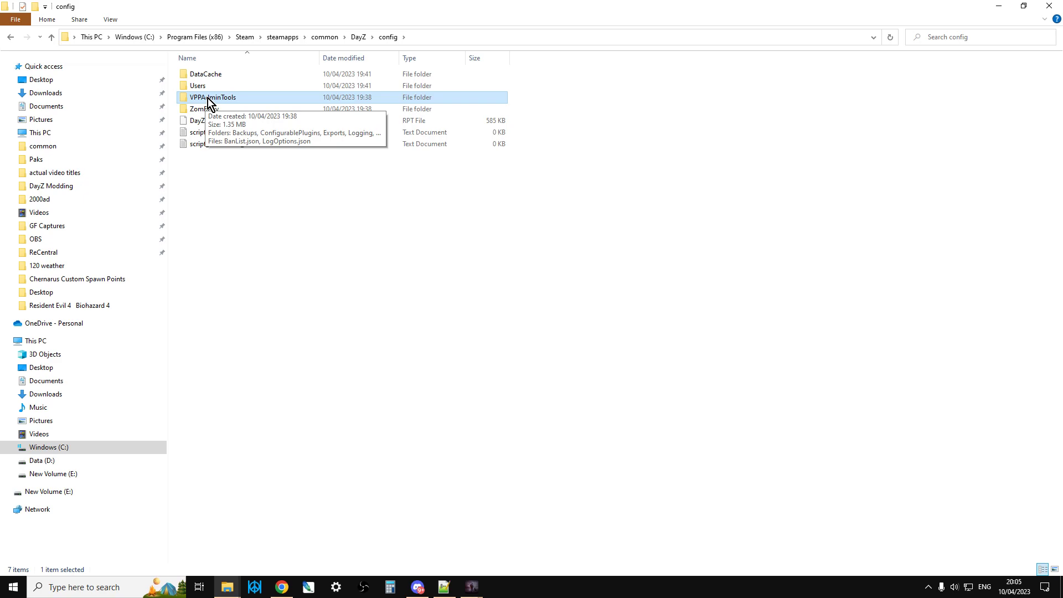
{"action": "mouse_move", "coordinate": [73, 50]}
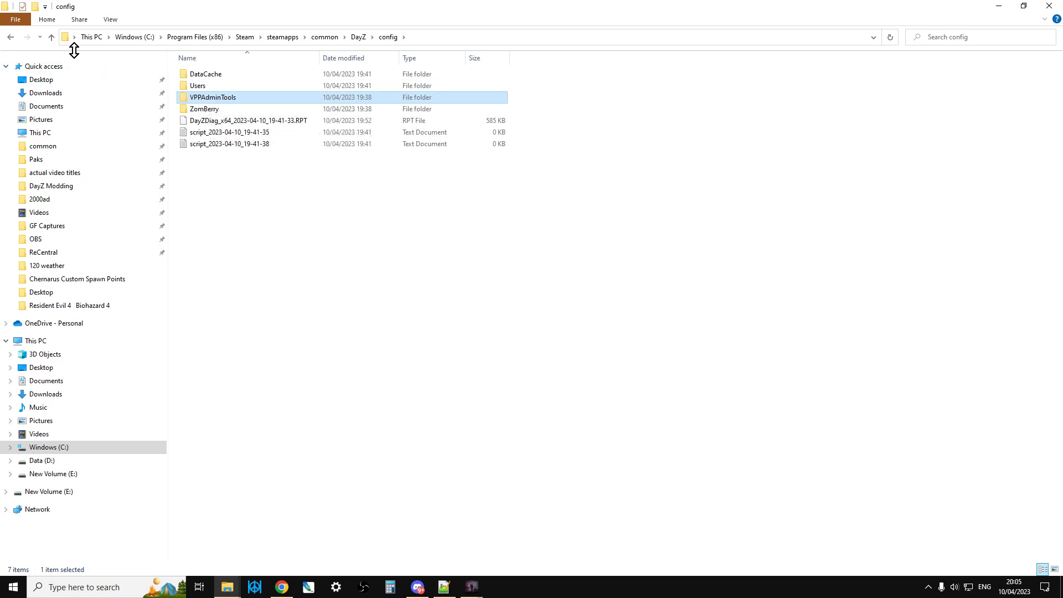
{"action": "mouse_move", "coordinate": [195, 106]}
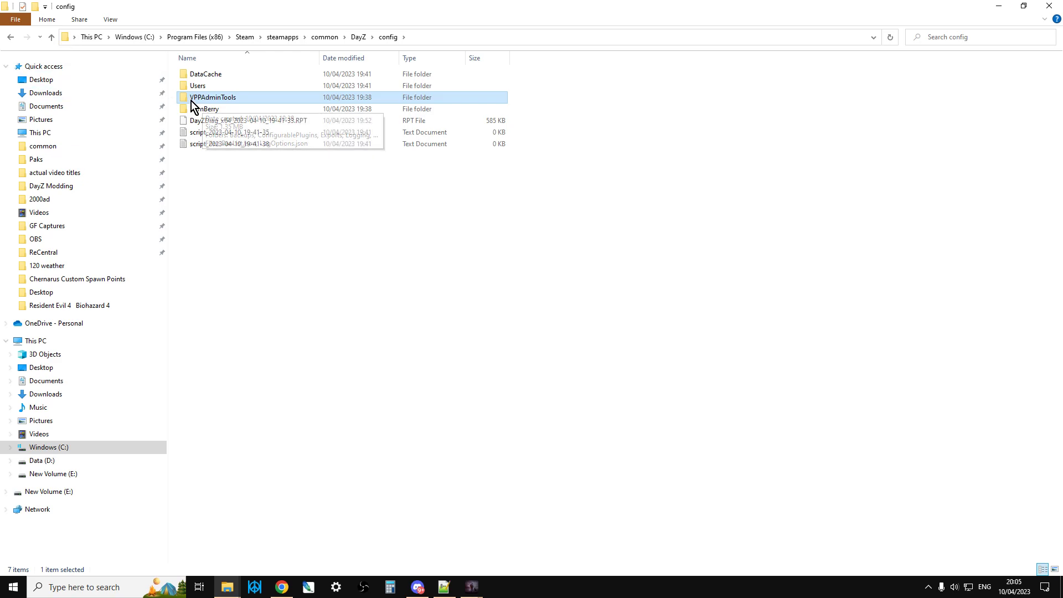
{"action": "left_click", "coordinate": [51, 38]}
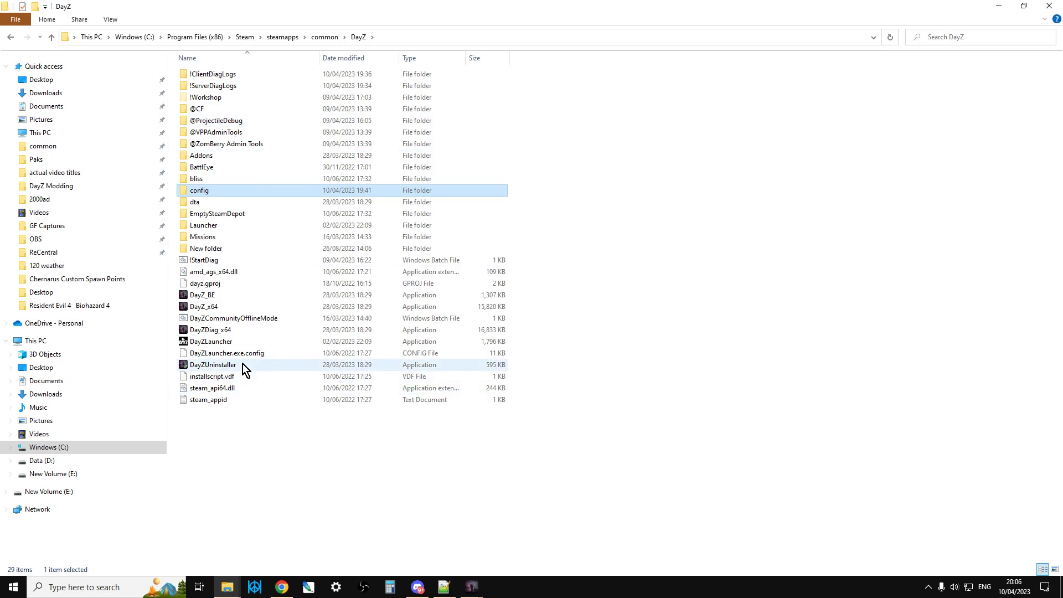
{"action": "mouse_move", "coordinate": [206, 198]}
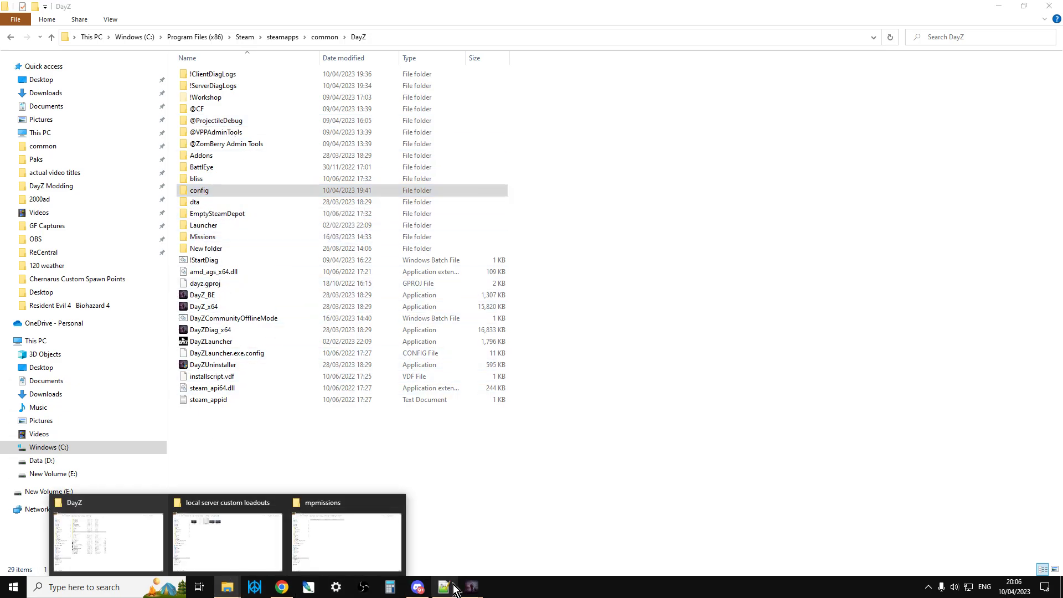
Step: Review -profiles=config on lines 15-16 of StartDiag.bat, then bring up serverDZ.cfg
{"action": "left_click", "coordinate": [442, 587]}
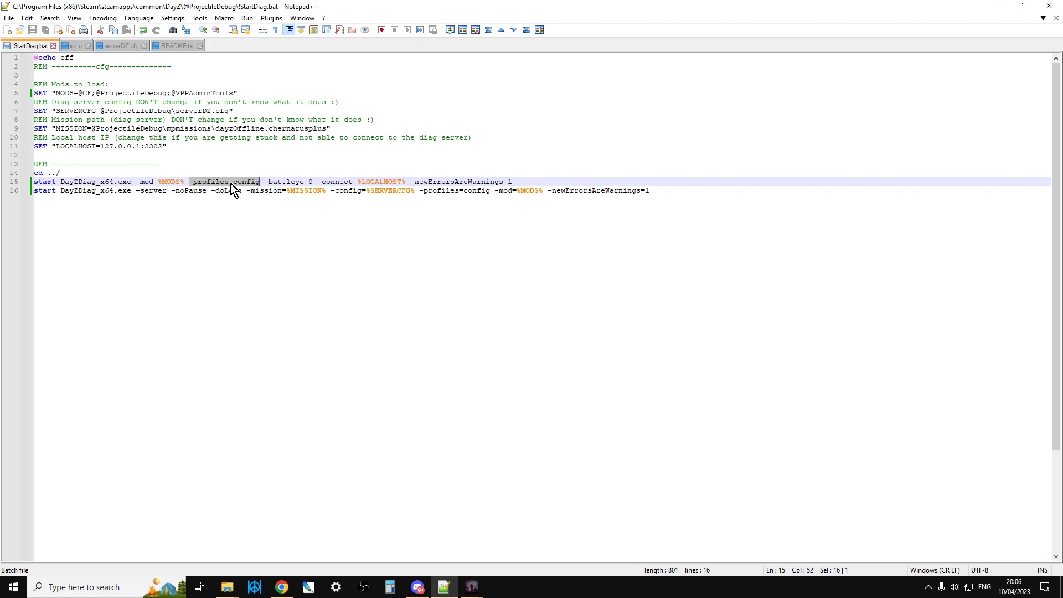
{"action": "mouse_move", "coordinate": [246, 188]}
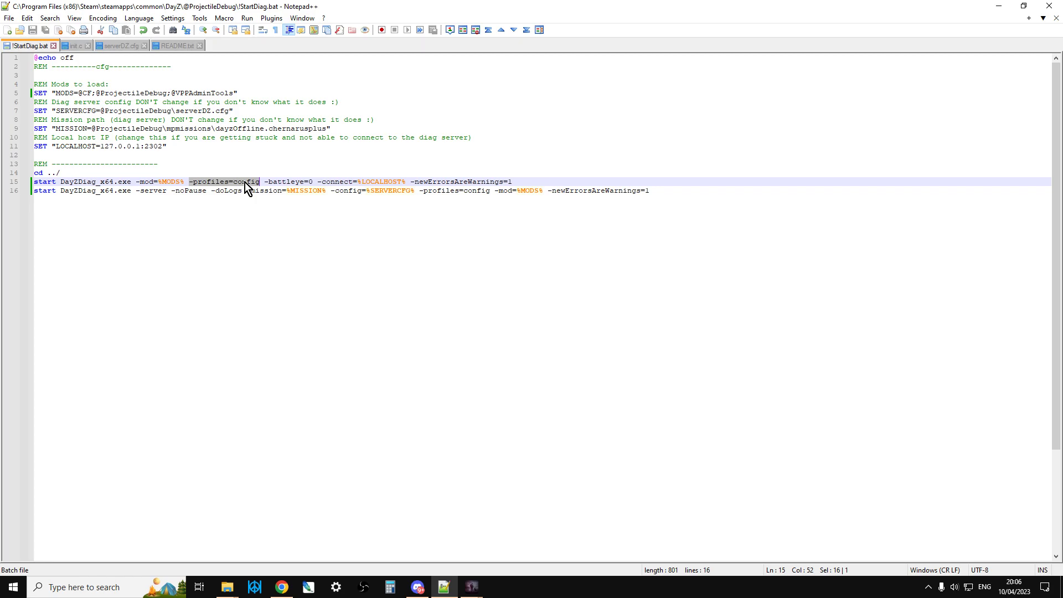
{"action": "mouse_move", "coordinate": [419, 191]}
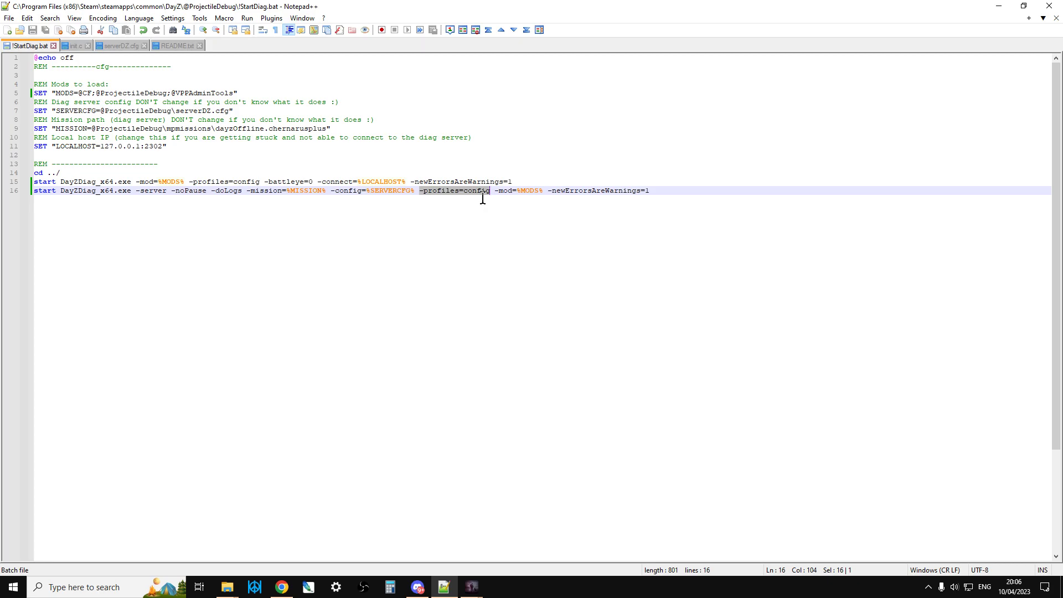
{"action": "left_click", "coordinate": [648, 191]}
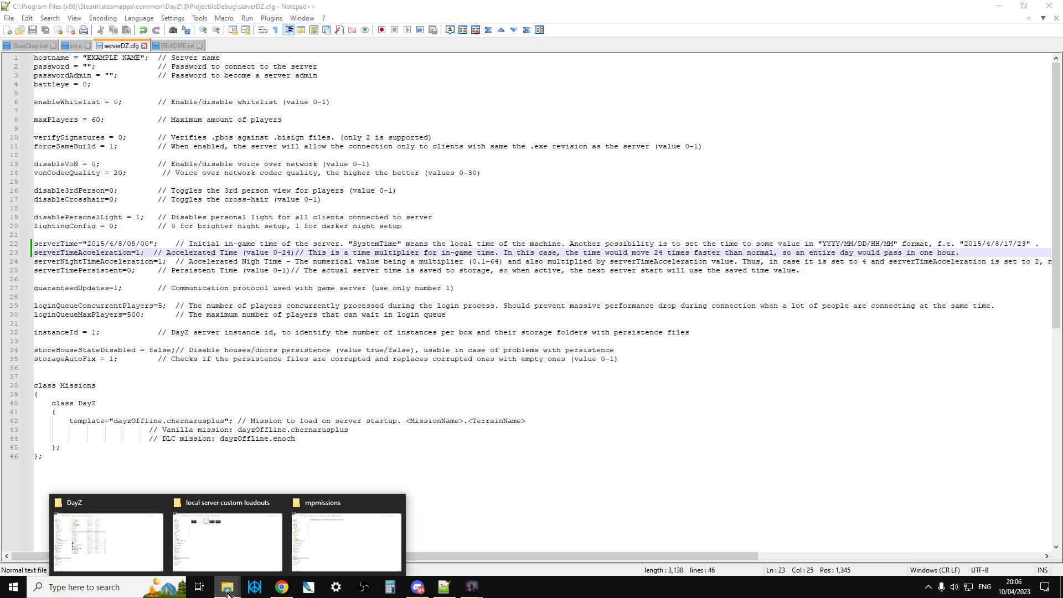
{"action": "left_click", "coordinate": [107, 542]}
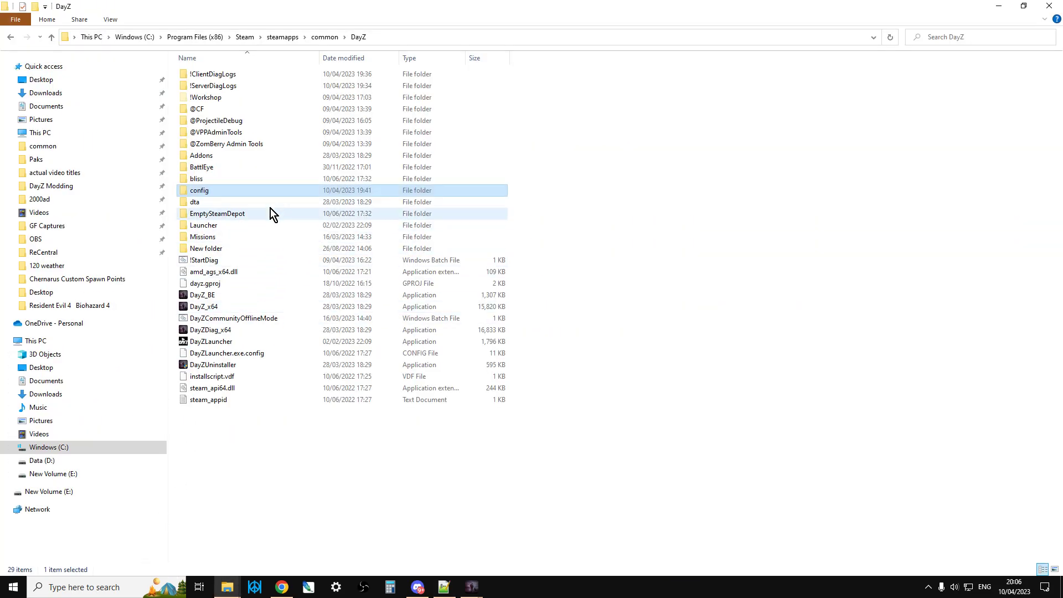
{"action": "mouse_move", "coordinate": [274, 206]}
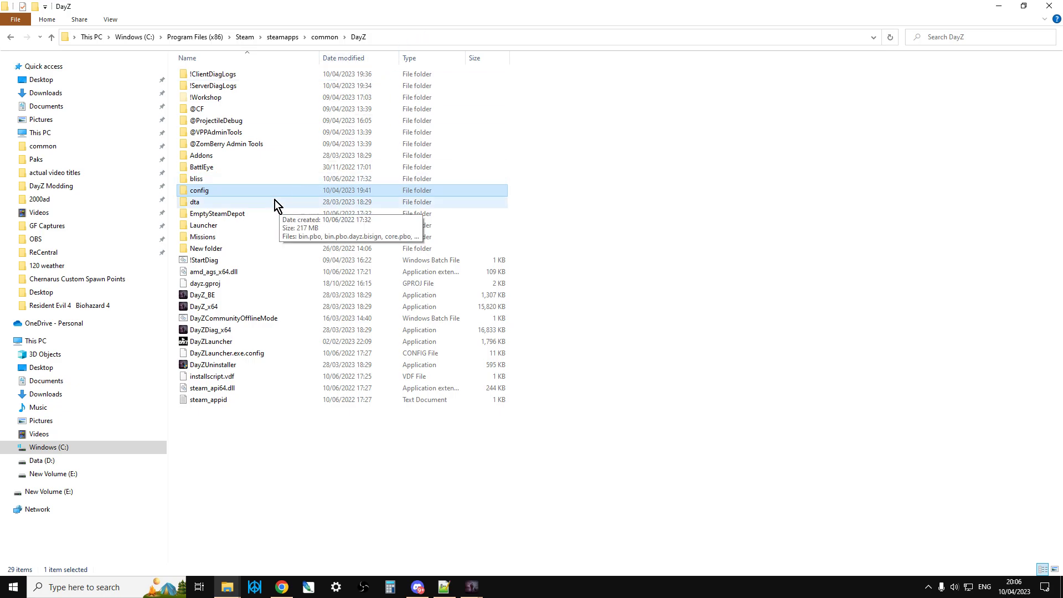
{"action": "double_click", "coordinate": [199, 191]}
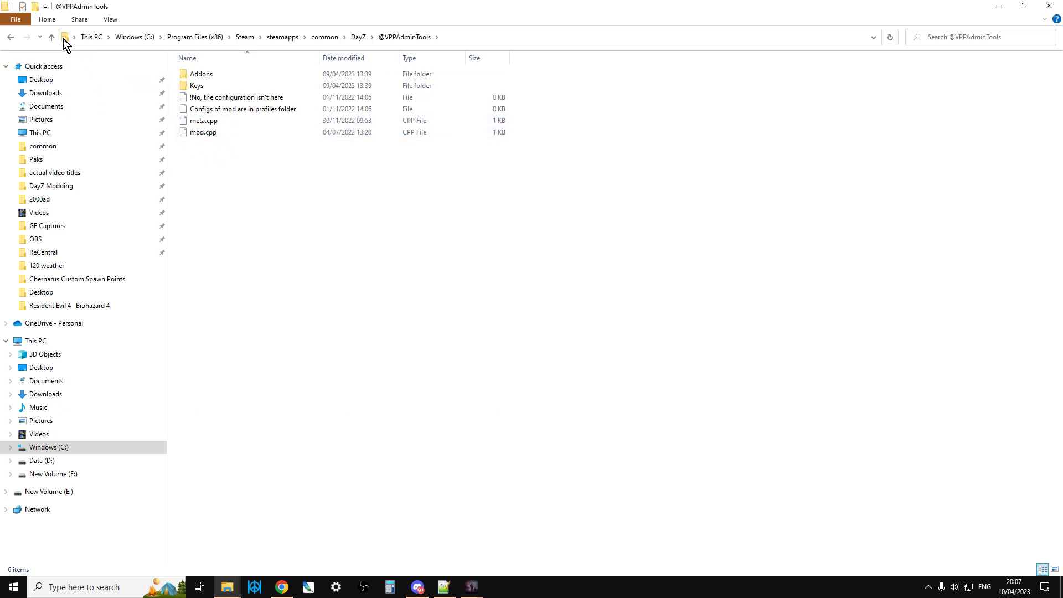
{"action": "left_click", "coordinate": [51, 36]}
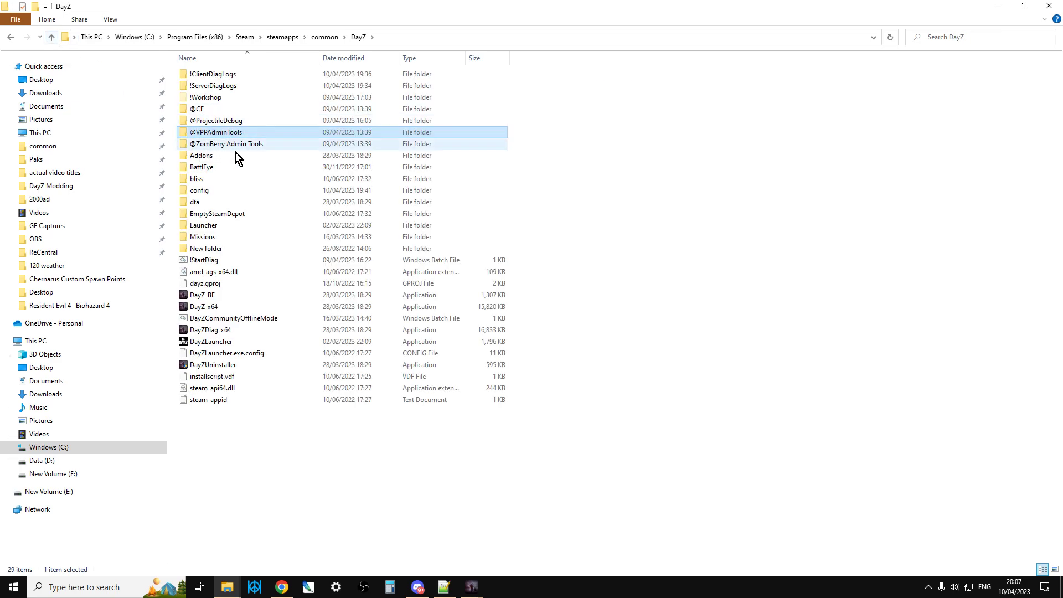
{"action": "mouse_move", "coordinate": [219, 148]}
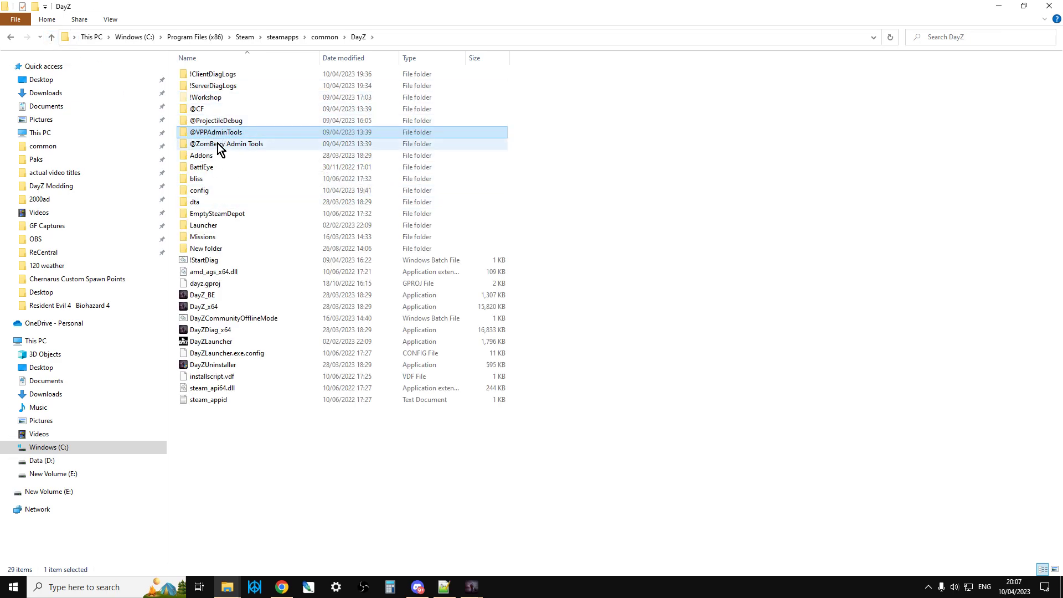
{"action": "double_click", "coordinate": [217, 120]}
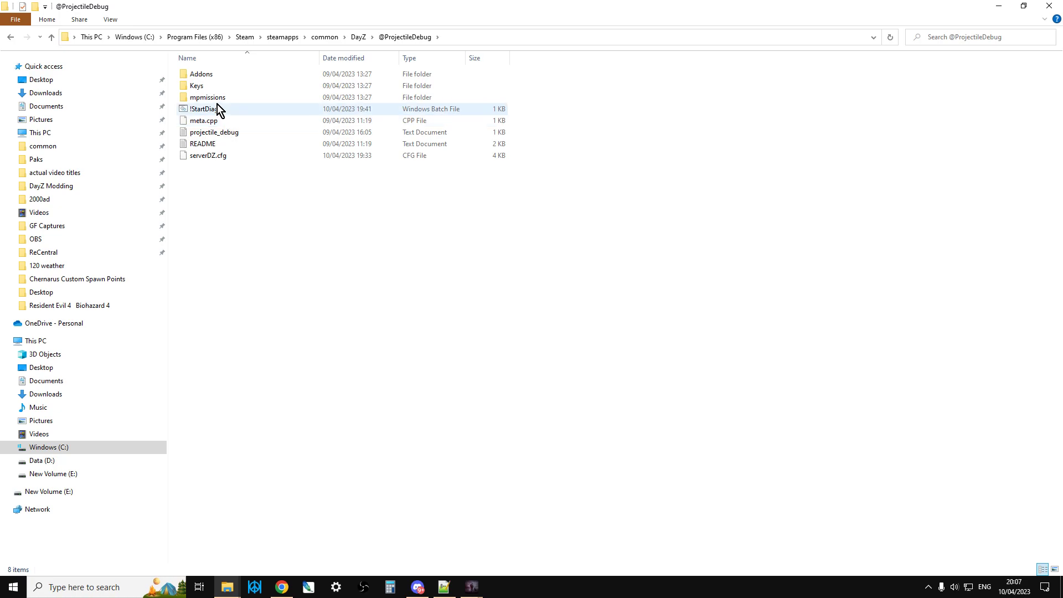
{"action": "left_click", "coordinate": [207, 155]}
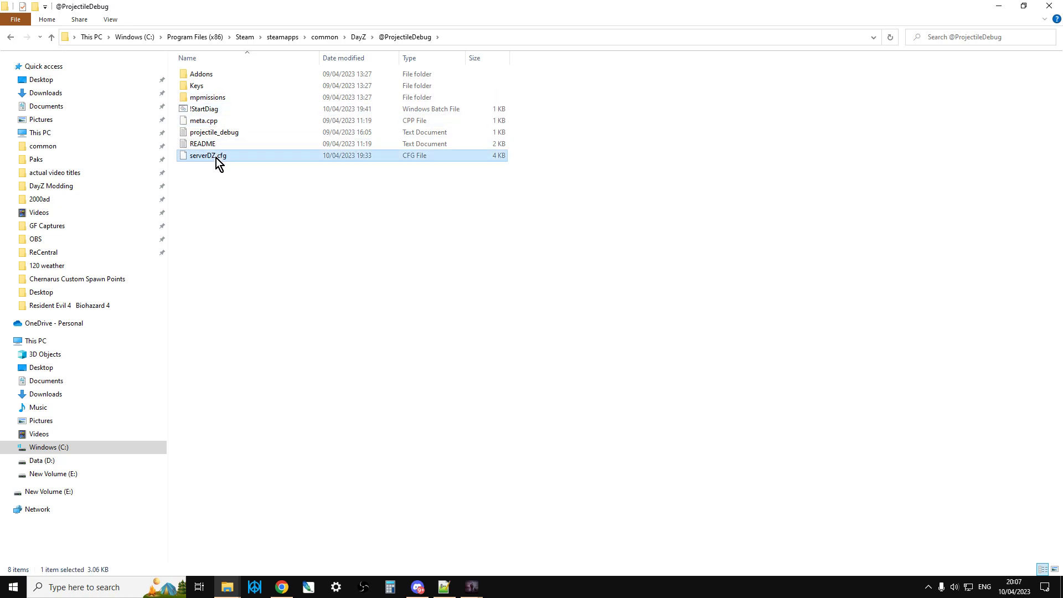
{"action": "right_click", "coordinate": [206, 155]}
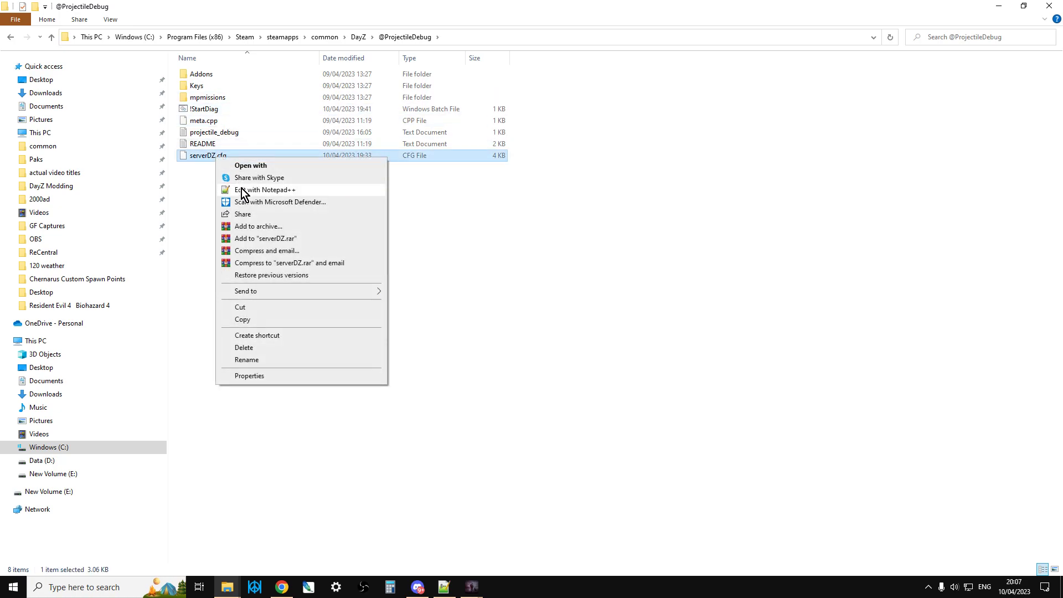
Step: Review serverTime in serverDZ.cfg via Notepad++, then return to DayZ and bring up the pause menu
{"action": "left_click", "coordinate": [265, 190]}
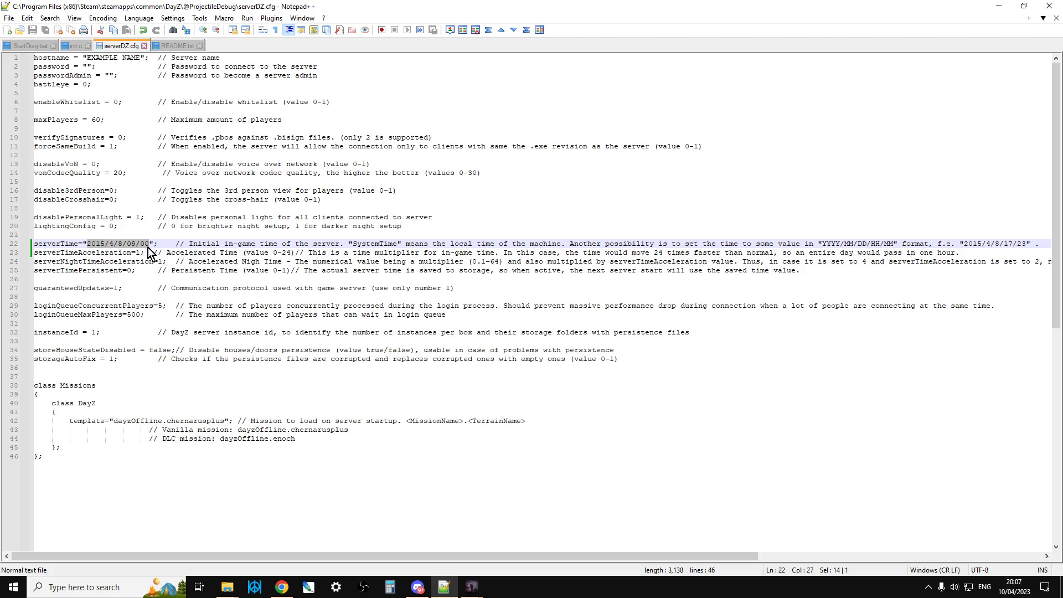
{"action": "mouse_move", "coordinate": [182, 244]}
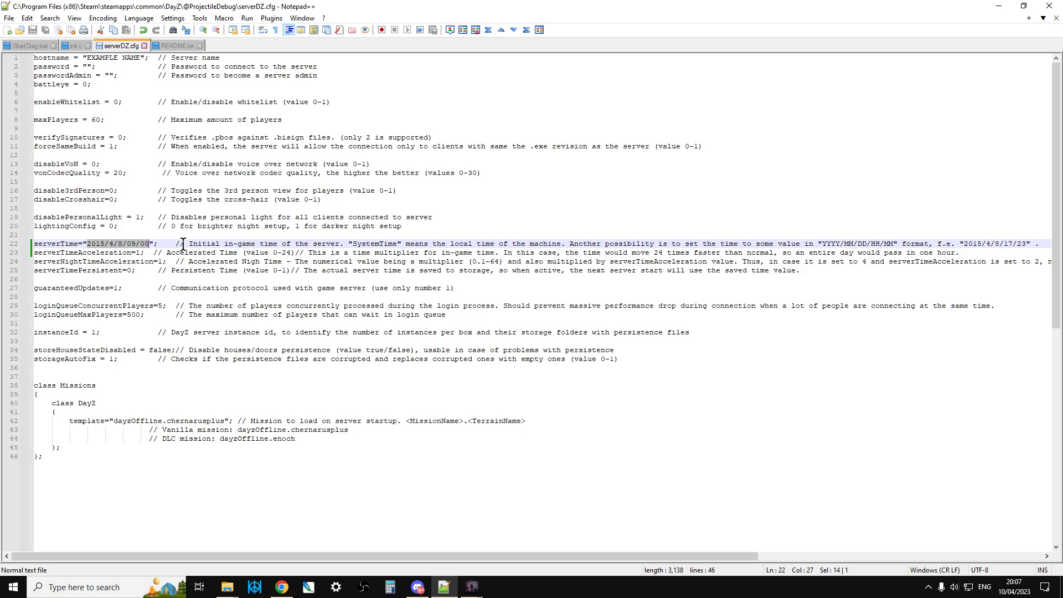
{"action": "mouse_move", "coordinate": [1025, 240]}
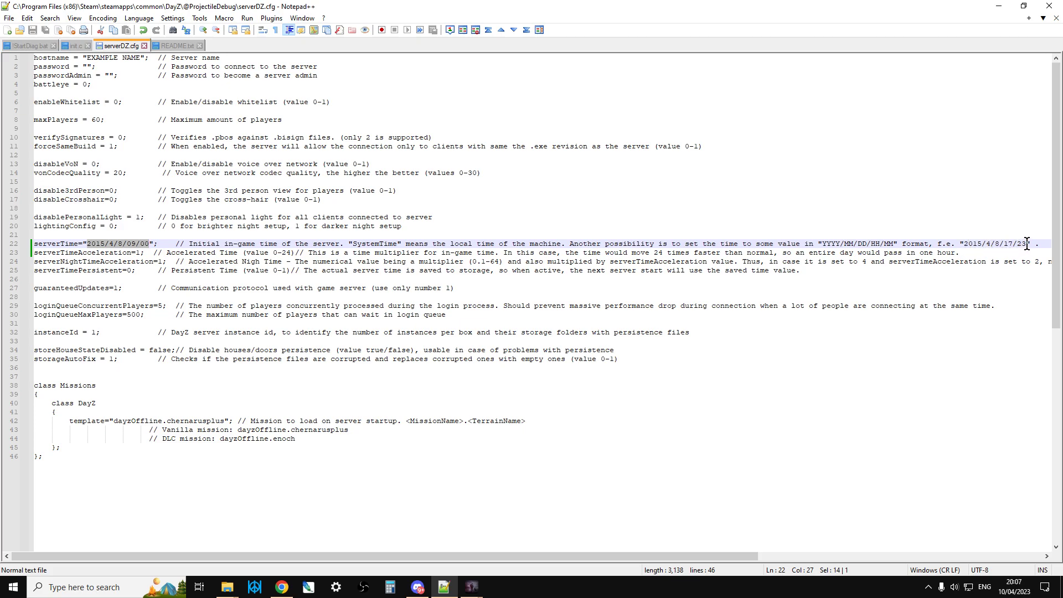
{"action": "mouse_move", "coordinate": [112, 247]}
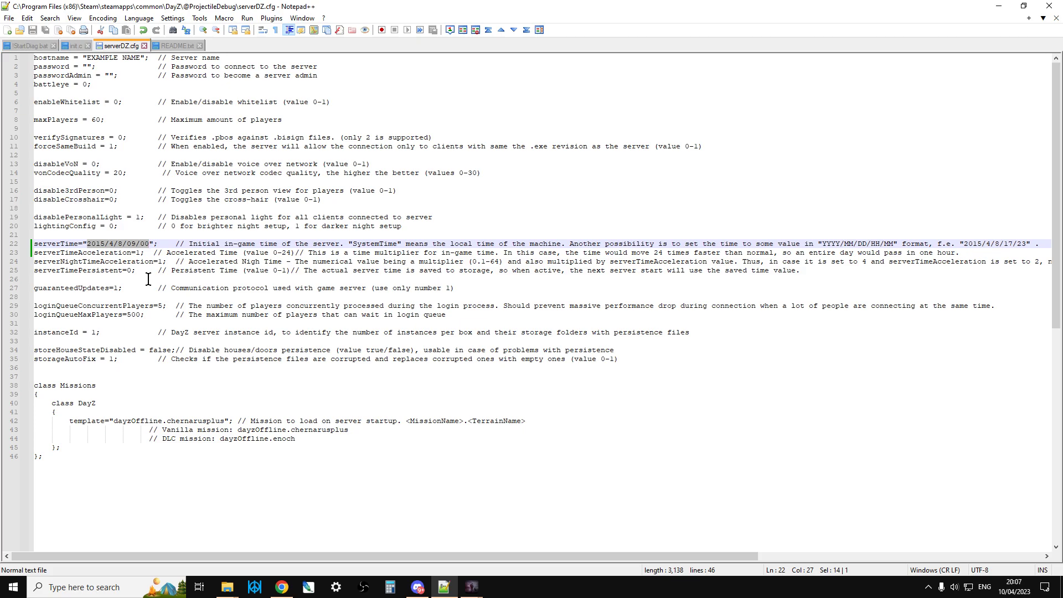
{"action": "left_click", "coordinate": [471, 587]}
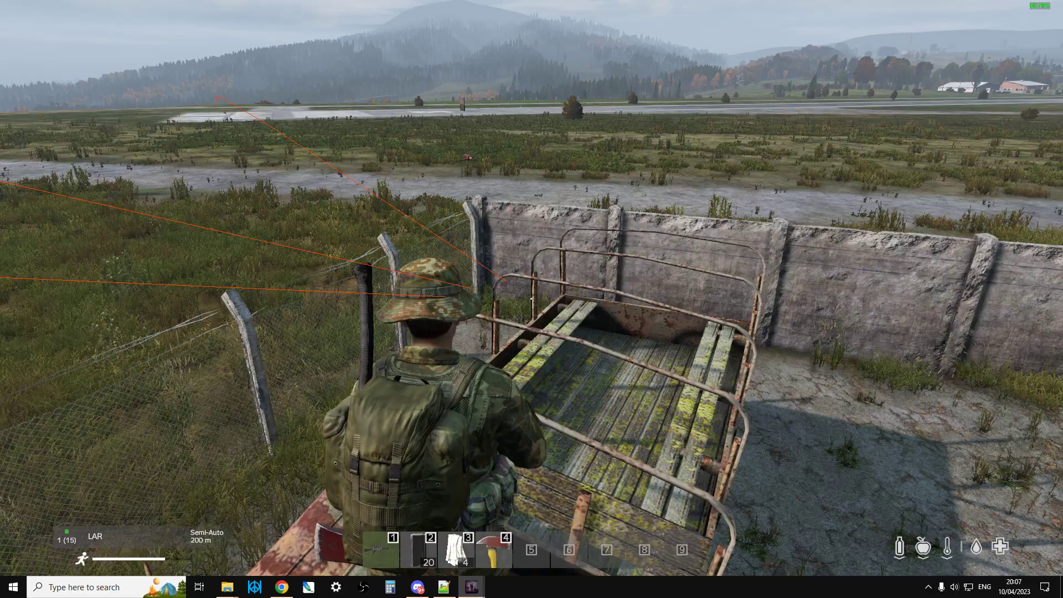
{"action": "mouse_move", "coordinate": [532, 299]}
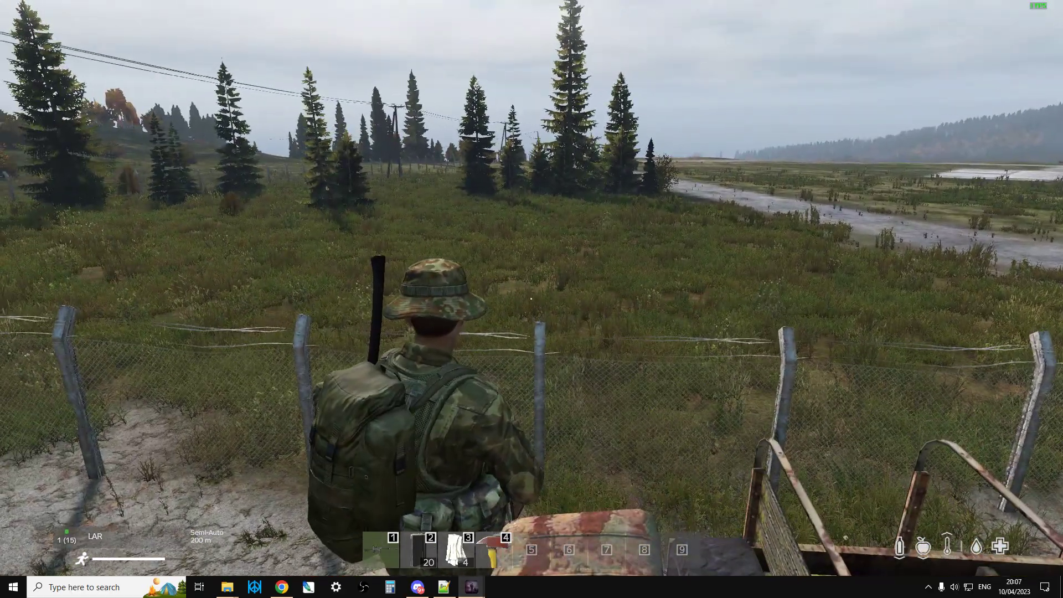
{"action": "key", "text": "Escape"}
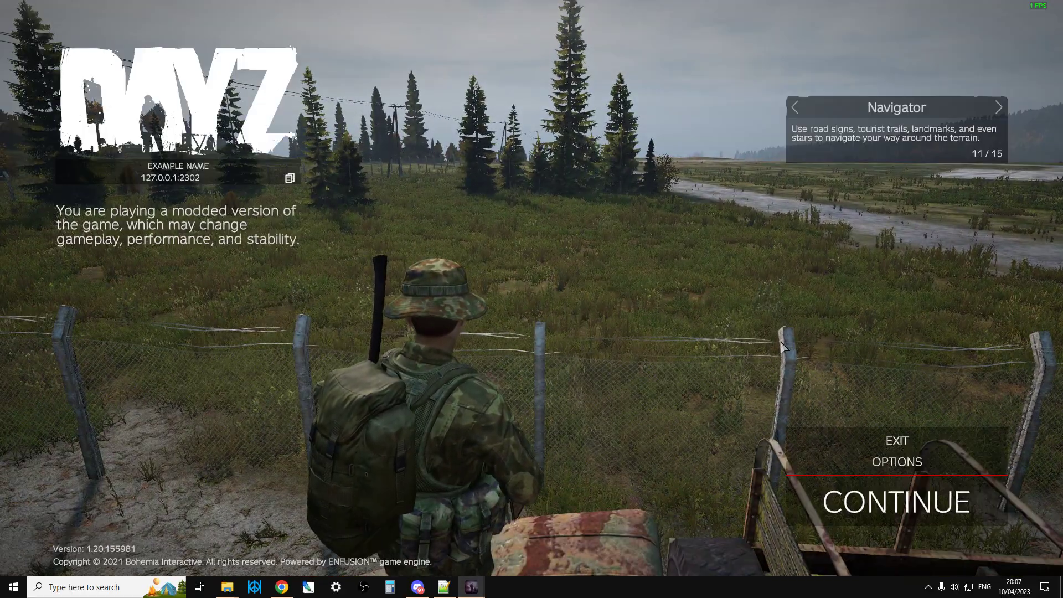
Step: Reach the Unsorted keybindings and begin rebinding Increase Debug shape lifetime
{"action": "left_click", "coordinate": [895, 462]}
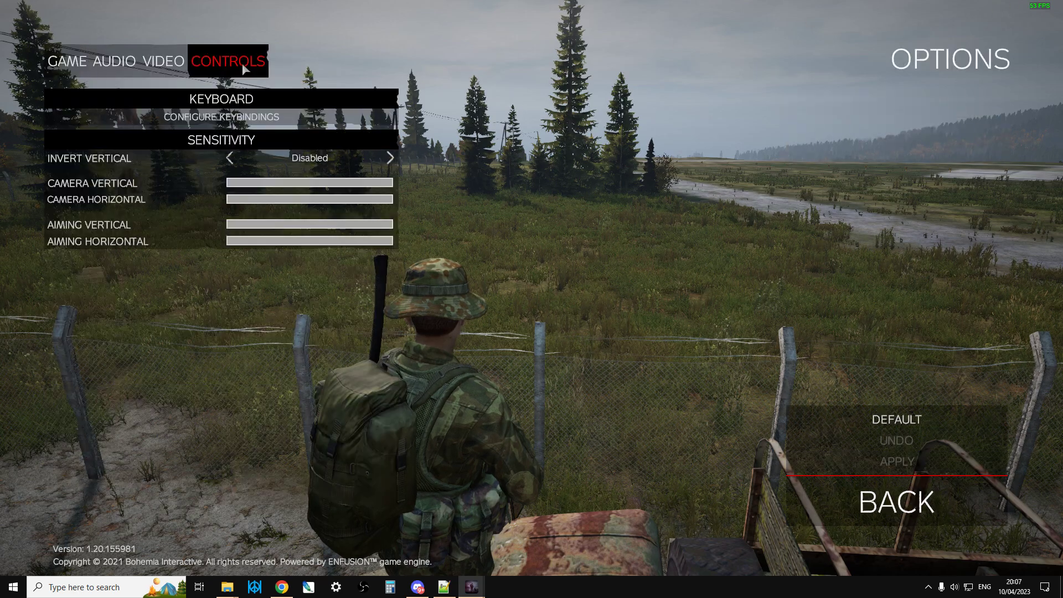
{"action": "left_click", "coordinate": [222, 116]}
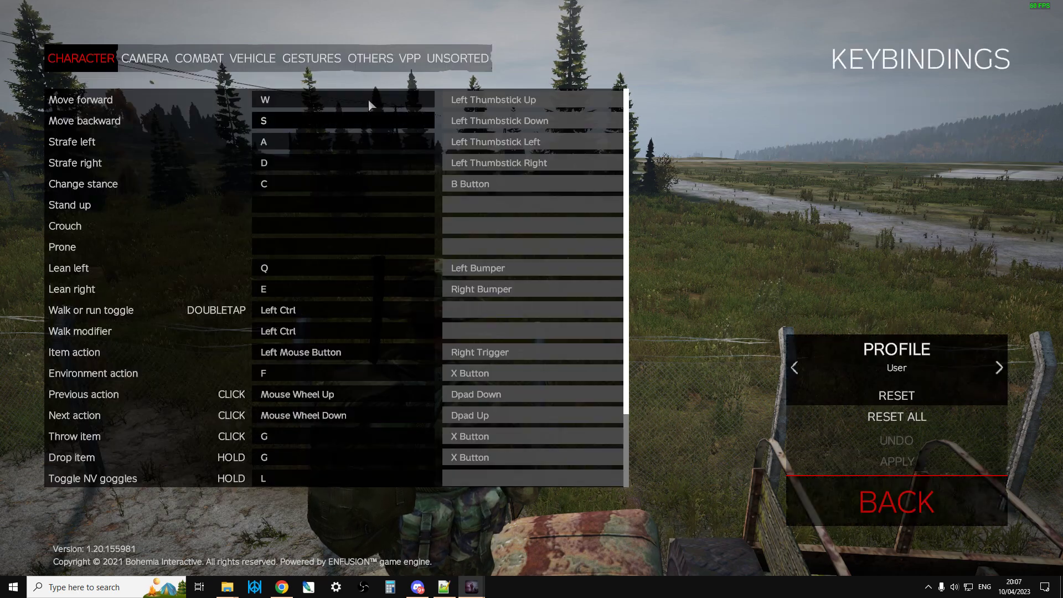
{"action": "mouse_move", "coordinate": [457, 59]}
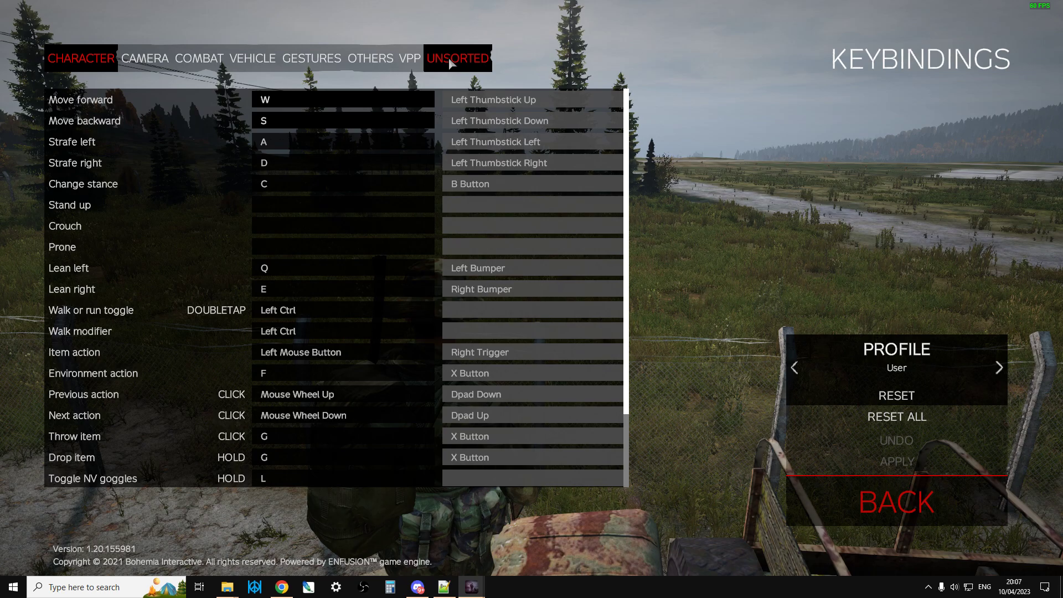
{"action": "left_click", "coordinate": [457, 59]}
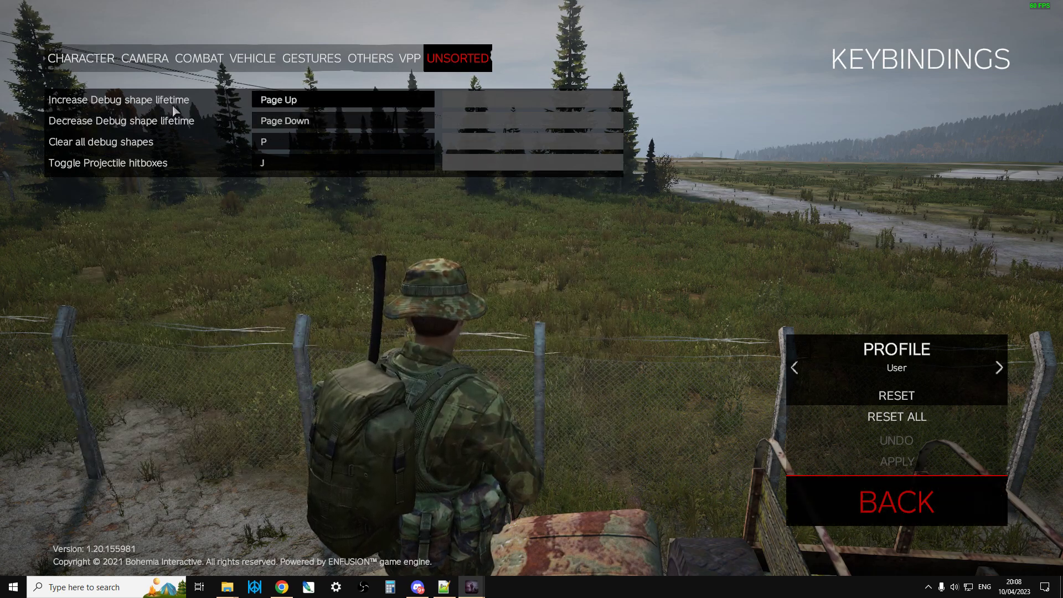
{"action": "mouse_move", "coordinate": [180, 126]}
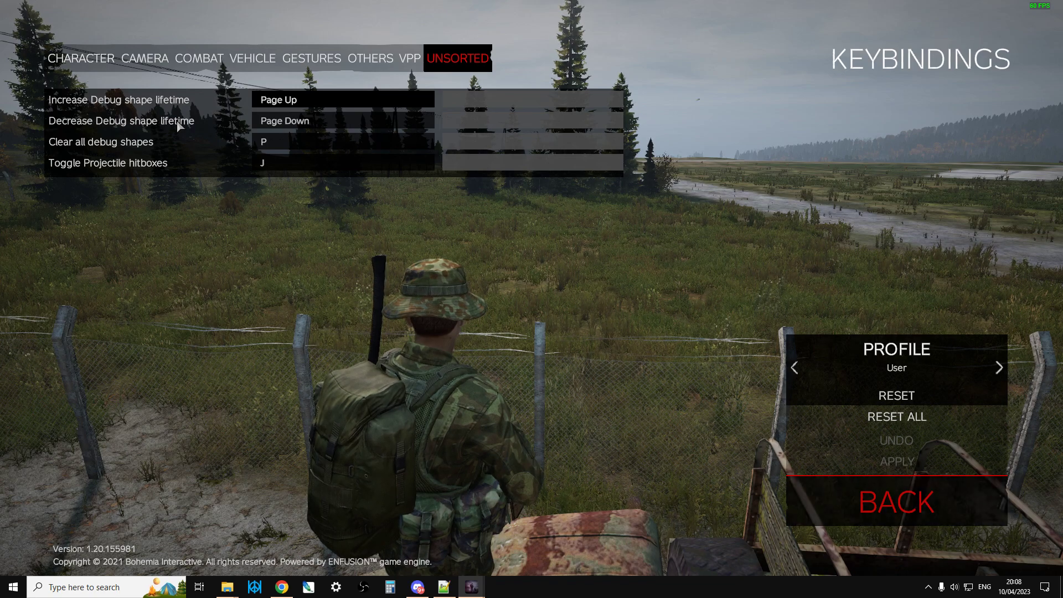
{"action": "left_click", "coordinate": [306, 121]}
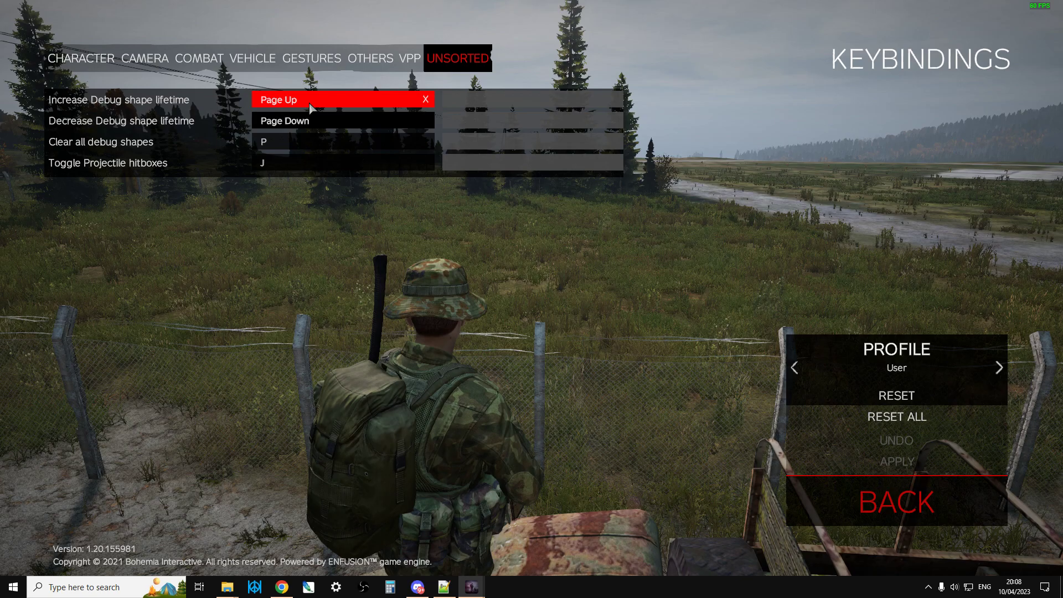
{"action": "left_click", "coordinate": [895, 502]}
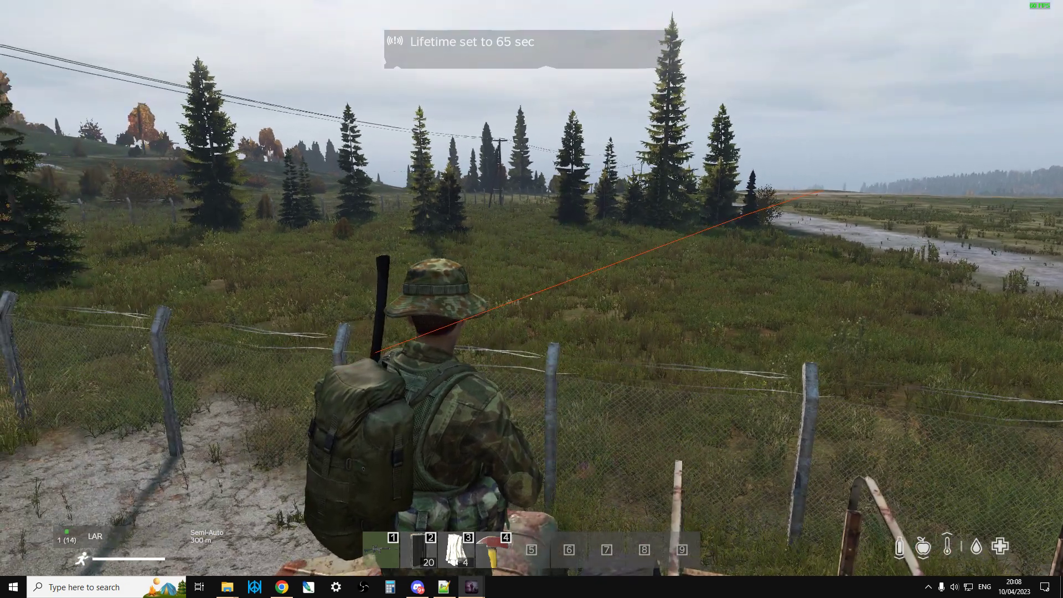
{"action": "mouse_move", "coordinate": [532, 299]}
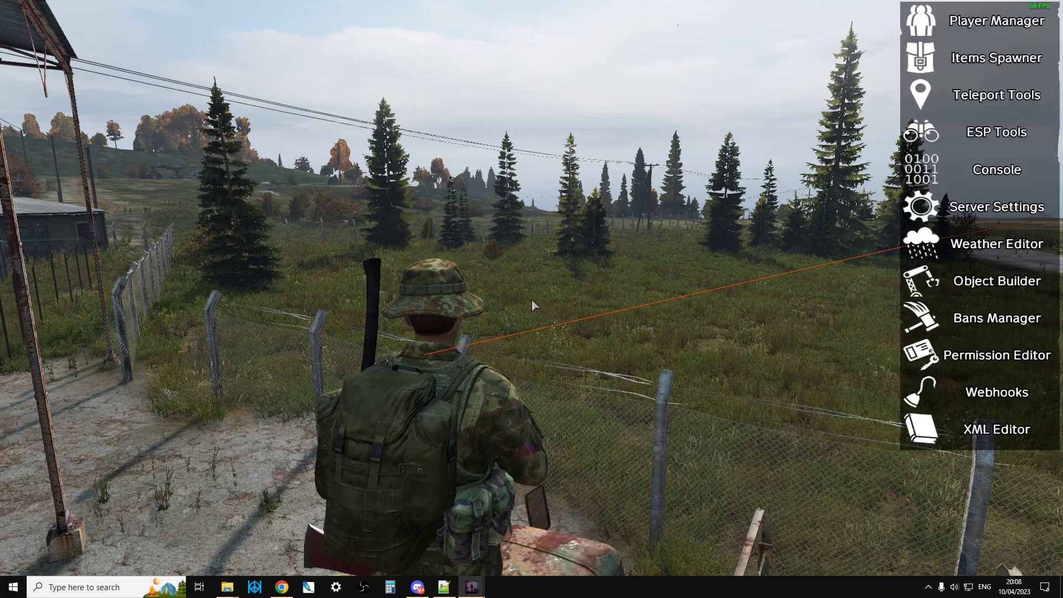
Step: Raise trace lifetime to 65 seconds and teleport near the village houses via admin tools
{"action": "left_click", "coordinate": [996, 94]}
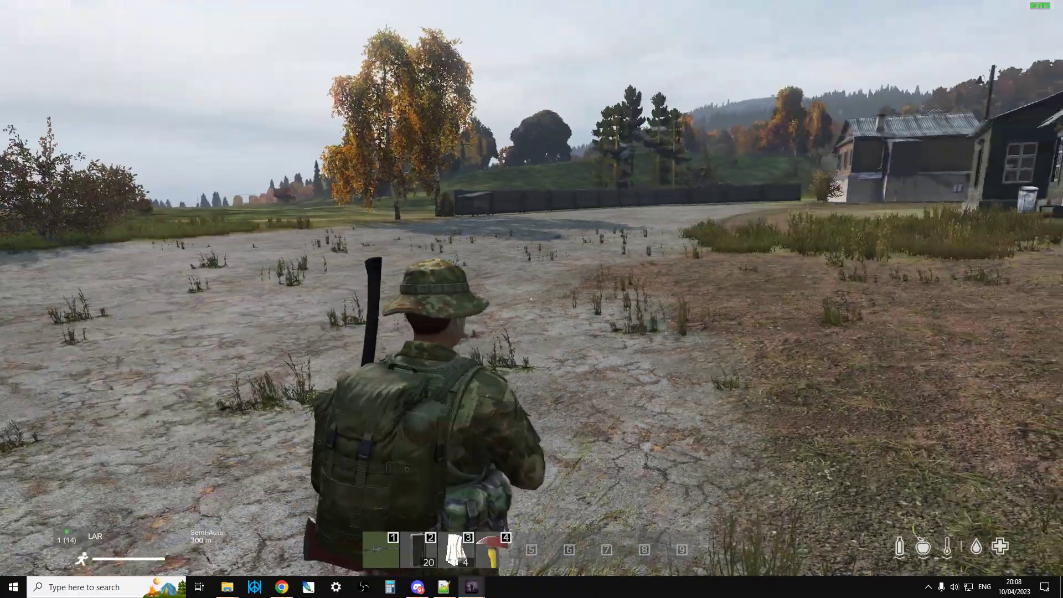
{"action": "mouse_move", "coordinate": [532, 299]}
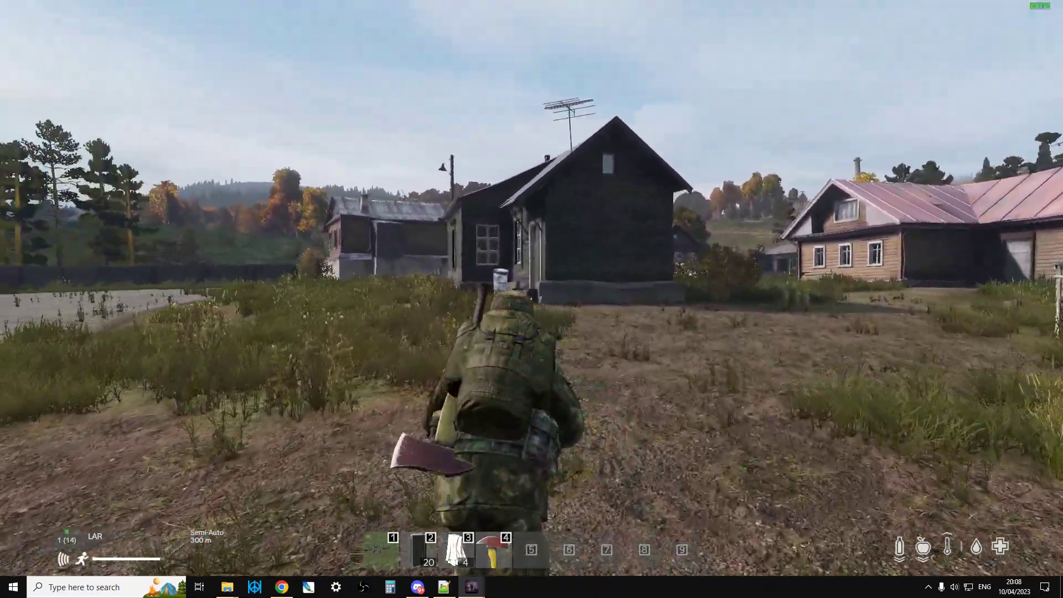
Step: Fire the rifle at the house door, walls and fence zombies to draw trace lines, then switch to the mod page
{"action": "left_click", "coordinate": [531, 299]}
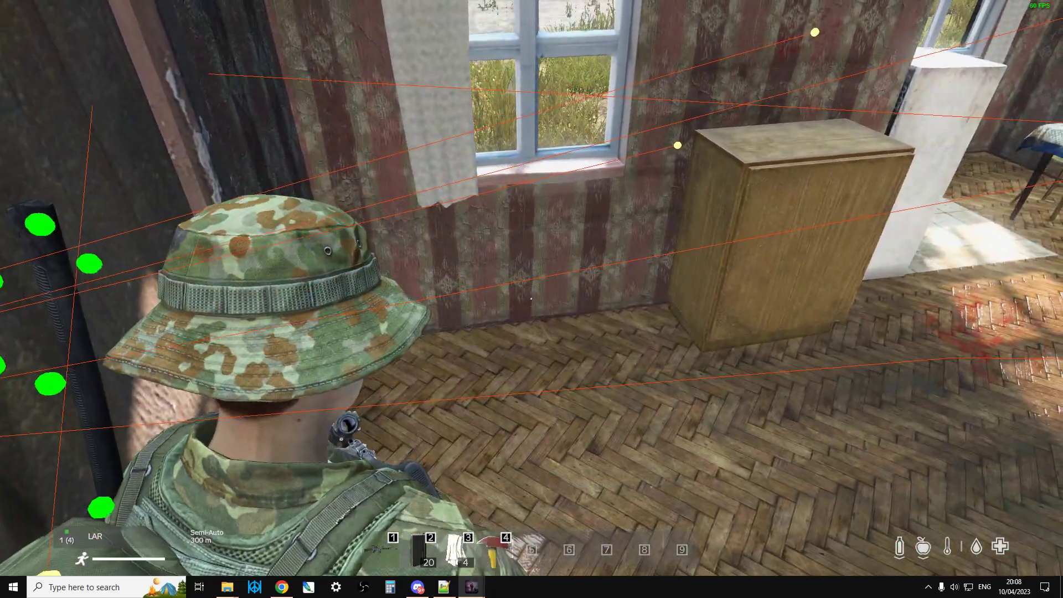
{"action": "mouse_move", "coordinate": [532, 299]}
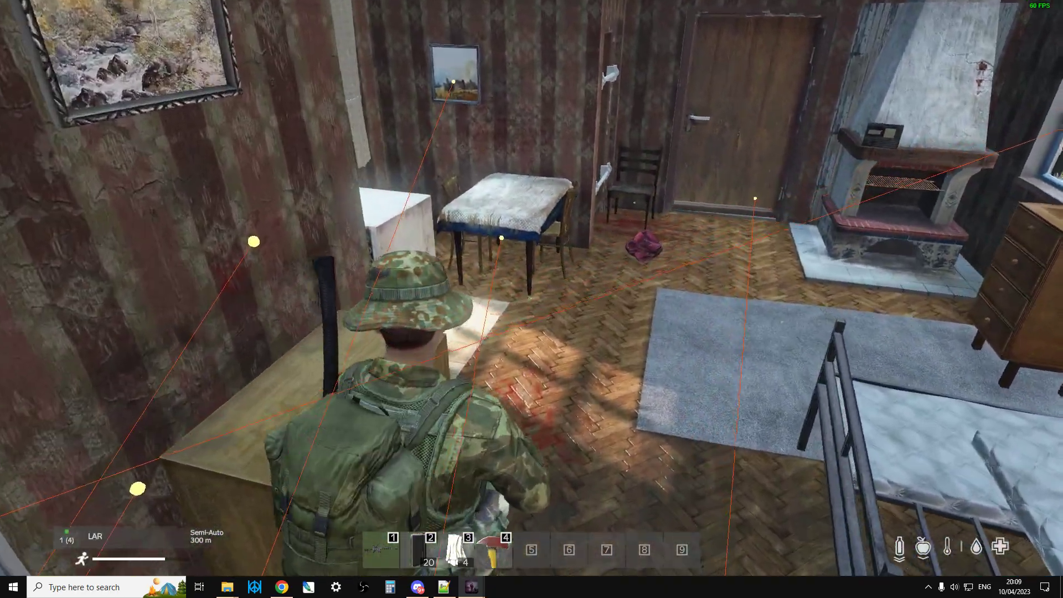
{"action": "mouse_move", "coordinate": [532, 299]}
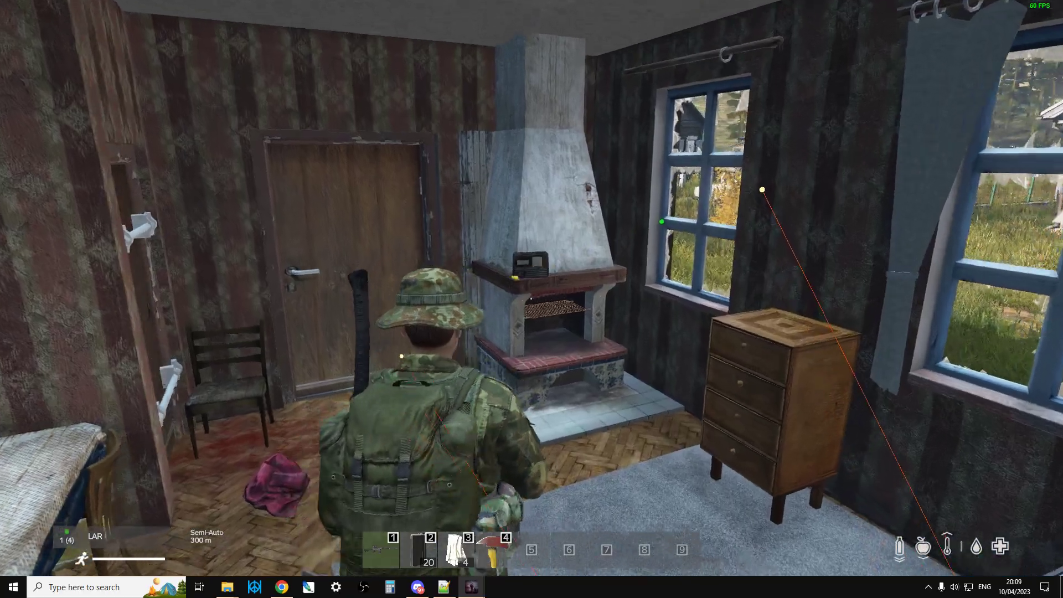
{"action": "mouse_move", "coordinate": [532, 299]}
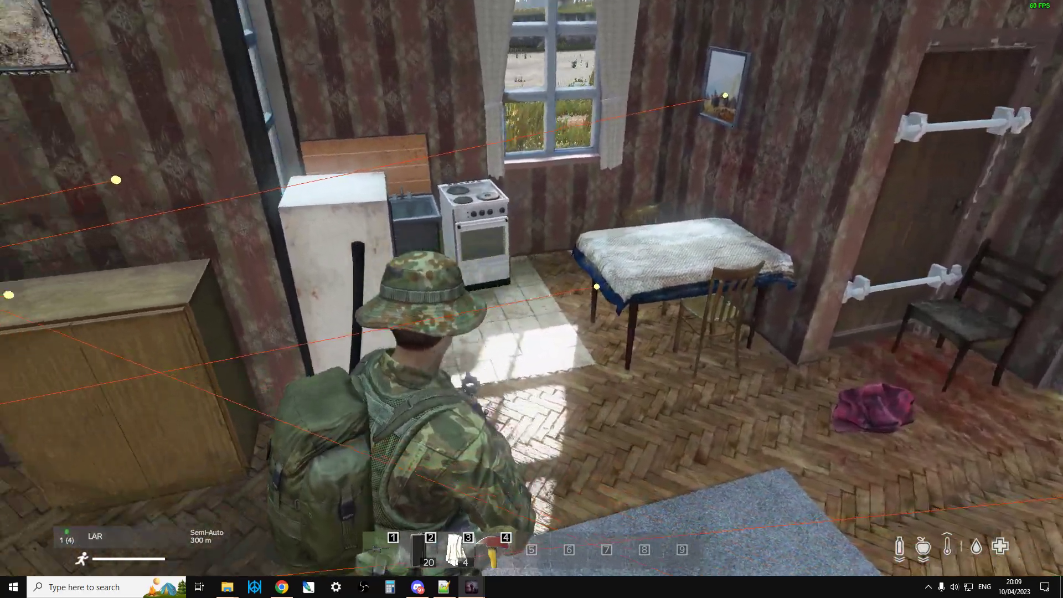
{"action": "mouse_move", "coordinate": [532, 299]}
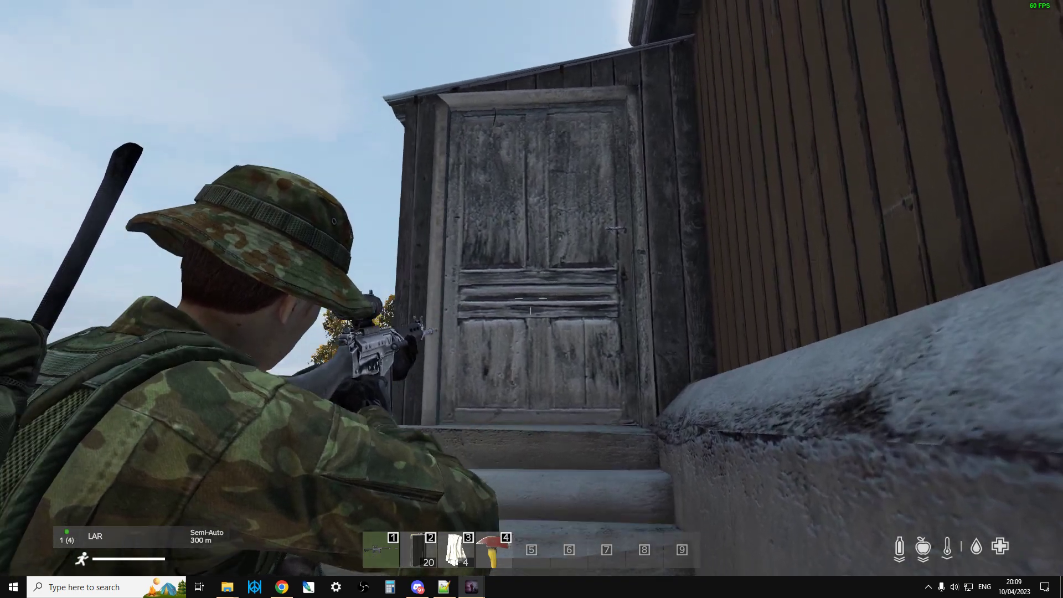
{"action": "left_click", "coordinate": [532, 306]}
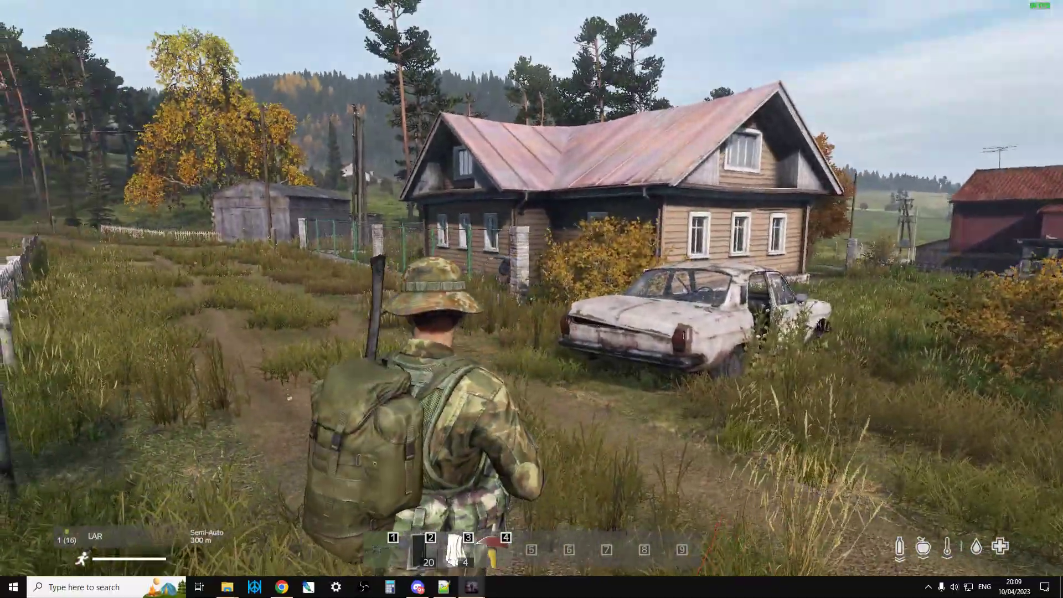
{"action": "left_click", "coordinate": [531, 299]}
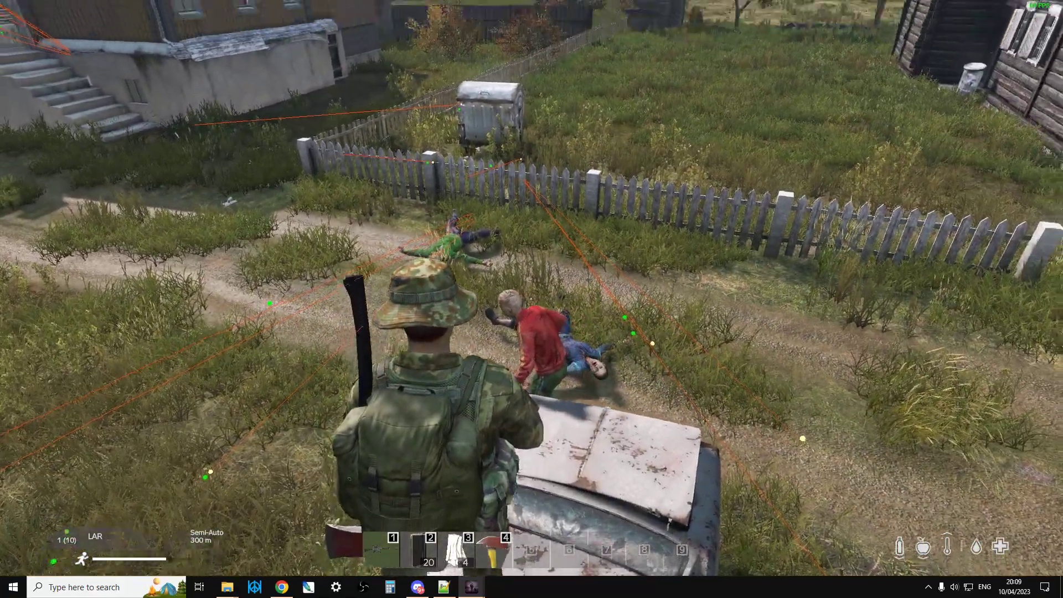
{"action": "left_click", "coordinate": [443, 587]}
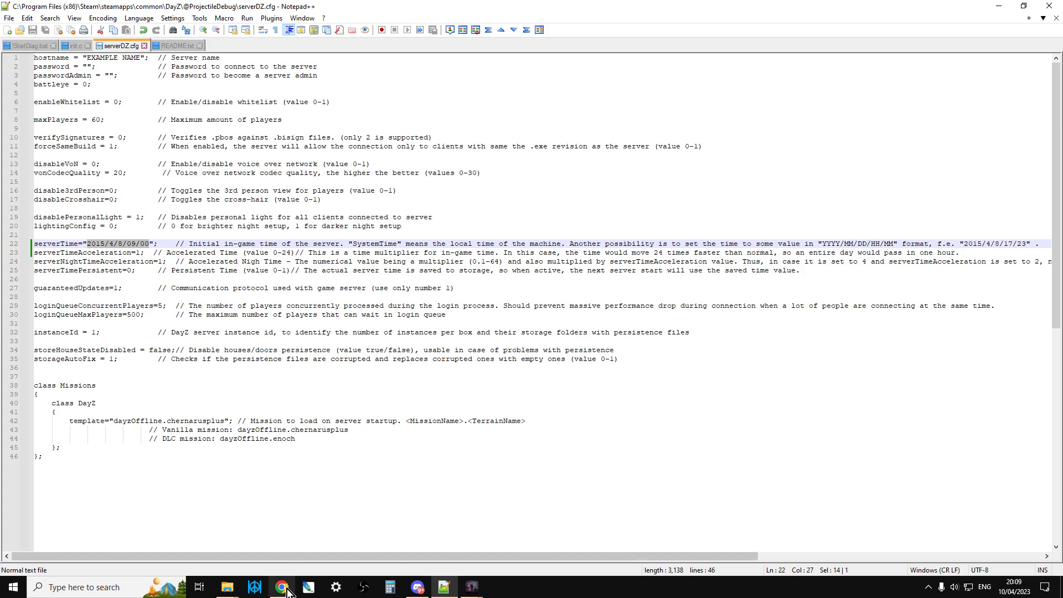
{"action": "left_click", "coordinate": [280, 587]}
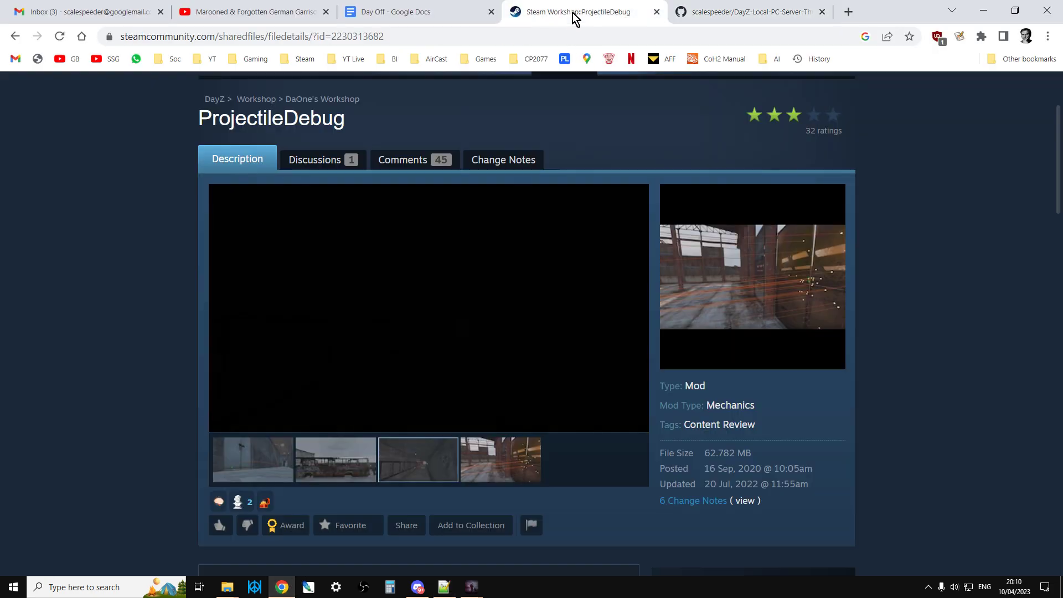
{"action": "scroll", "scroll_direction": "down", "scroll_amount": 3}
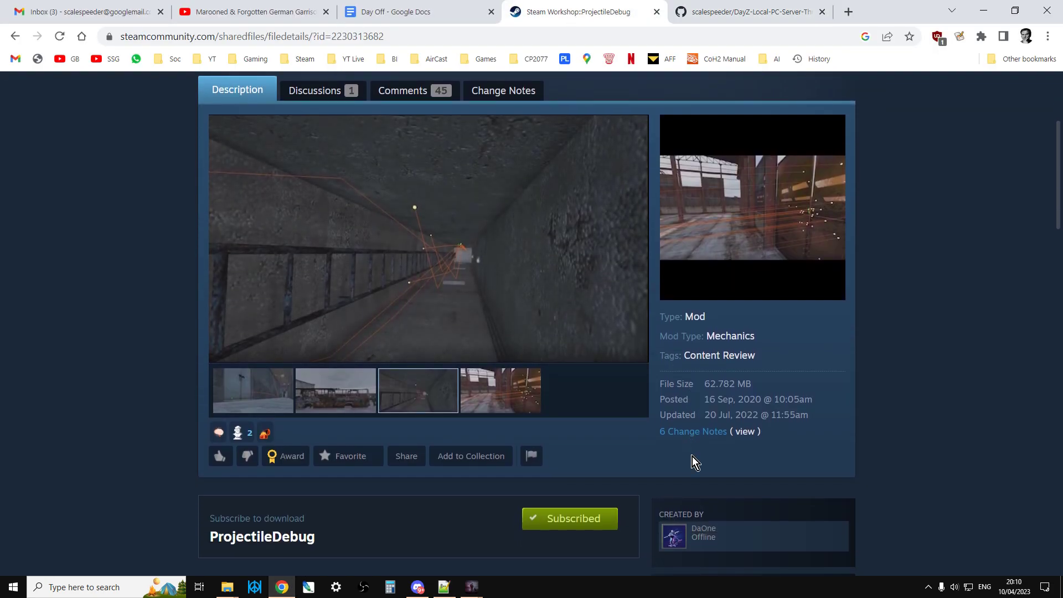
{"action": "scroll", "scroll_direction": "up", "scroll_amount": 3}
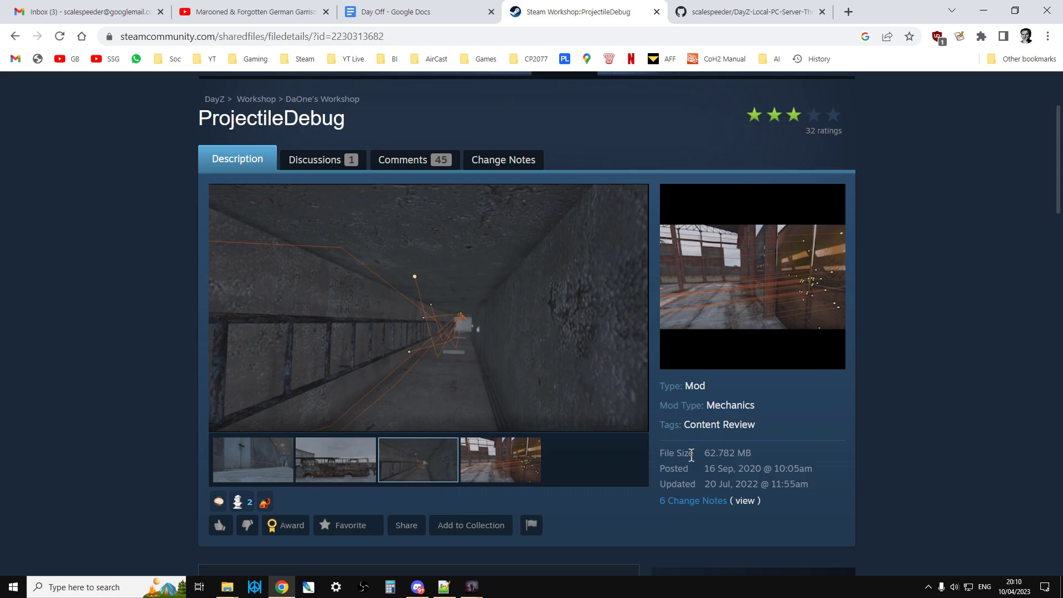
{"action": "left_click", "coordinate": [499, 458]}
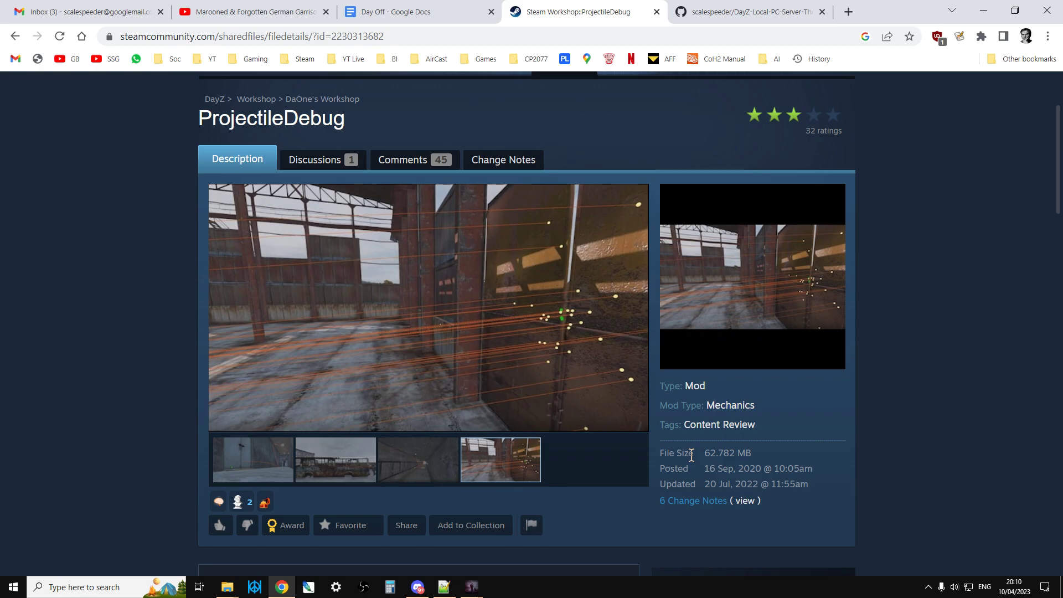
{"action": "left_click", "coordinate": [252, 459]}
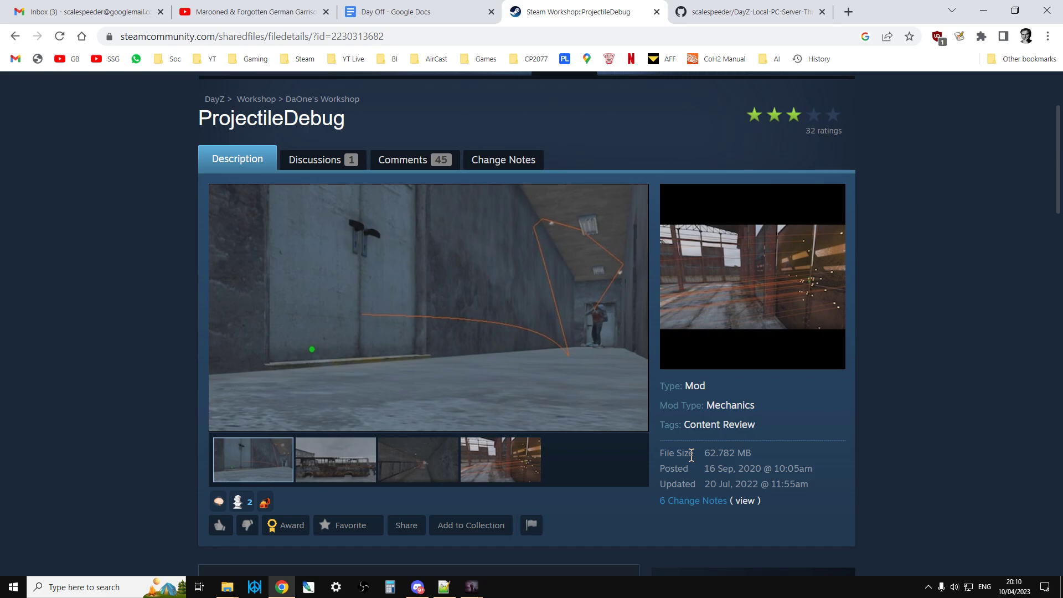
{"action": "left_click", "coordinate": [336, 459]}
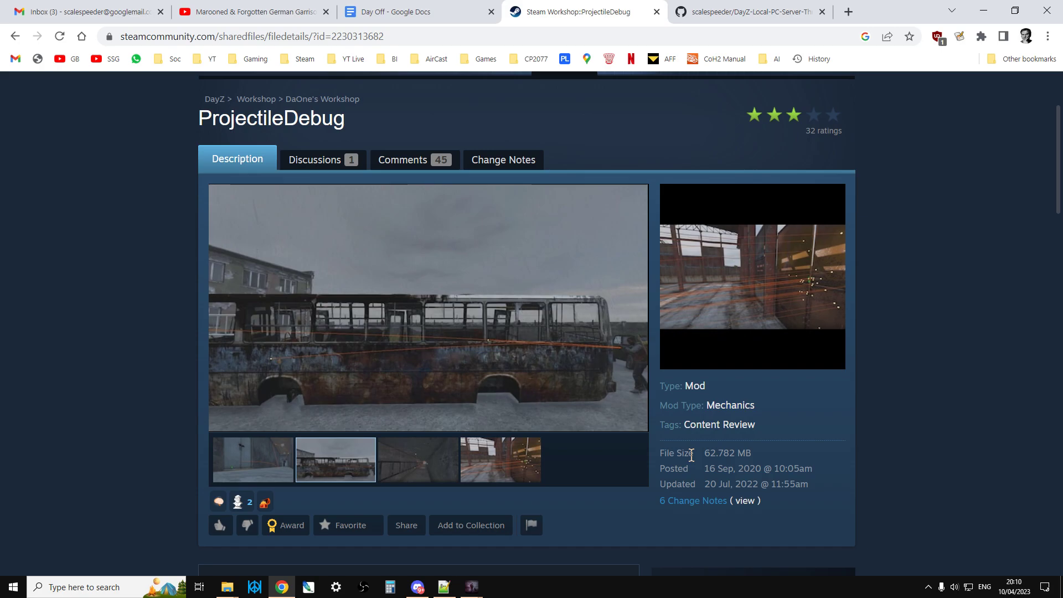
{"action": "left_click", "coordinate": [417, 459]}
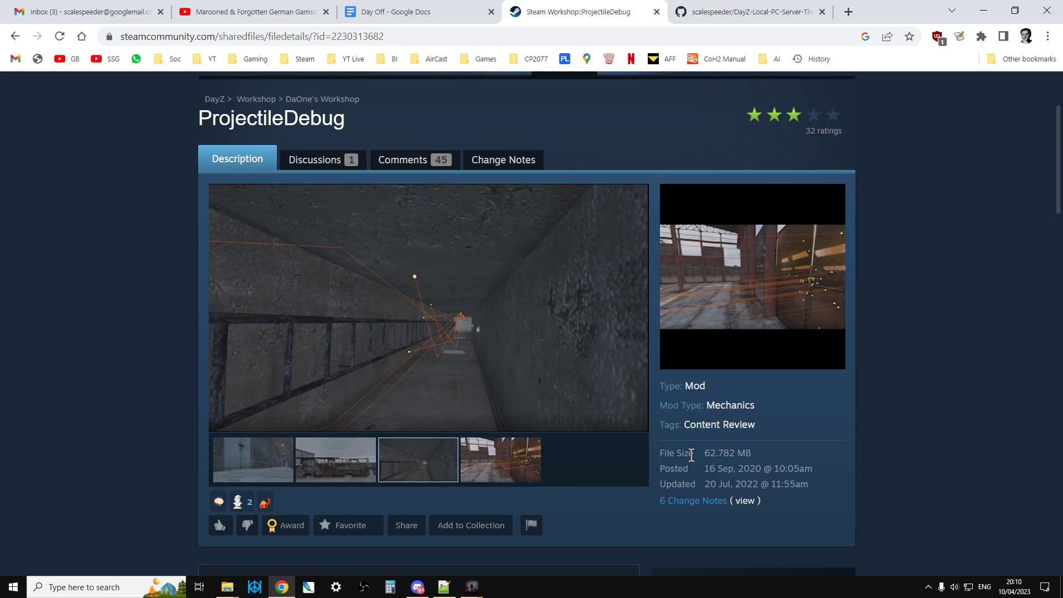
{"action": "left_click", "coordinate": [500, 459]}
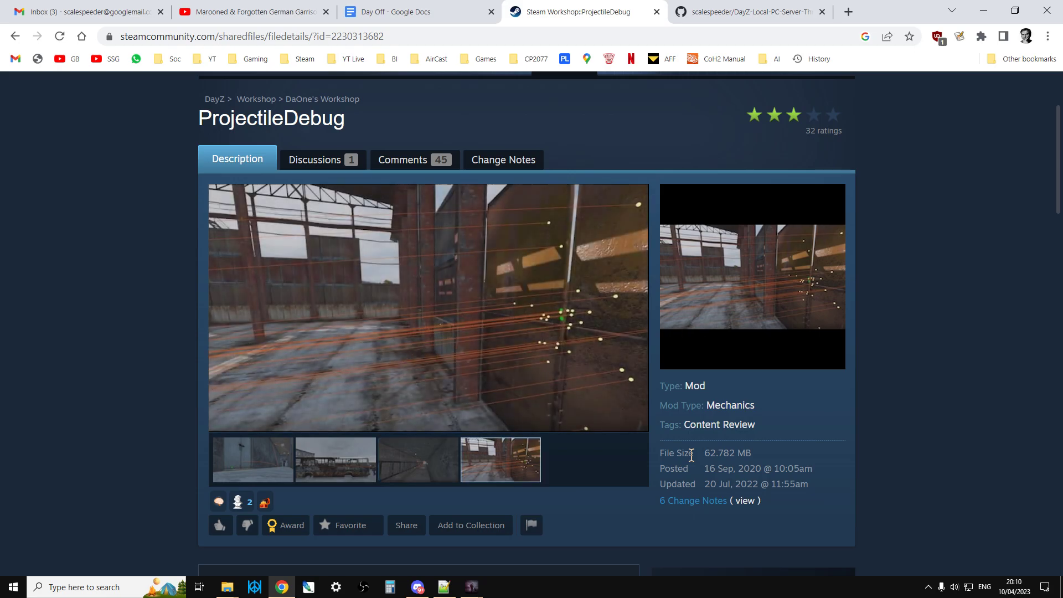
{"action": "scroll", "scroll_direction": "down", "scroll_amount": 3}
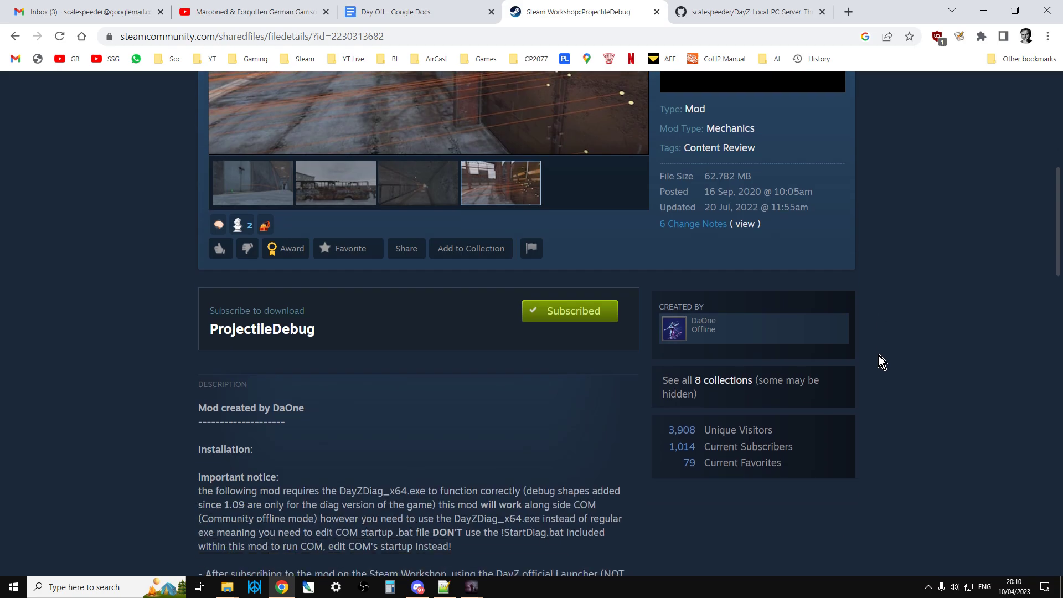
{"action": "scroll", "scroll_direction": "down", "scroll_amount": 3}
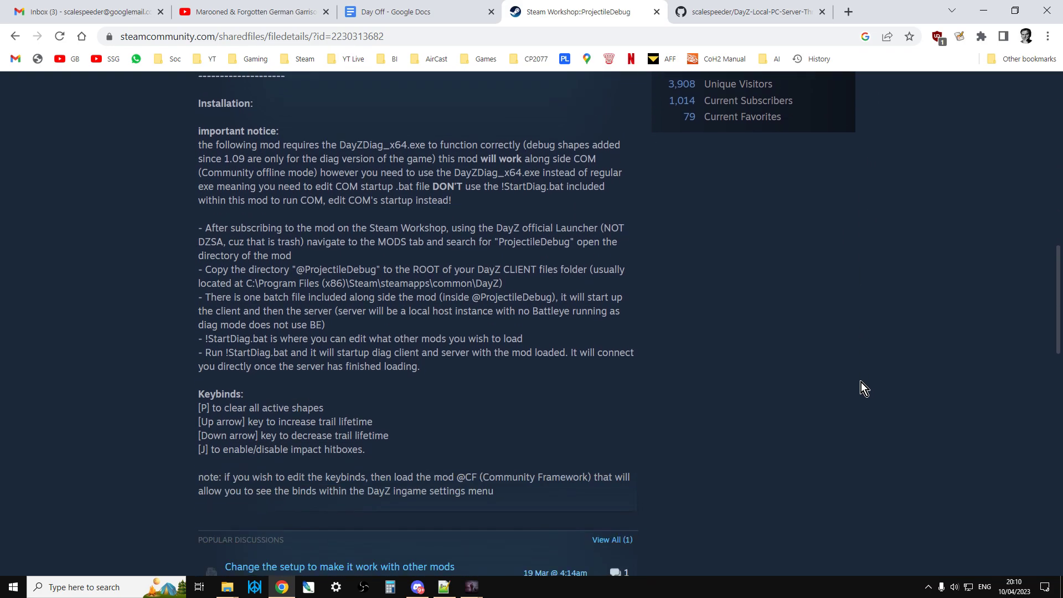
{"action": "mouse_move", "coordinate": [801, 390]}
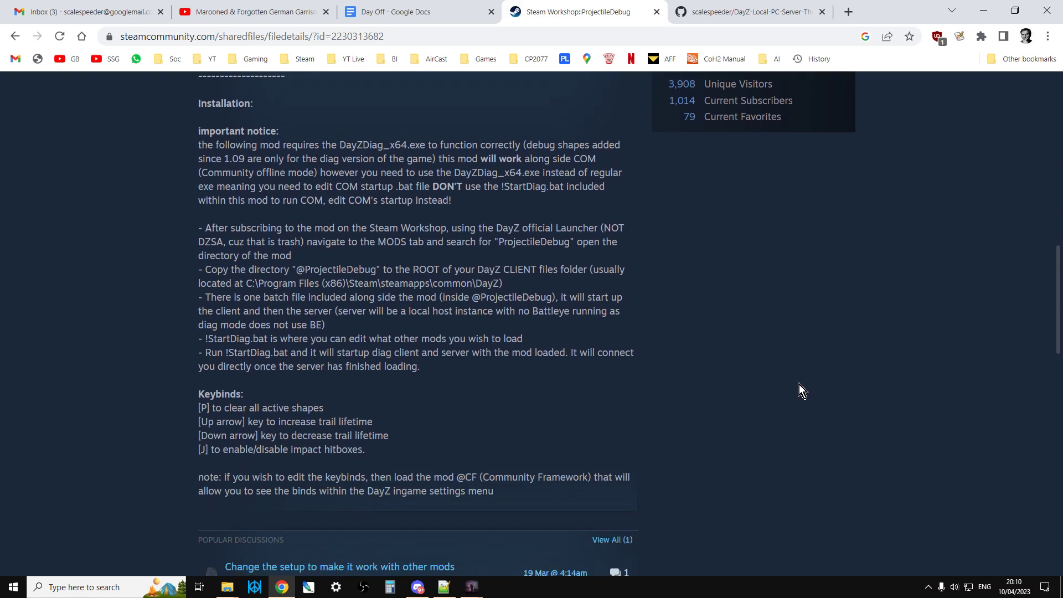
{"action": "scroll", "scroll_direction": "up", "scroll_amount": 3}
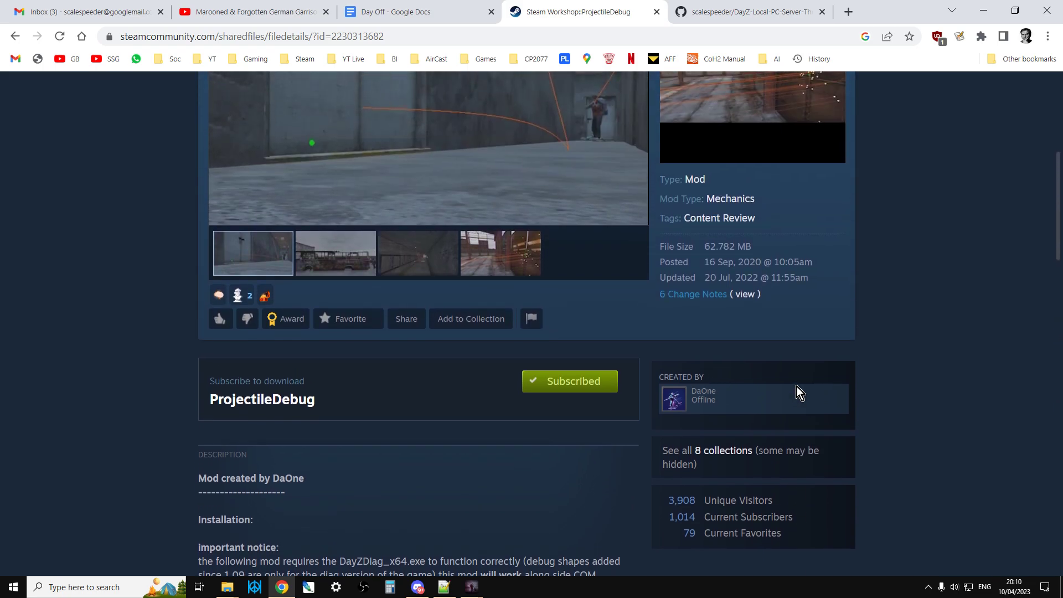
{"action": "scroll", "scroll_direction": "up", "scroll_amount": 3}
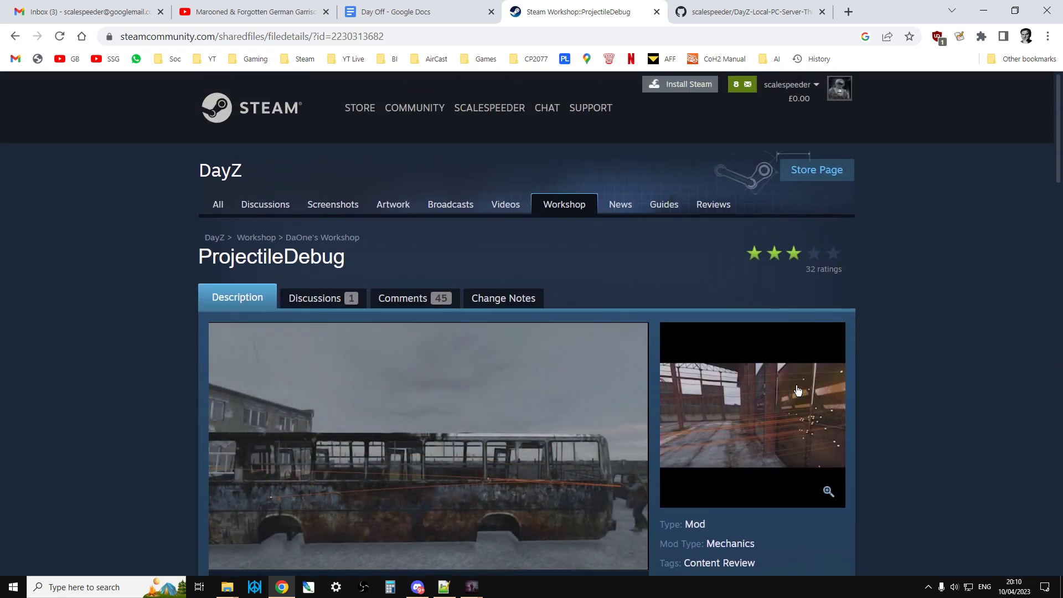
{"action": "mouse_move", "coordinate": [926, 424]}
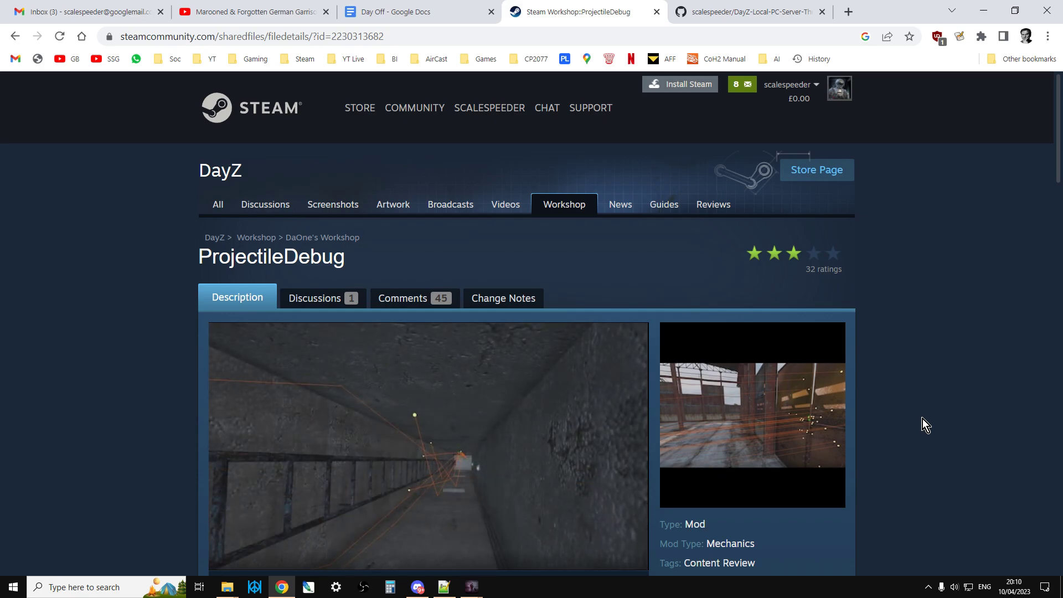
{"action": "scroll", "scroll_direction": "down", "scroll_amount": 3}
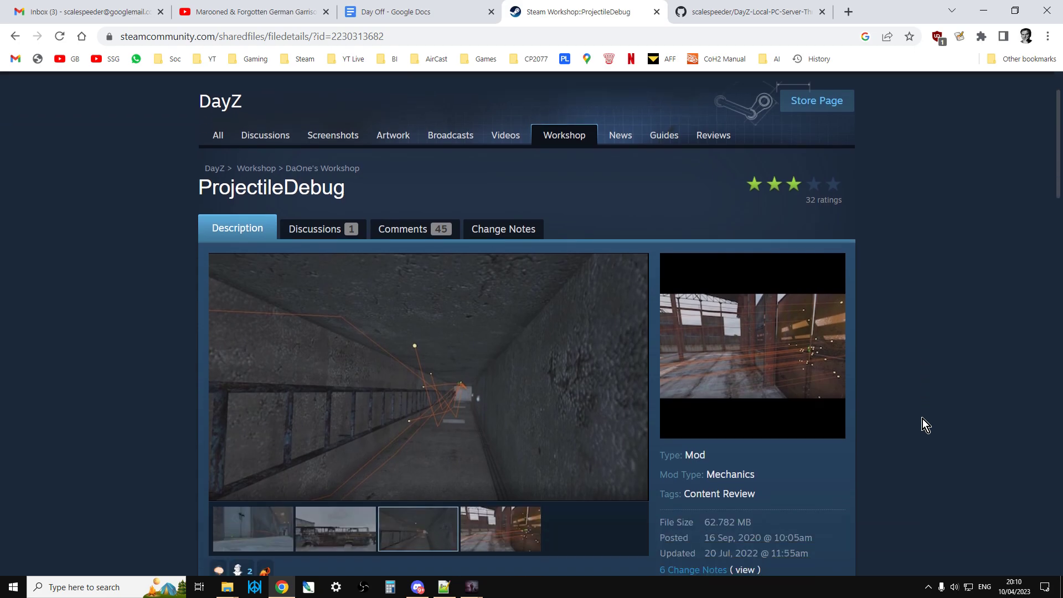
{"action": "left_click", "coordinate": [500, 529]}
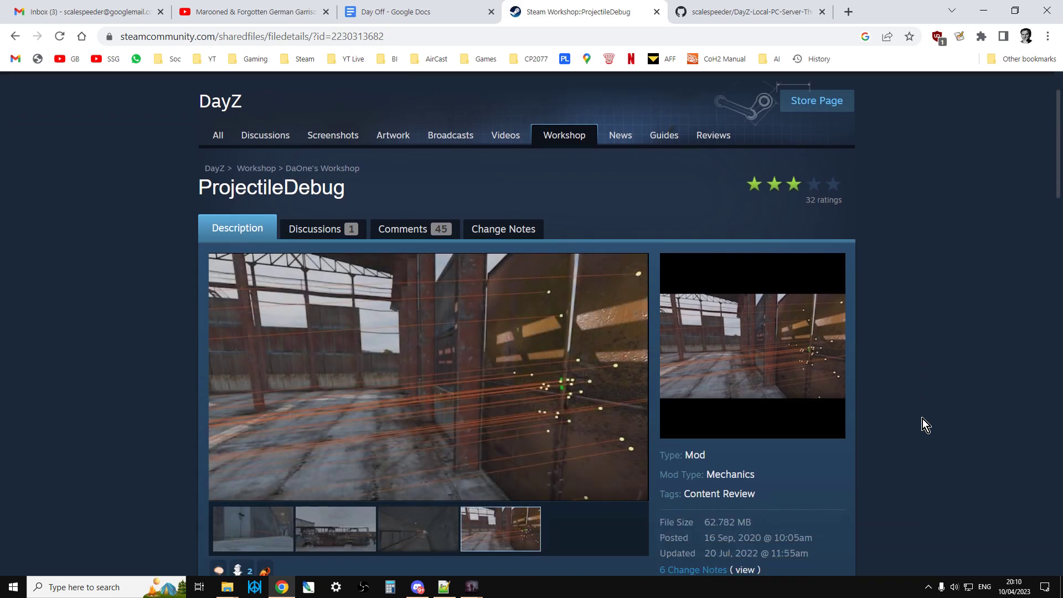